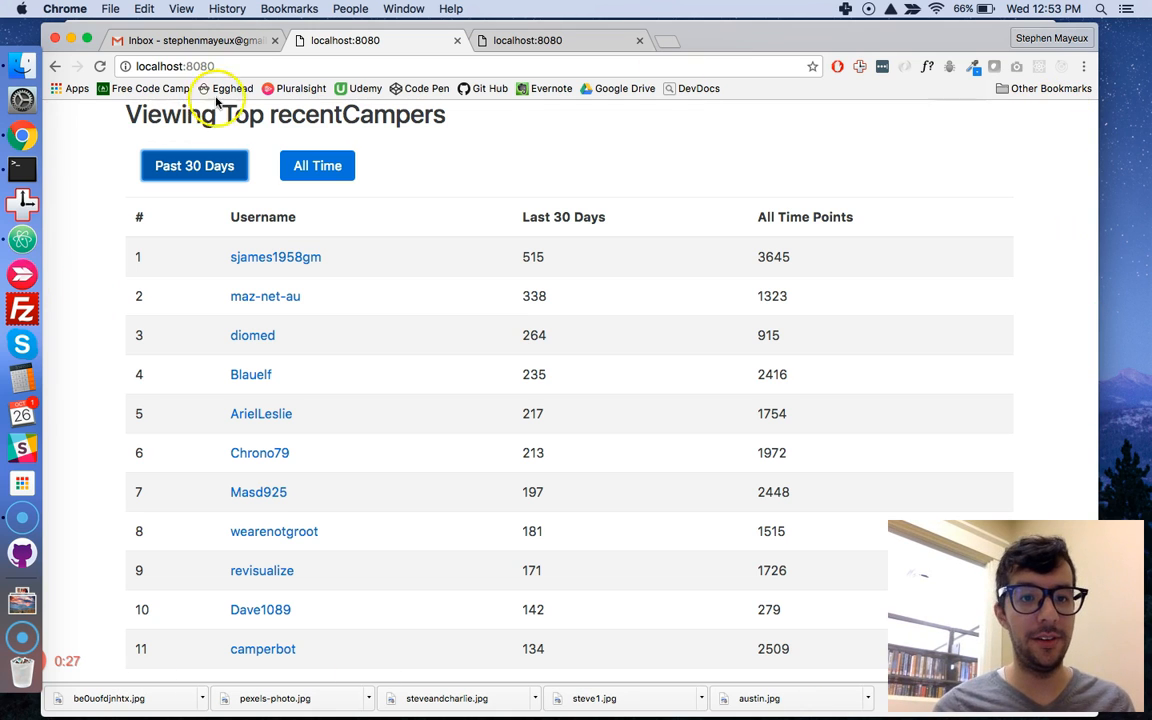
# Review the localhost:8080 leaderboard in Chrome and switch it to All Time.
pyautogui.click(316, 164)
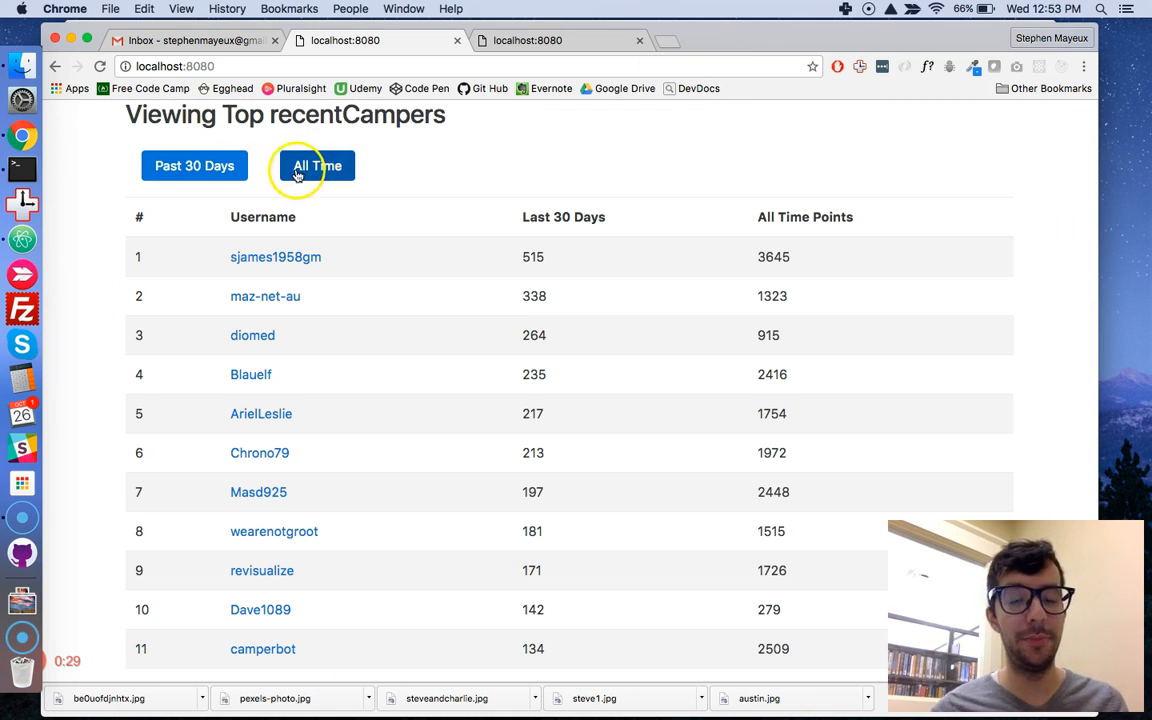
pyautogui.moveTo(276, 378)
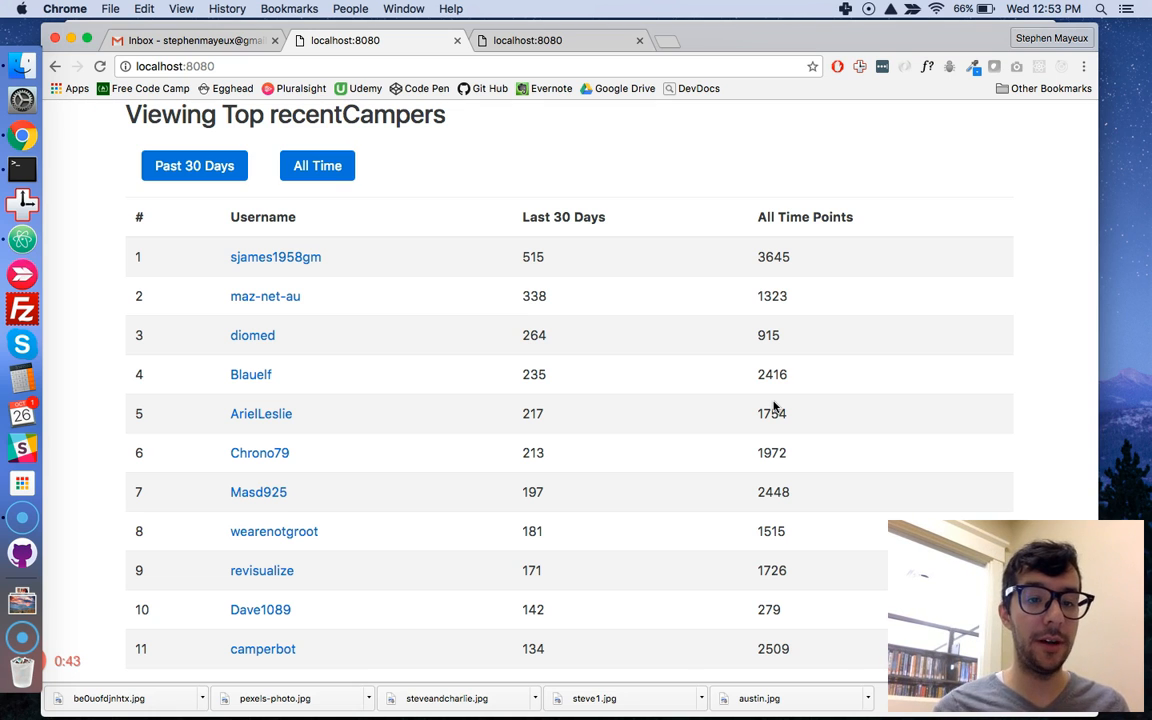
pyautogui.moveTo(330, 318)
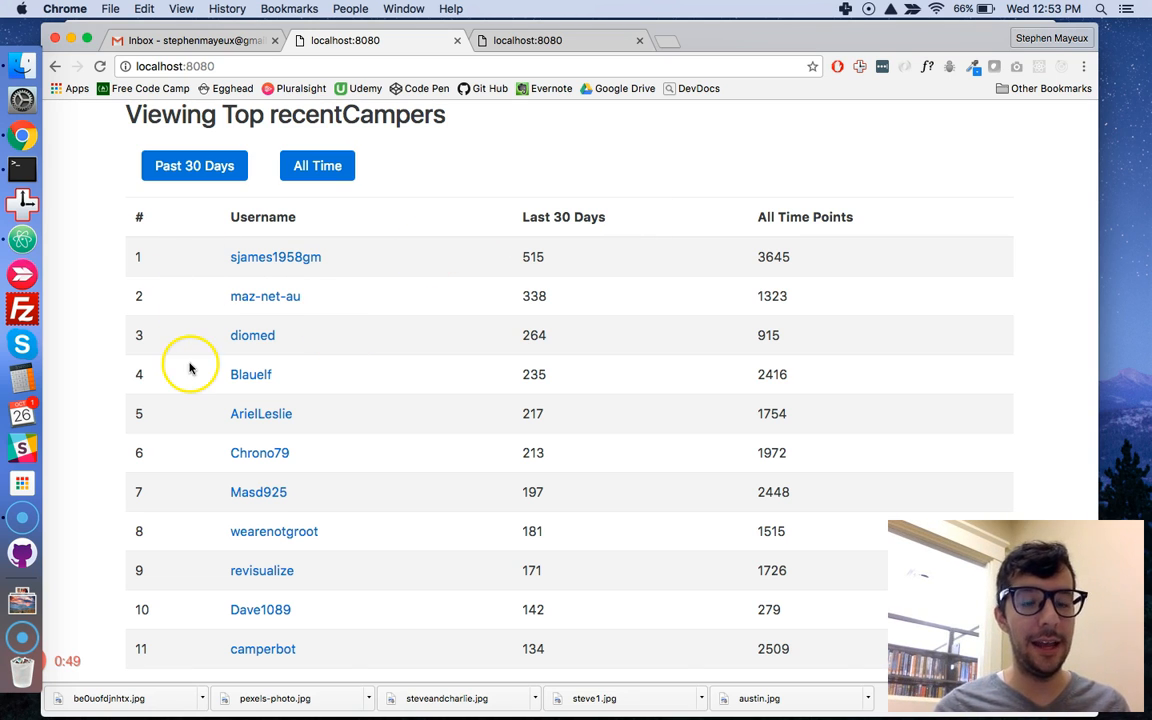
pyautogui.moveTo(182, 260)
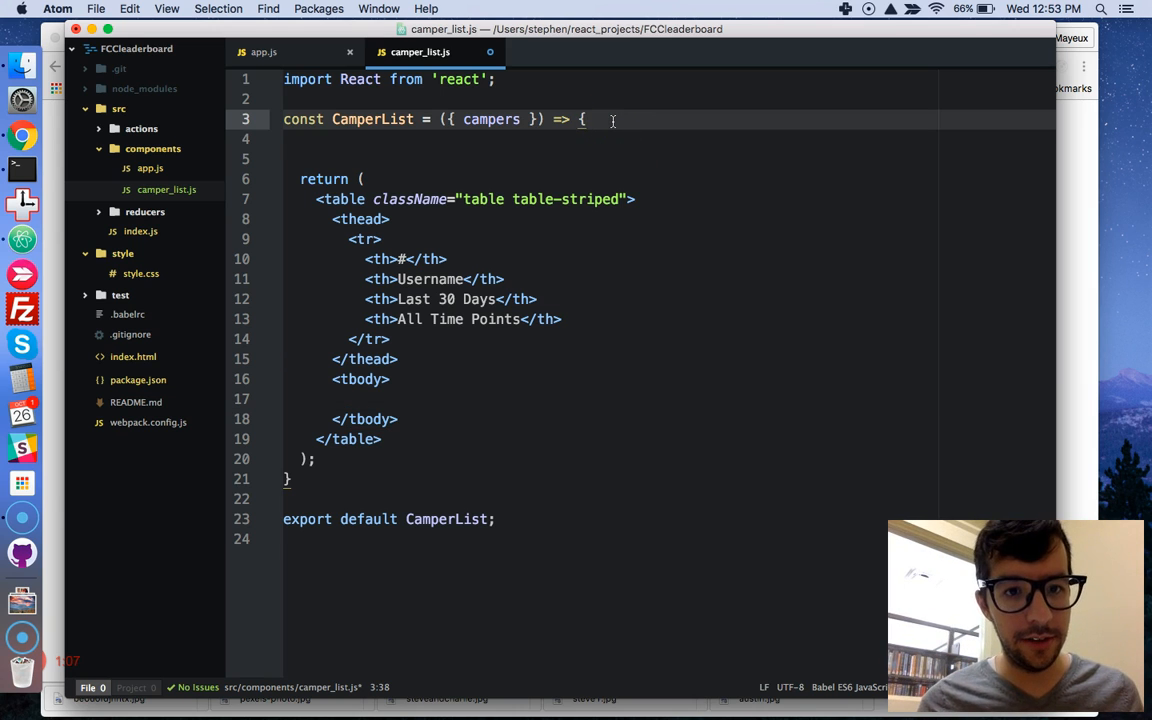
# Insert blank lines before CamperList's return and select the components folder in the tree.
pyautogui.press('enter')
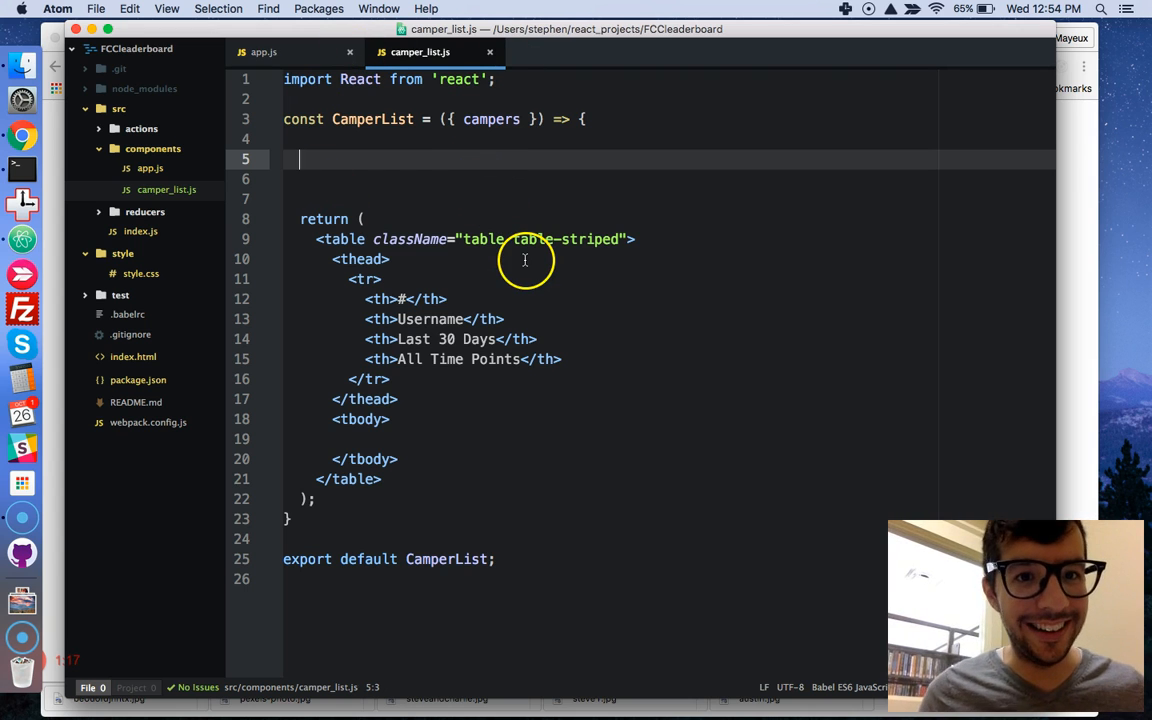
pyautogui.click(388, 260)
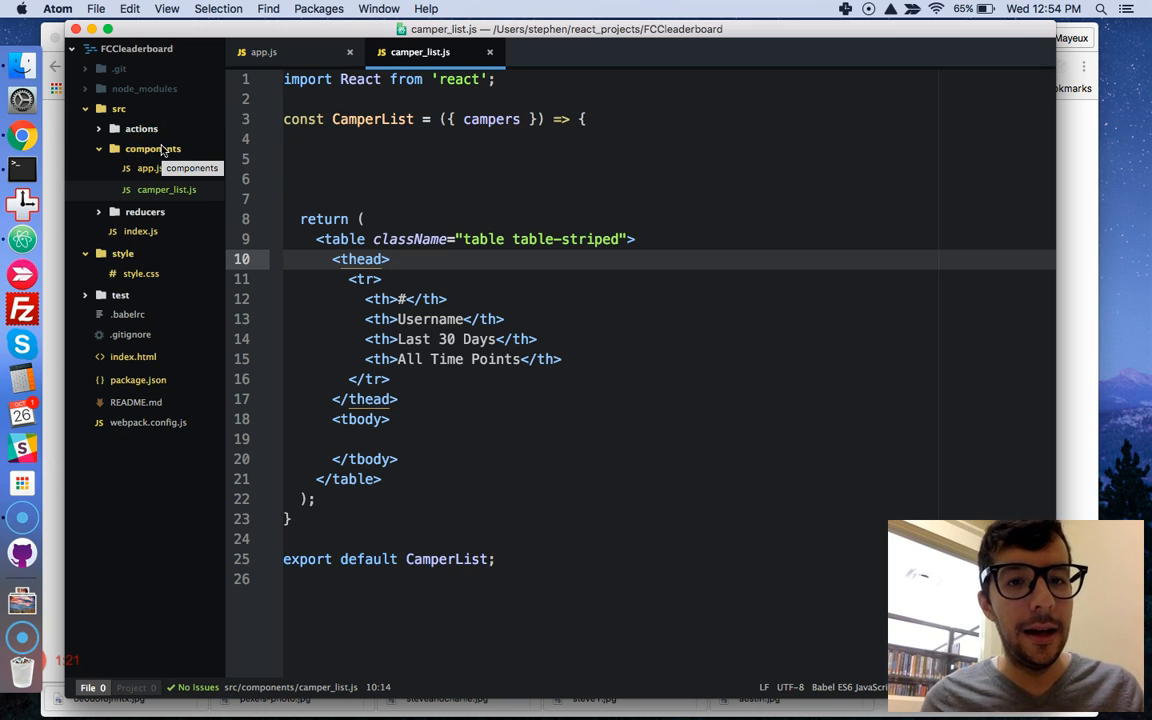
pyautogui.click(152, 148)
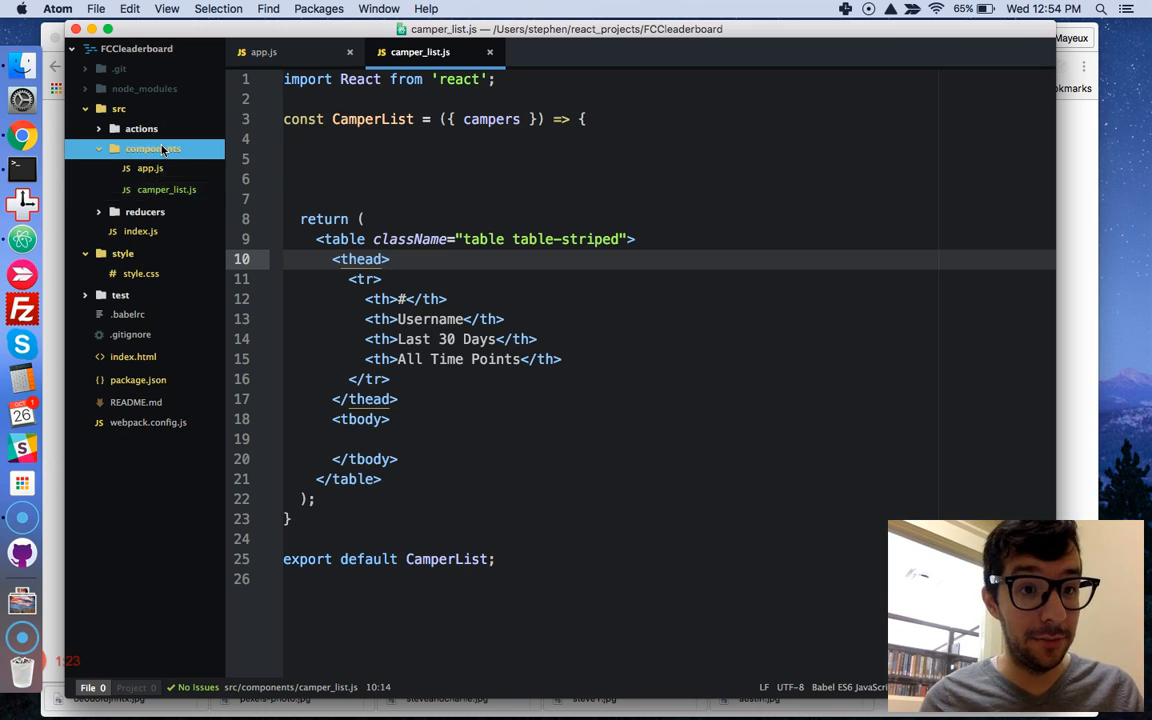
# Create a new camper_list_item.js file in the components folder via New File.
pyautogui.rightClick(152, 148)
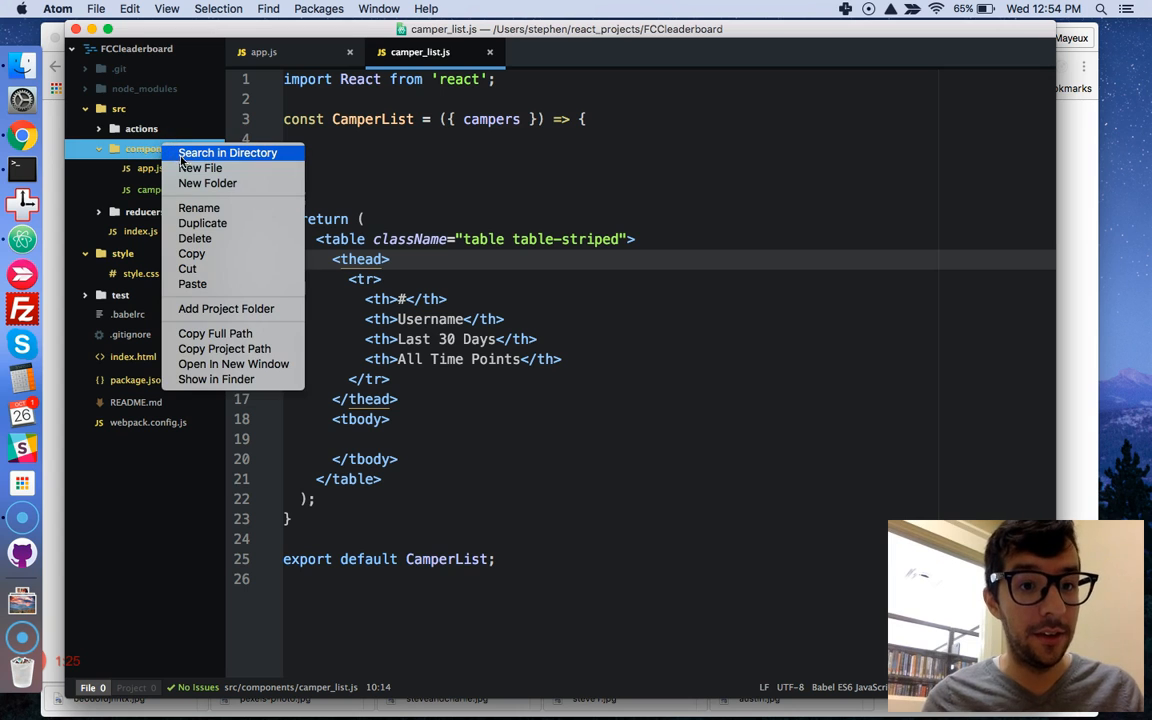
pyautogui.click(200, 168)
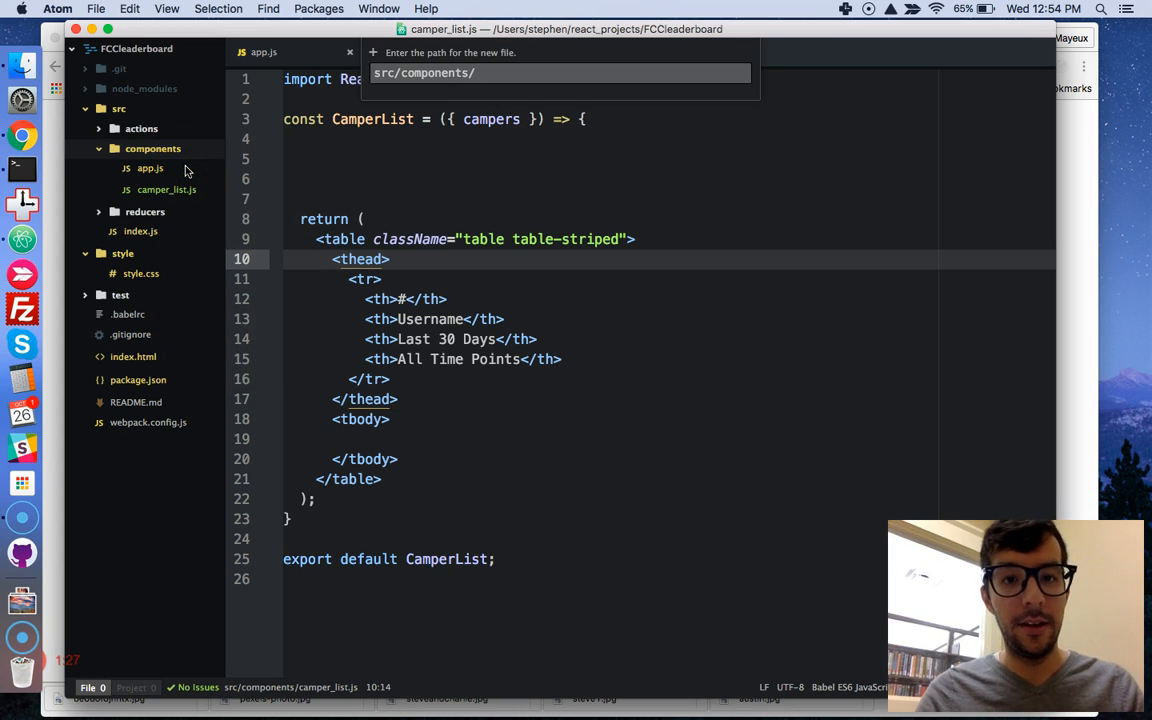
pyautogui.write('camper_list_item.js')
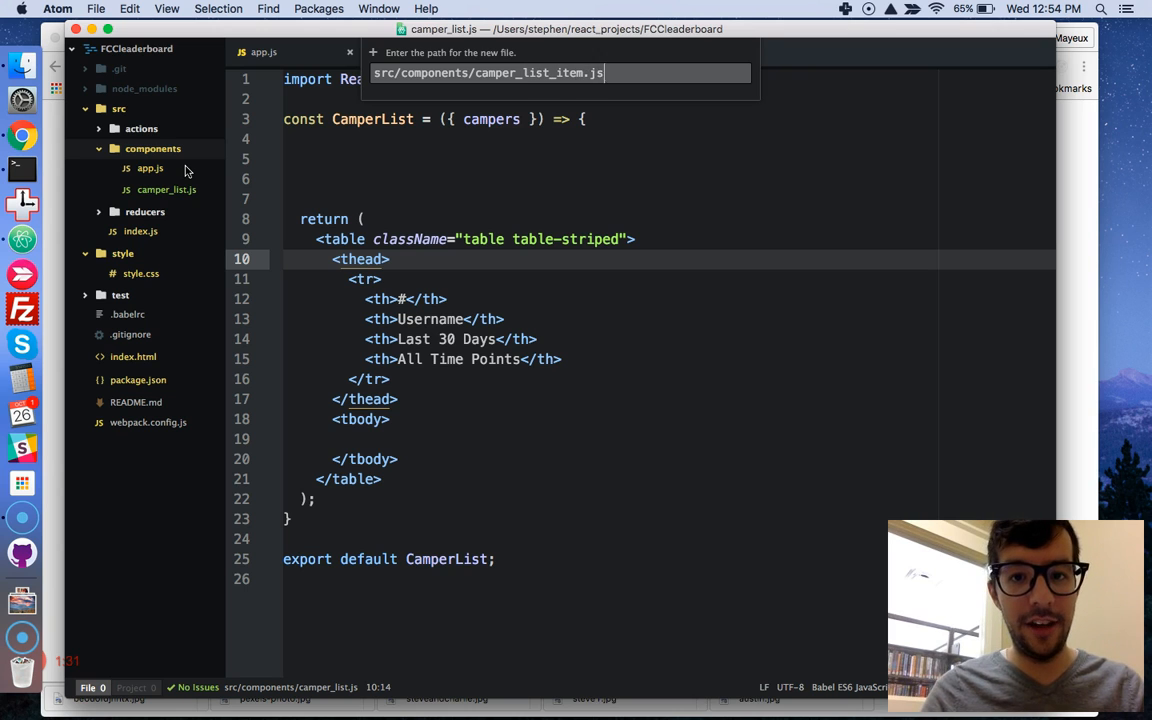
pyautogui.press('enter')
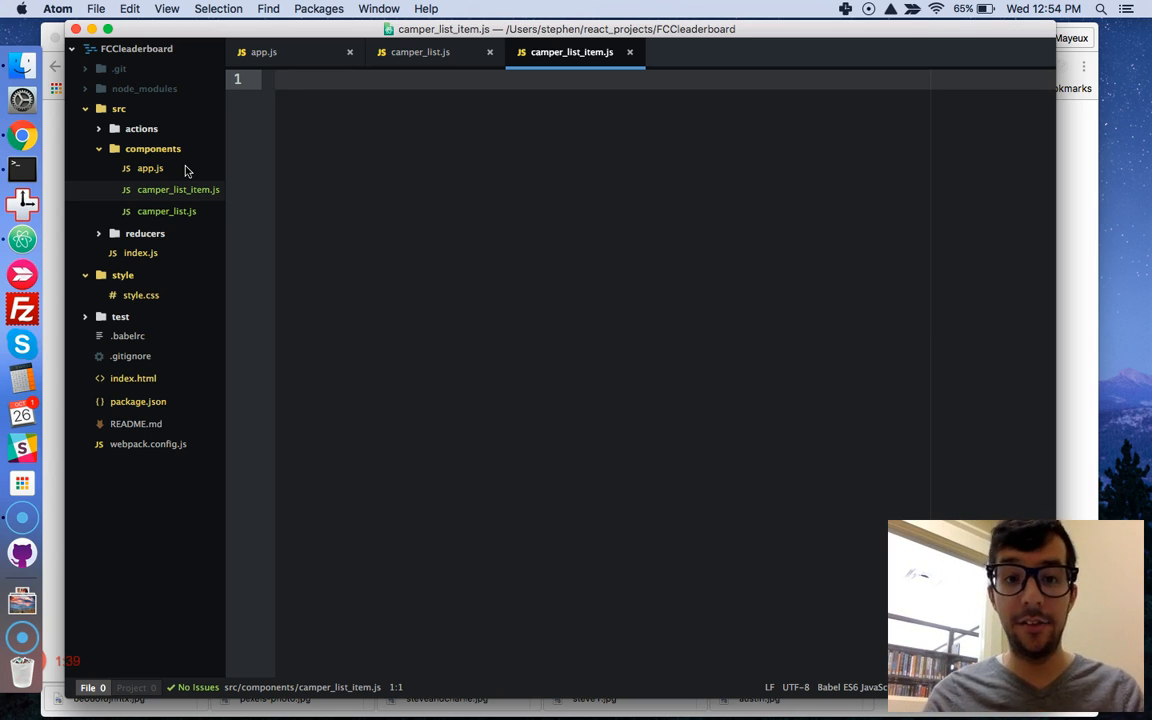
# Import React and start a CamperListItem arrow function taking props.
pyautogui.write('i')
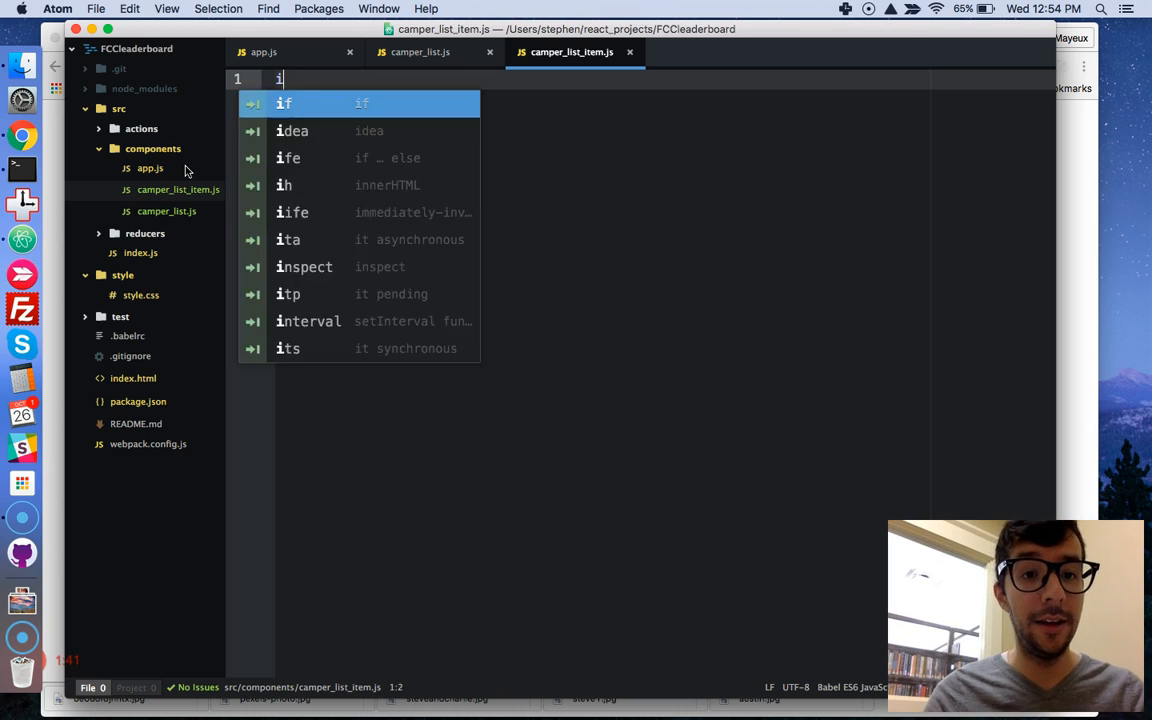
pyautogui.write("mport React from 'react';")
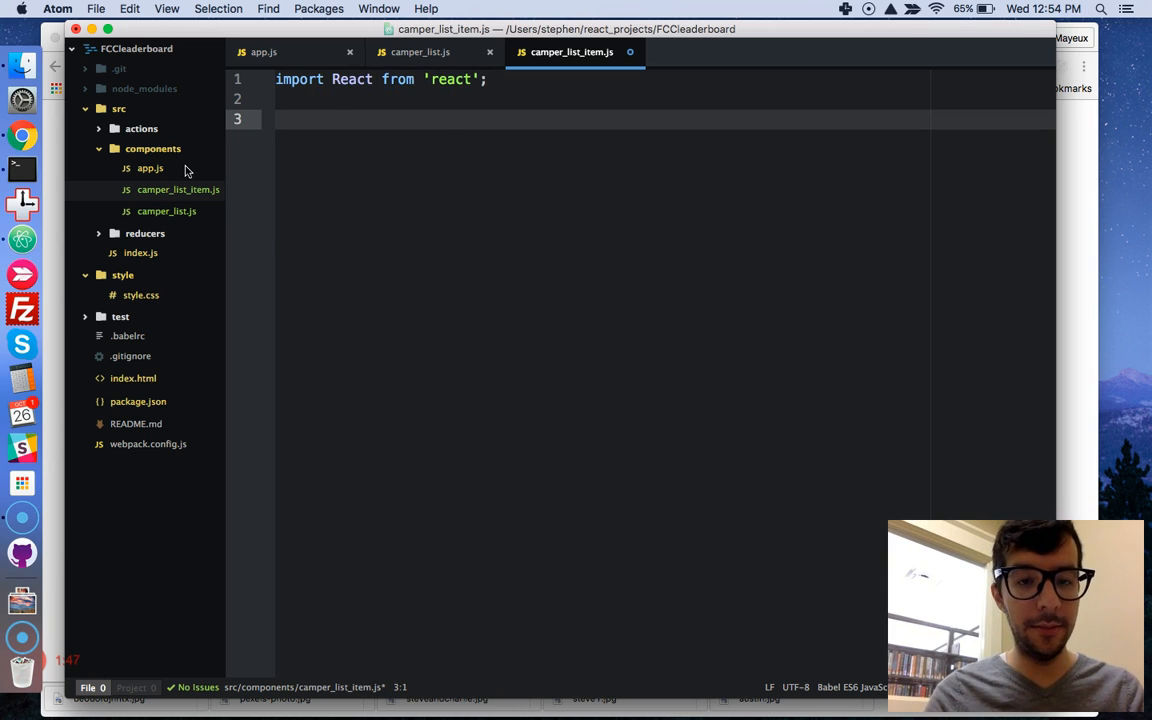
pyautogui.write('const CamperListItem')
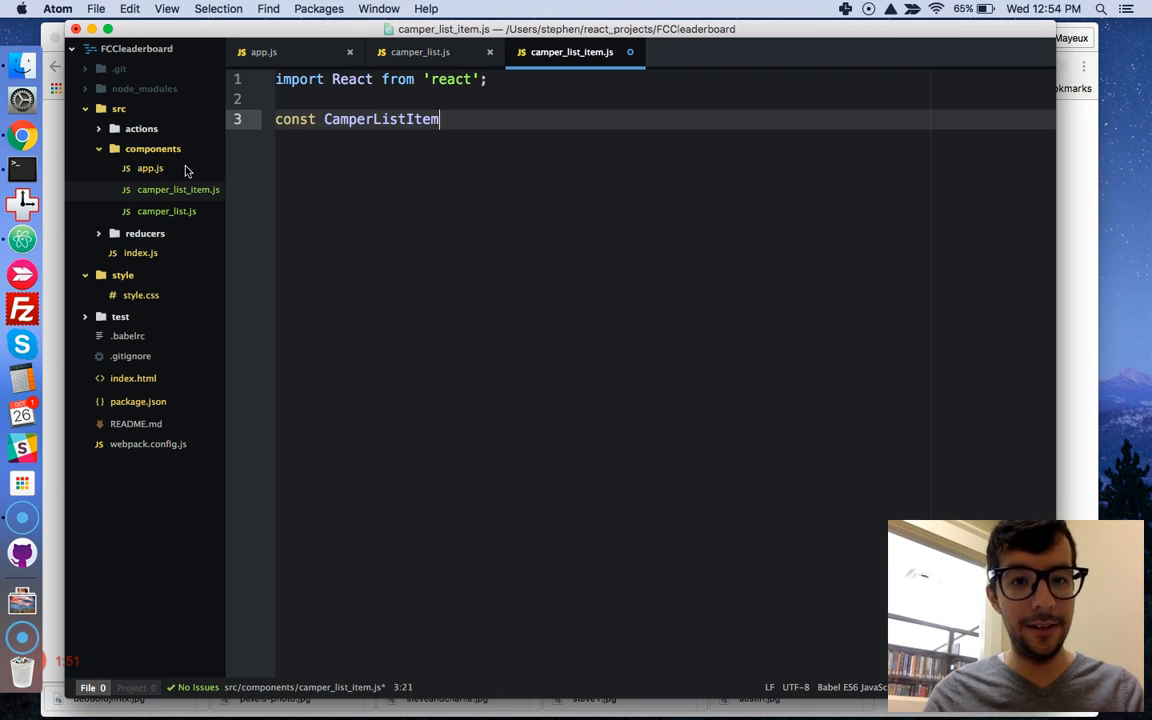
pyautogui.write('= ()')
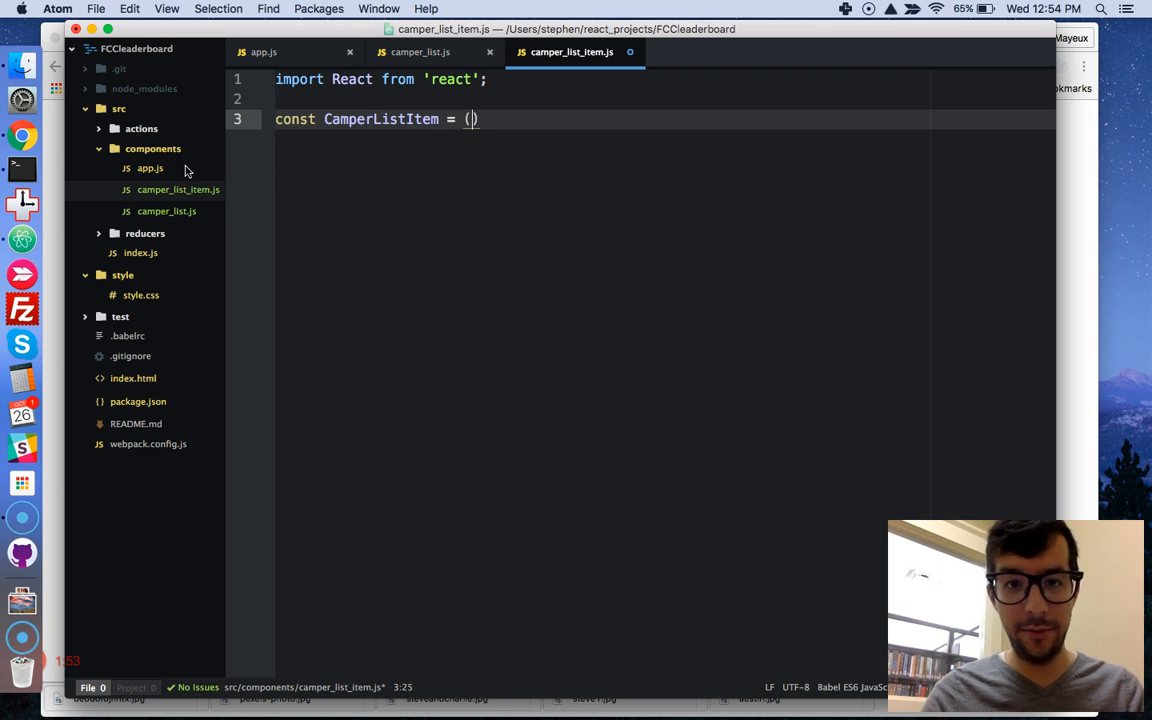
pyautogui.write('props) => {')
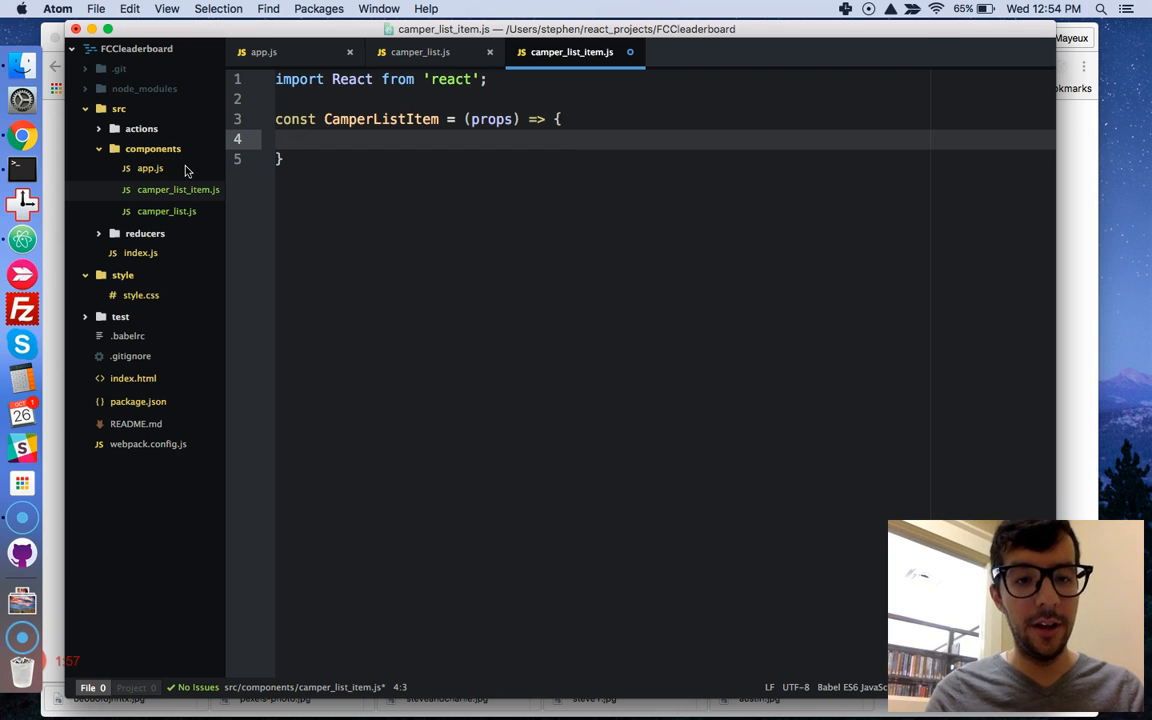
# Return <div>Camper Item</div>, export CamperListItem by default, and go back to camper_list.js.
pyautogui.write('return (')
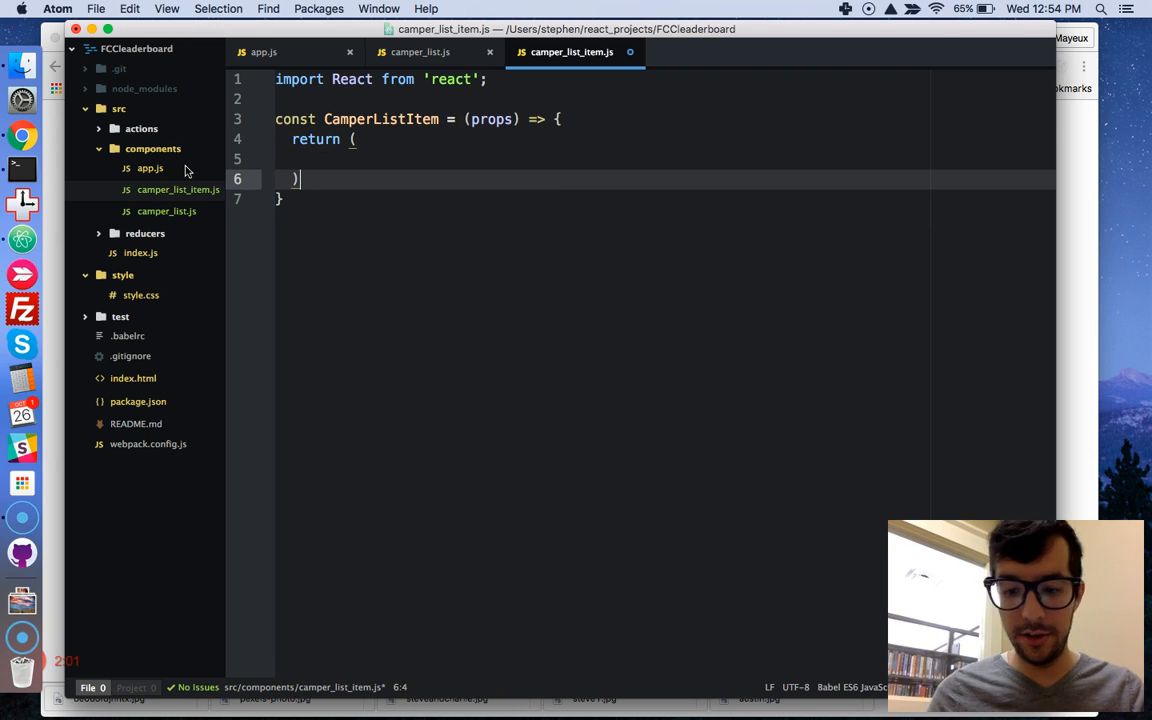
pyautogui.write('<d')
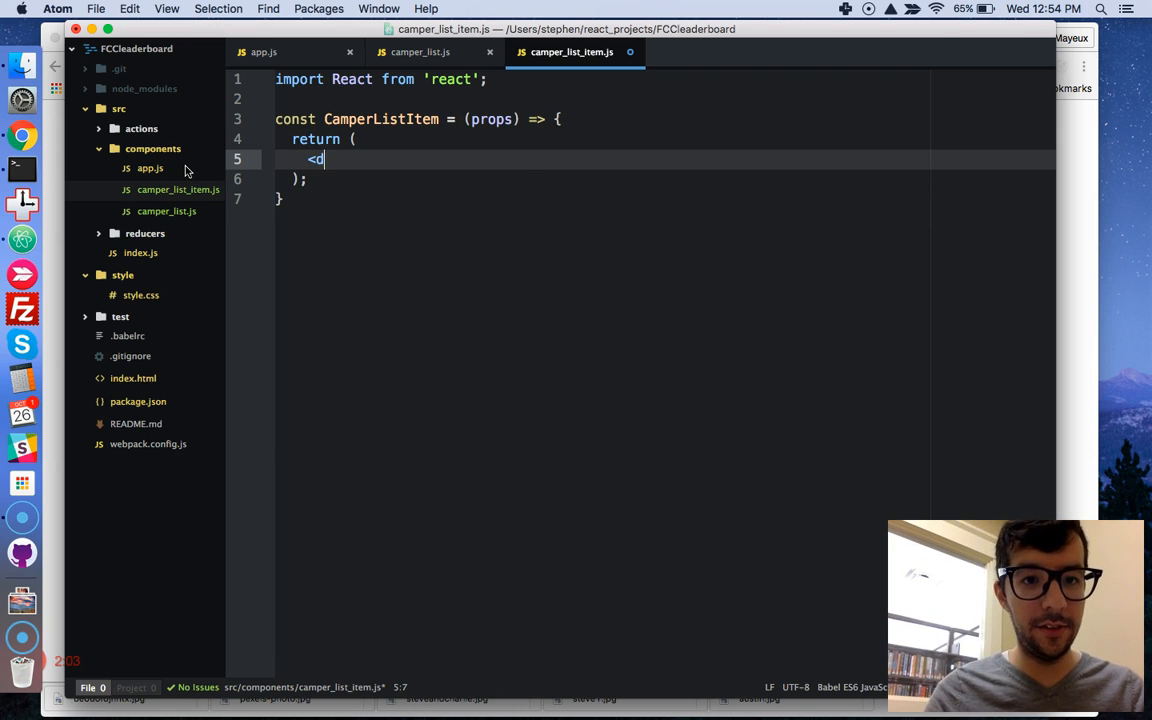
pyautogui.write('iv></div>')
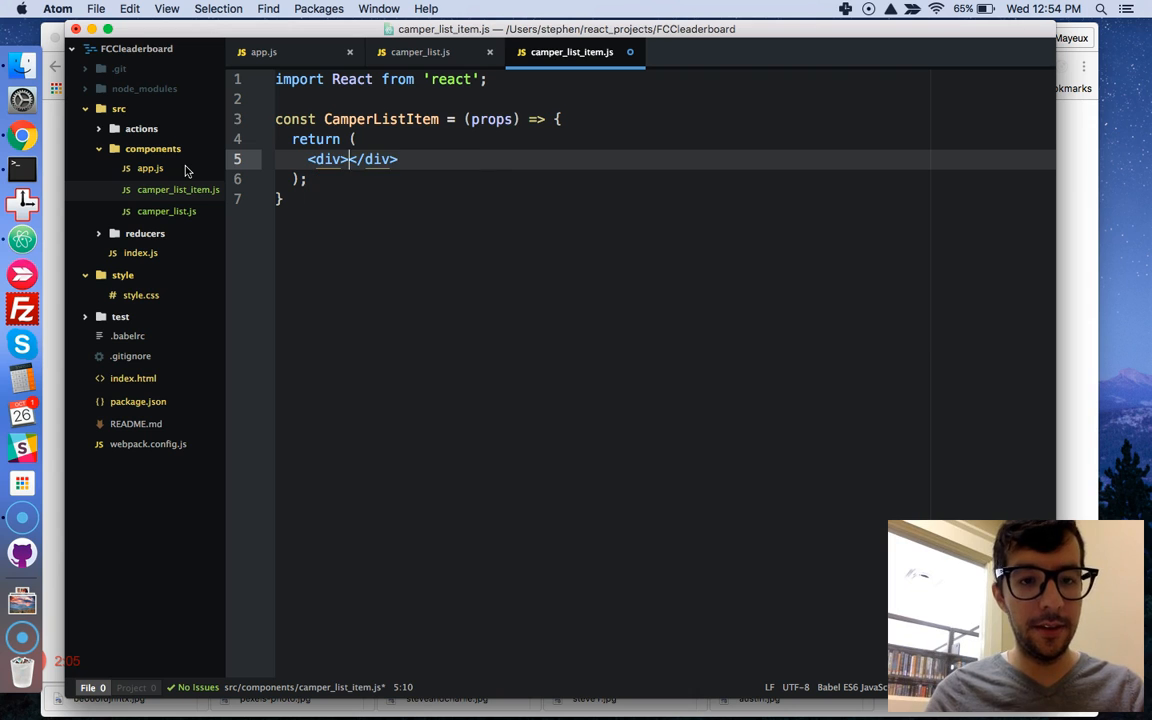
pyautogui.write('Camper Item')
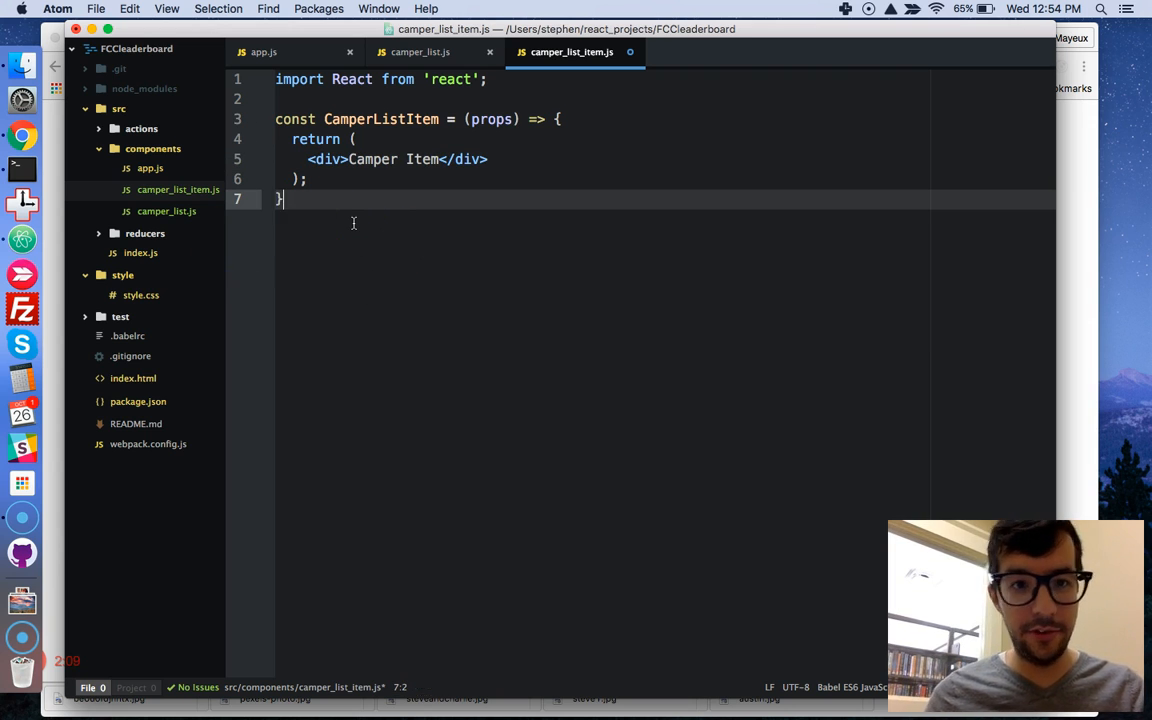
pyautogui.write('export default CamperListItem;')
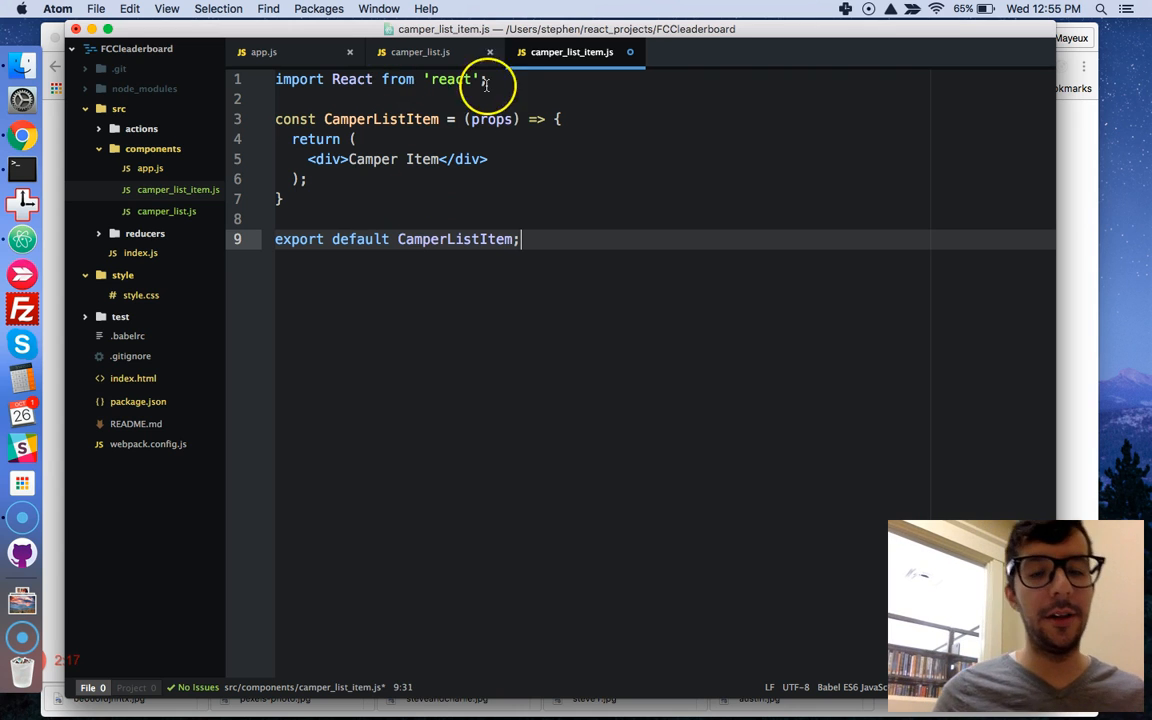
pyautogui.click(420, 52)
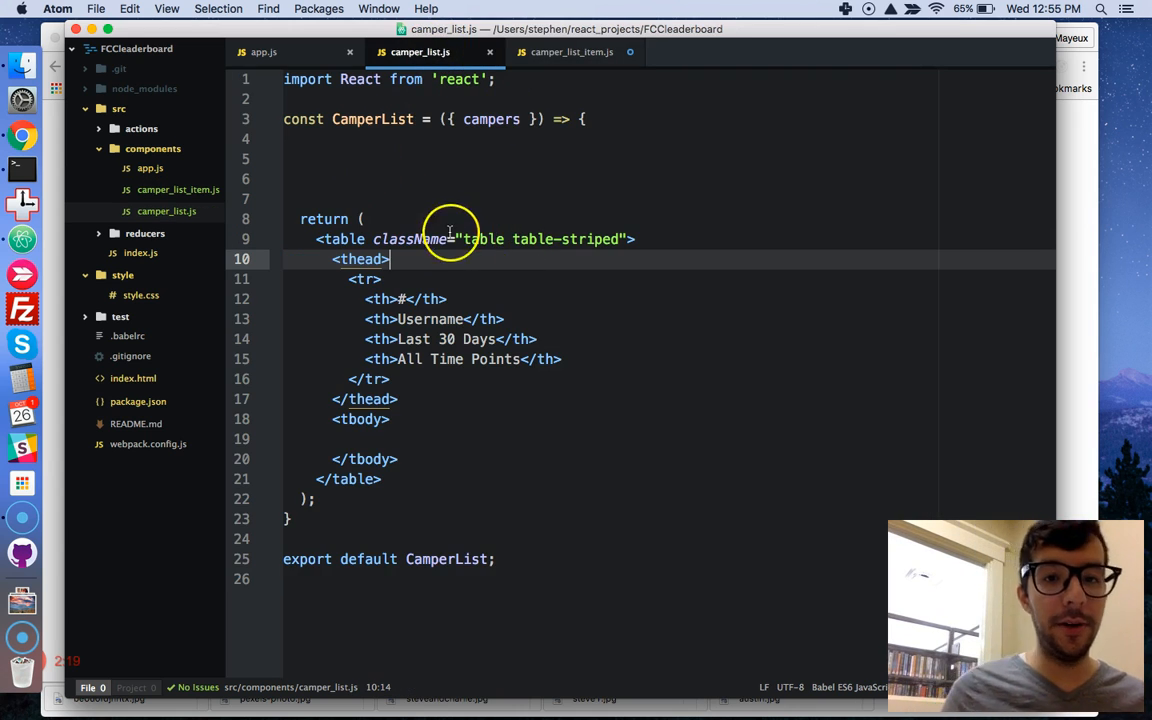
# Add import CamperListItem from './camper_list_item'; below the React import in camper_list.js.
pyautogui.click(572, 52)
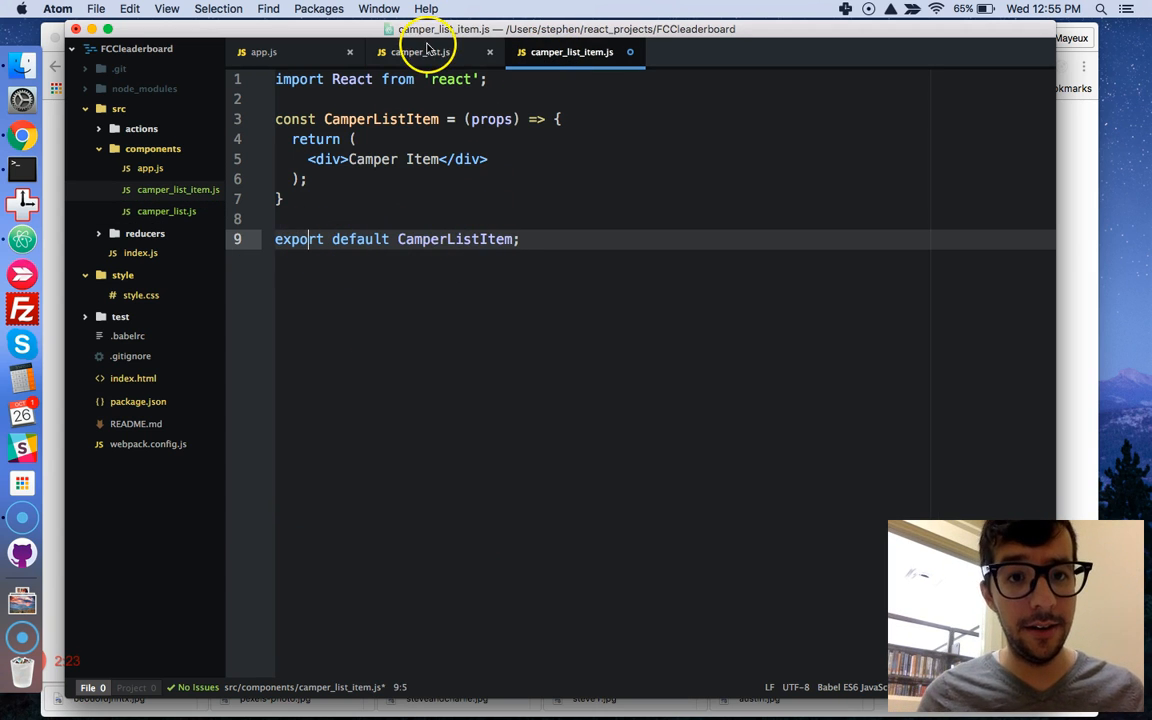
pyautogui.click(420, 52)
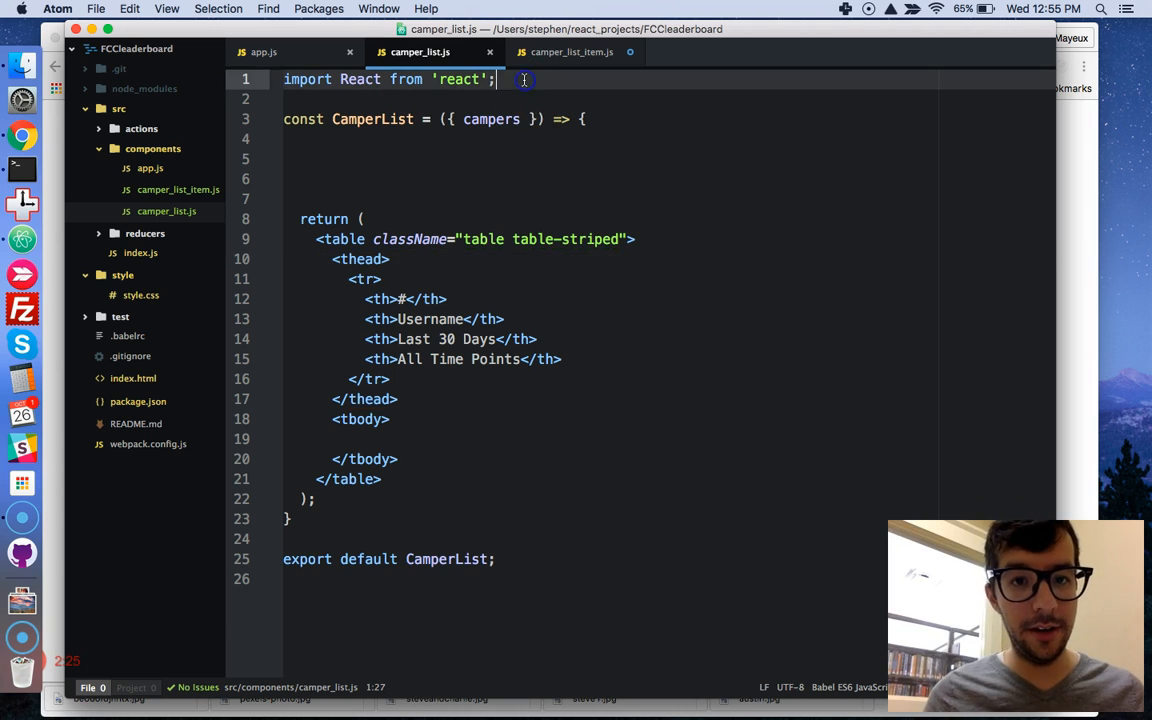
pyautogui.write('impor')
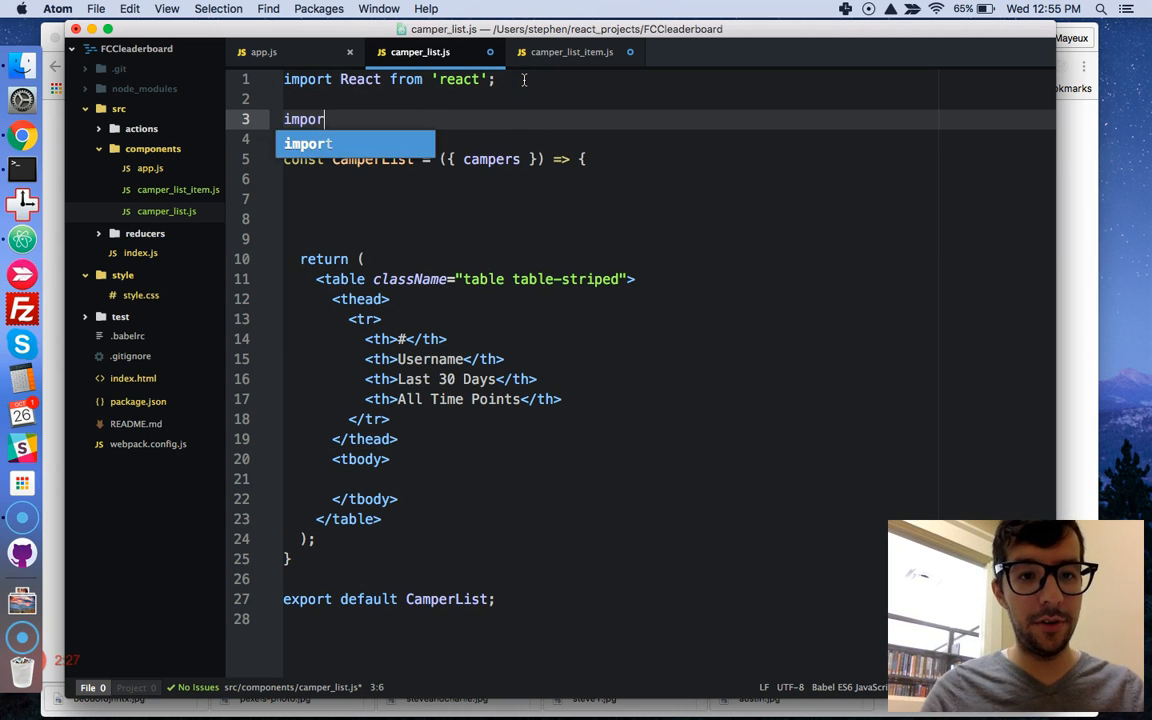
pyautogui.write("CamperListItem from '")
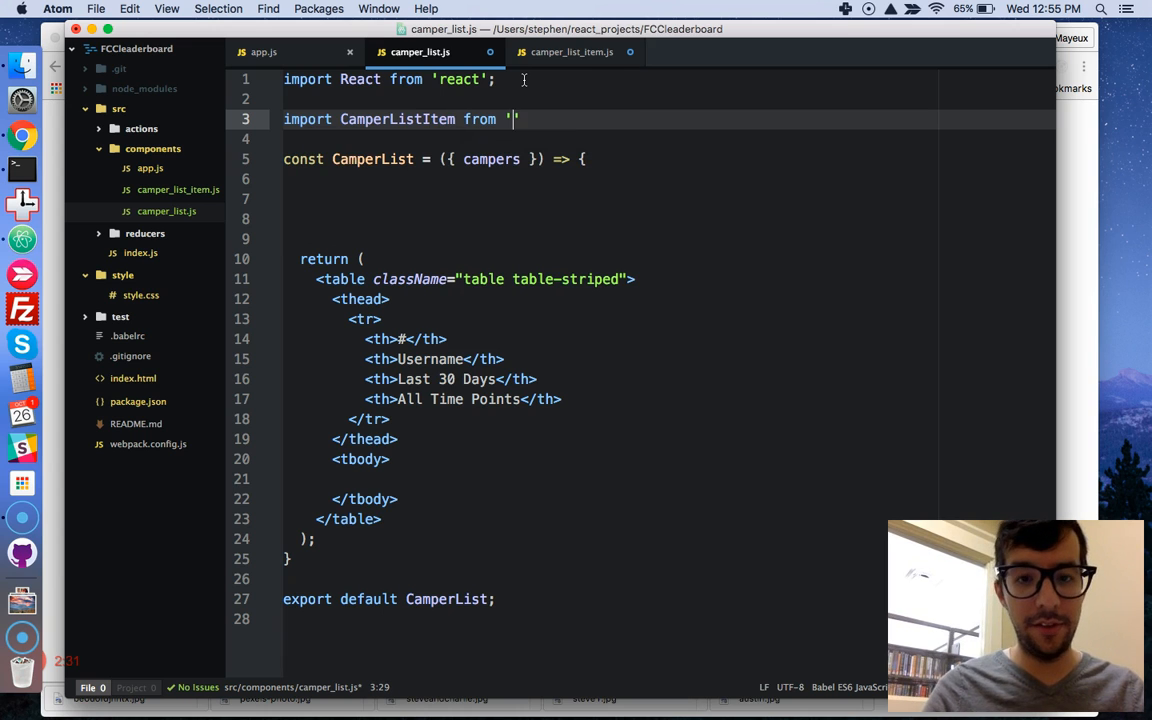
pyautogui.write('./camper')
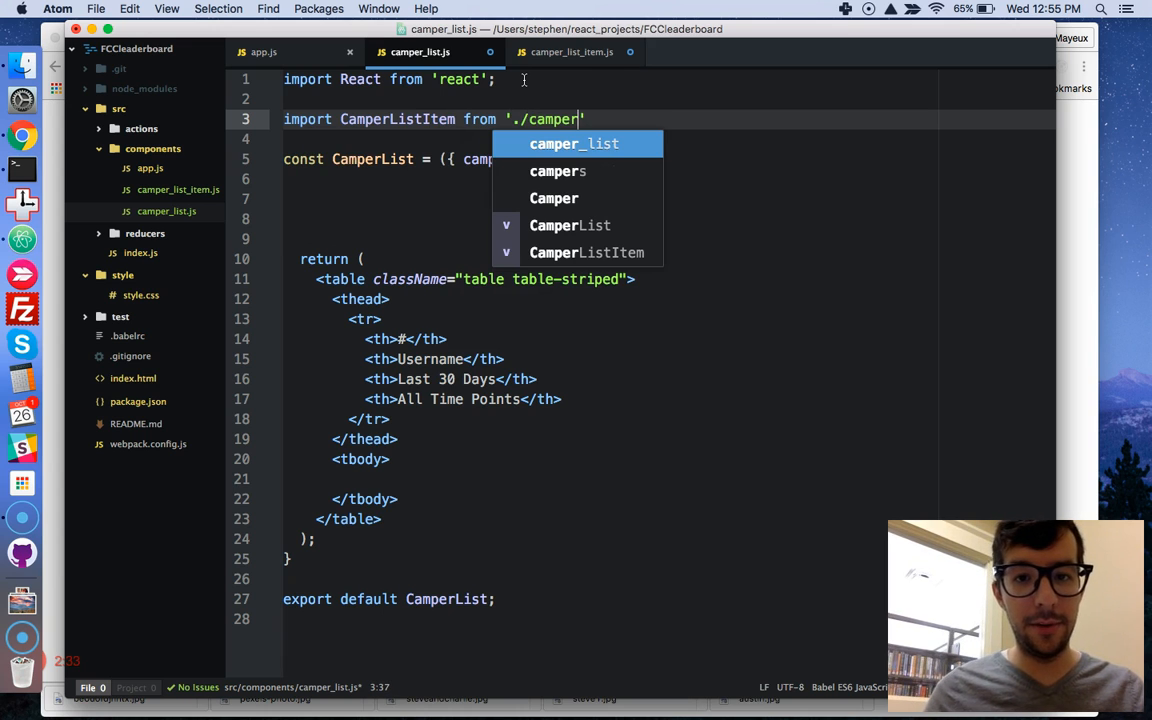
pyautogui.write('_list')
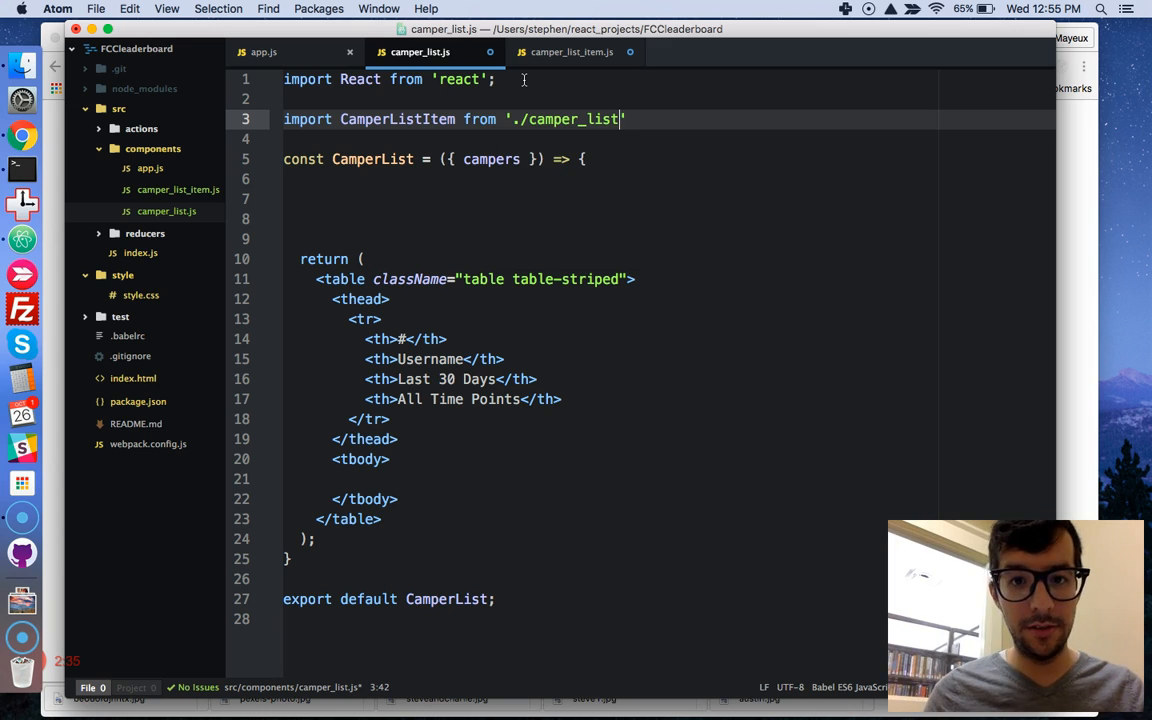
pyautogui.write('_item')
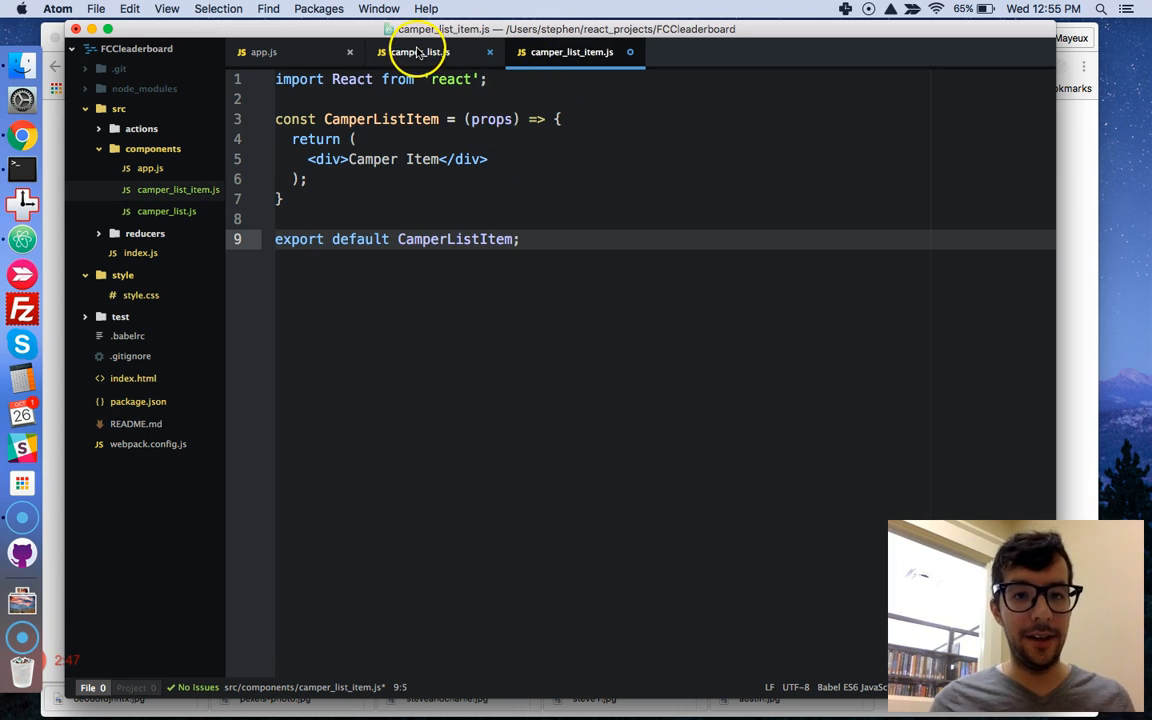
pyautogui.click(420, 52)
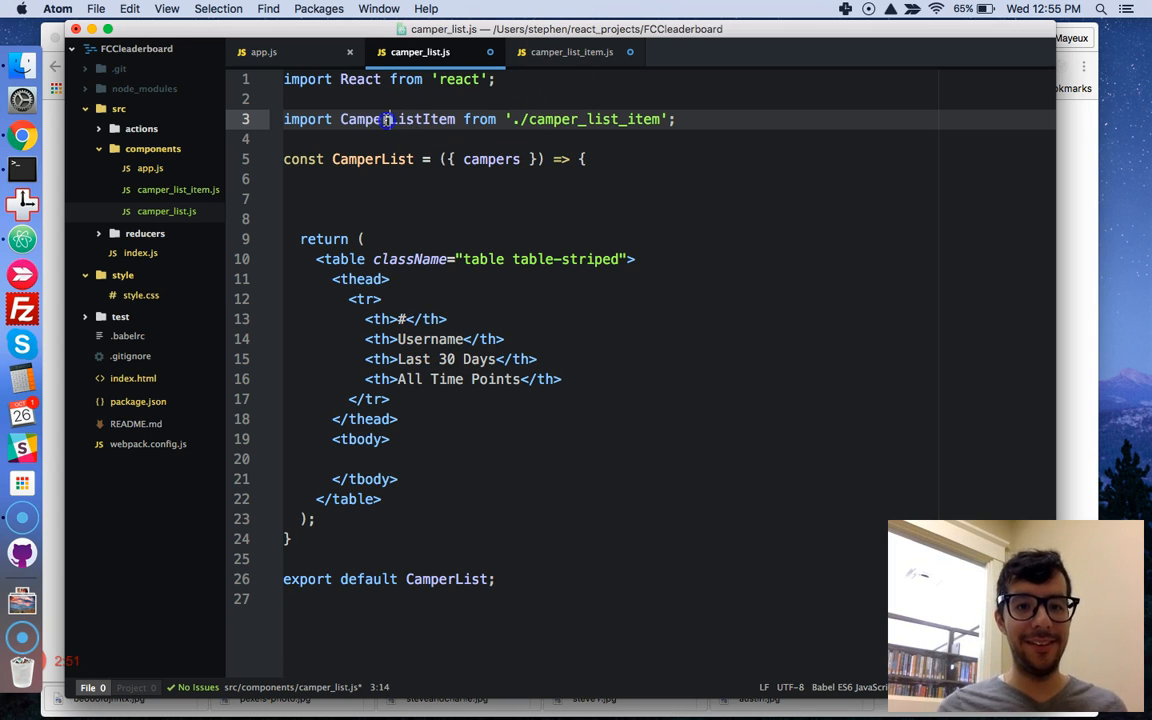
pyautogui.doubleClick(396, 120)
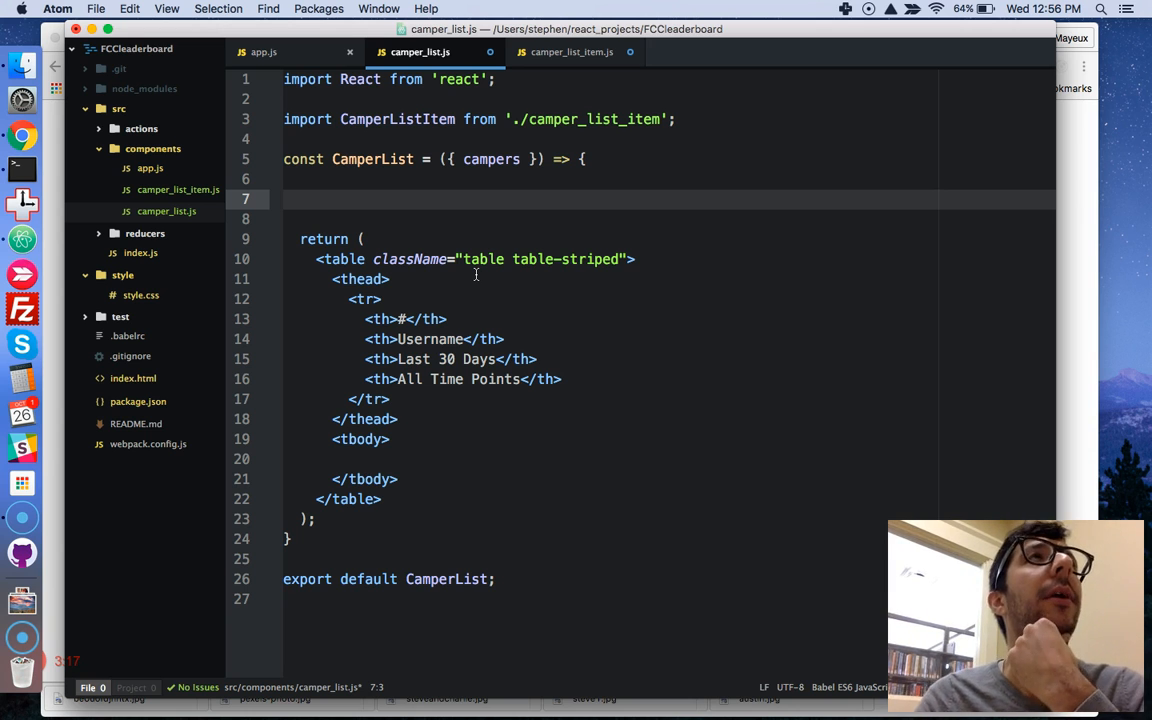
pyautogui.doubleClick(492, 160)
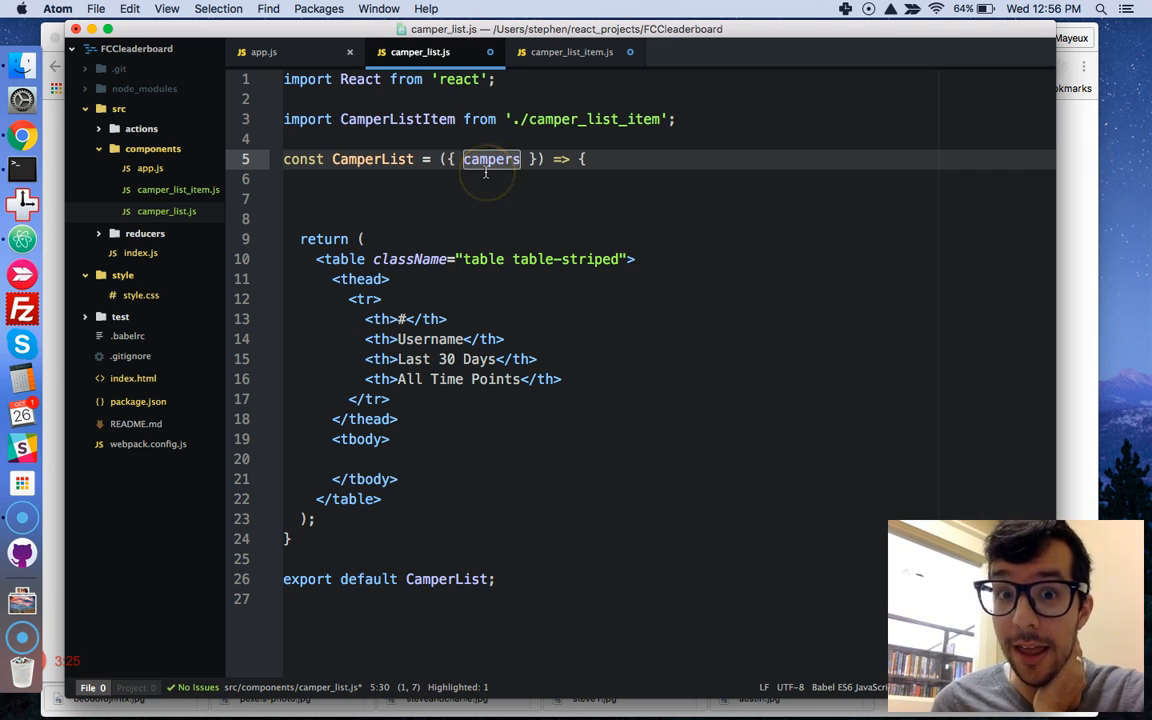
pyautogui.click(344, 198)
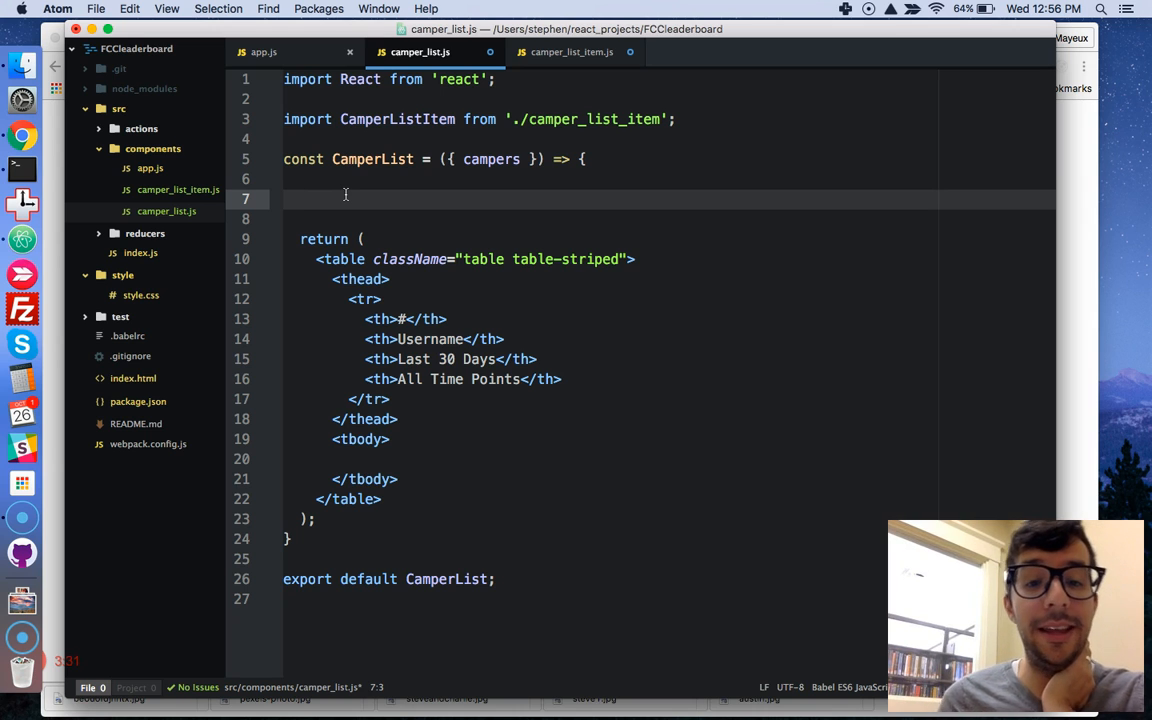
pyautogui.click(370, 440)
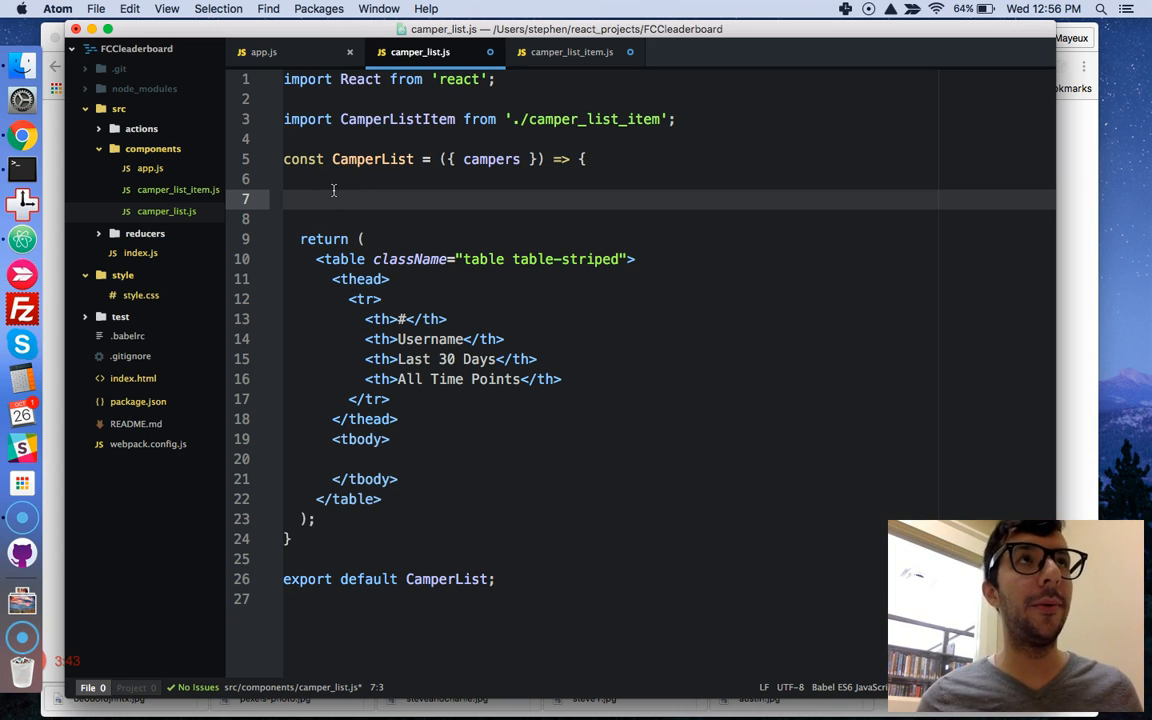
pyautogui.click(300, 200)
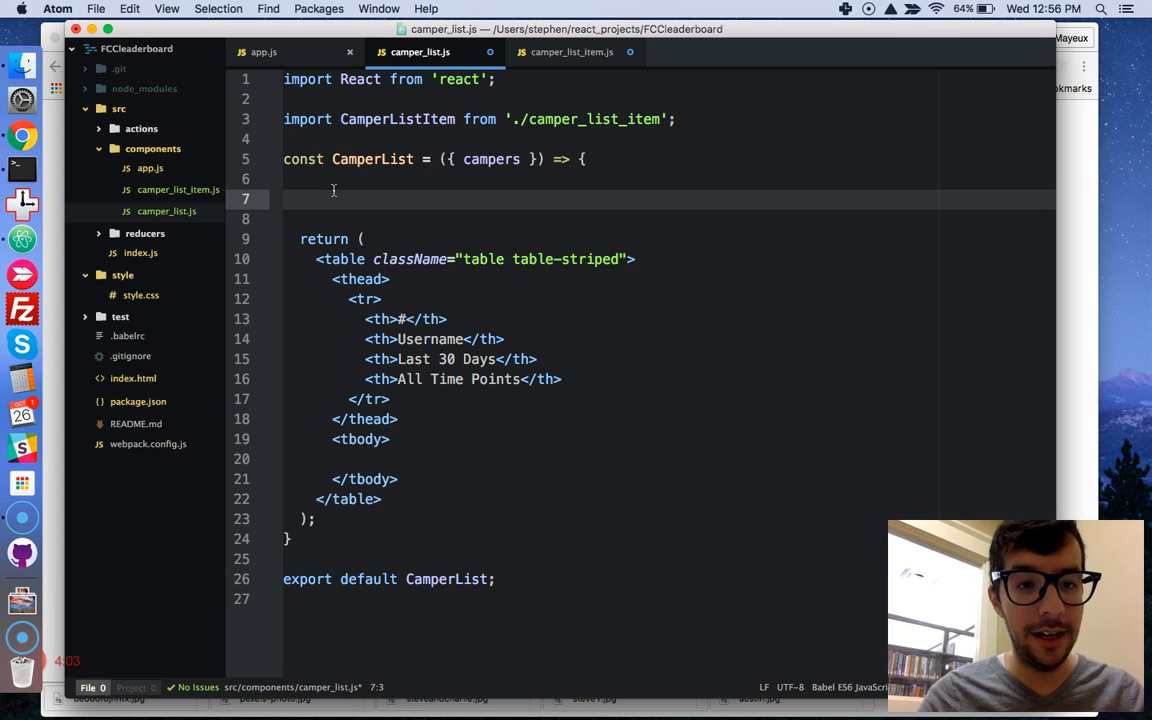
# Declare const Items = campers.map() in CamperList.
pyautogui.write('const')
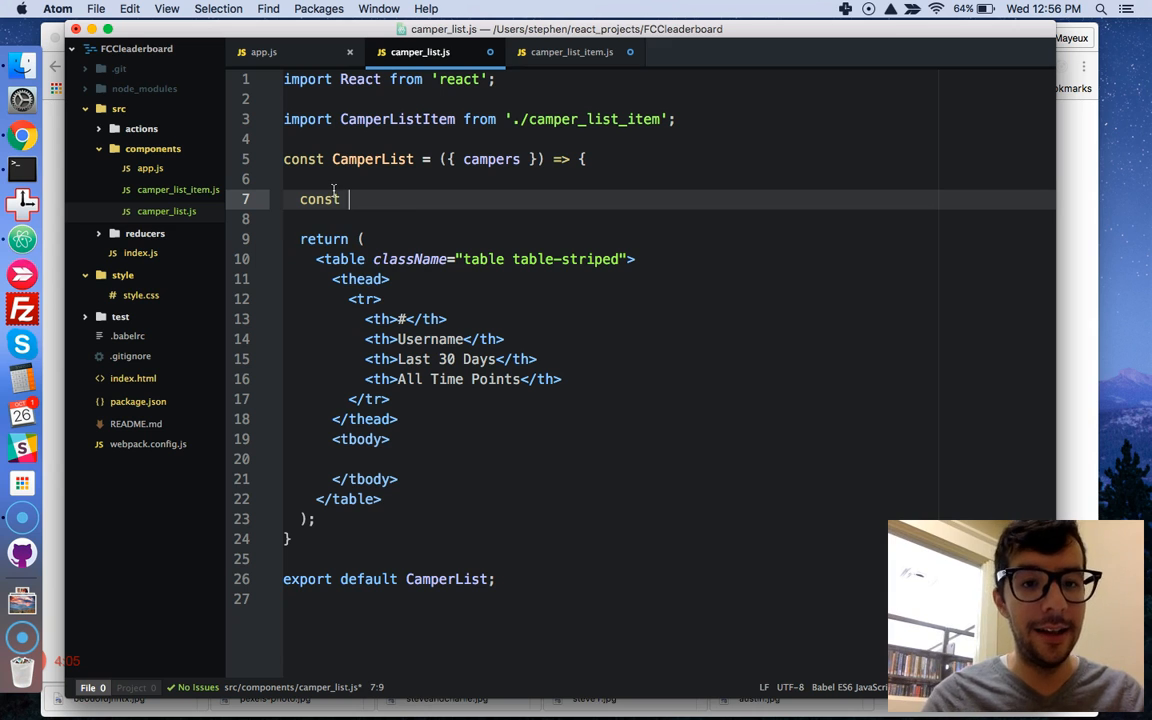
pyautogui.write('Items')
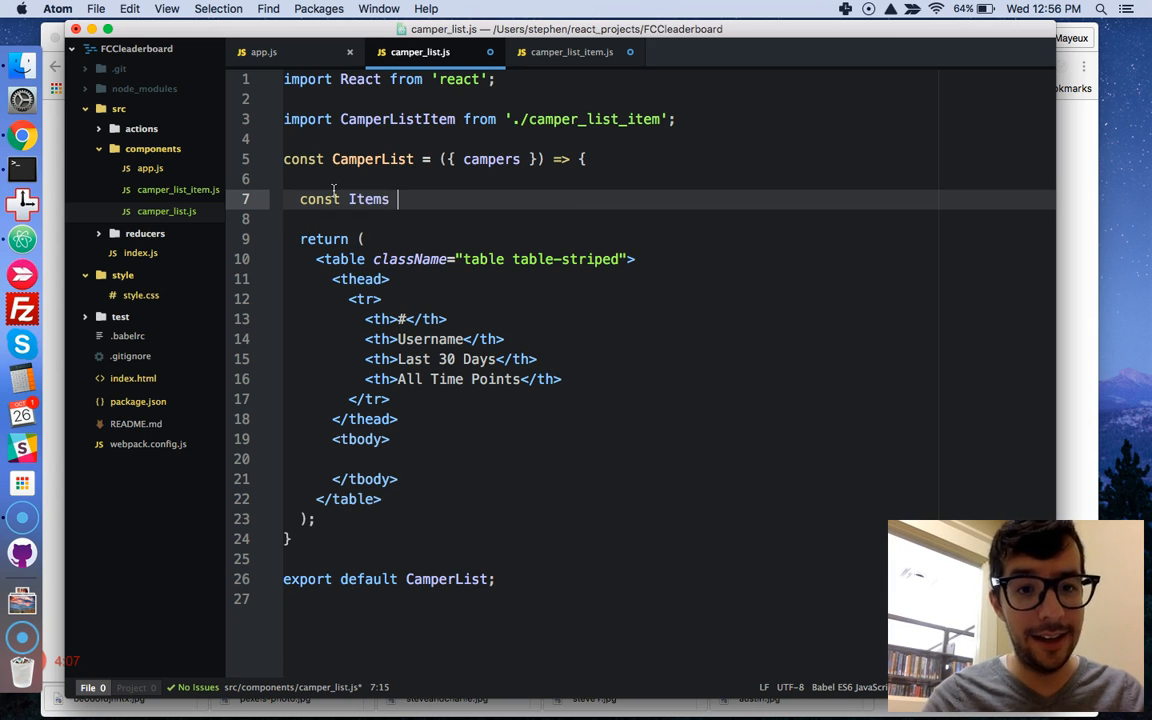
pyautogui.write('=')
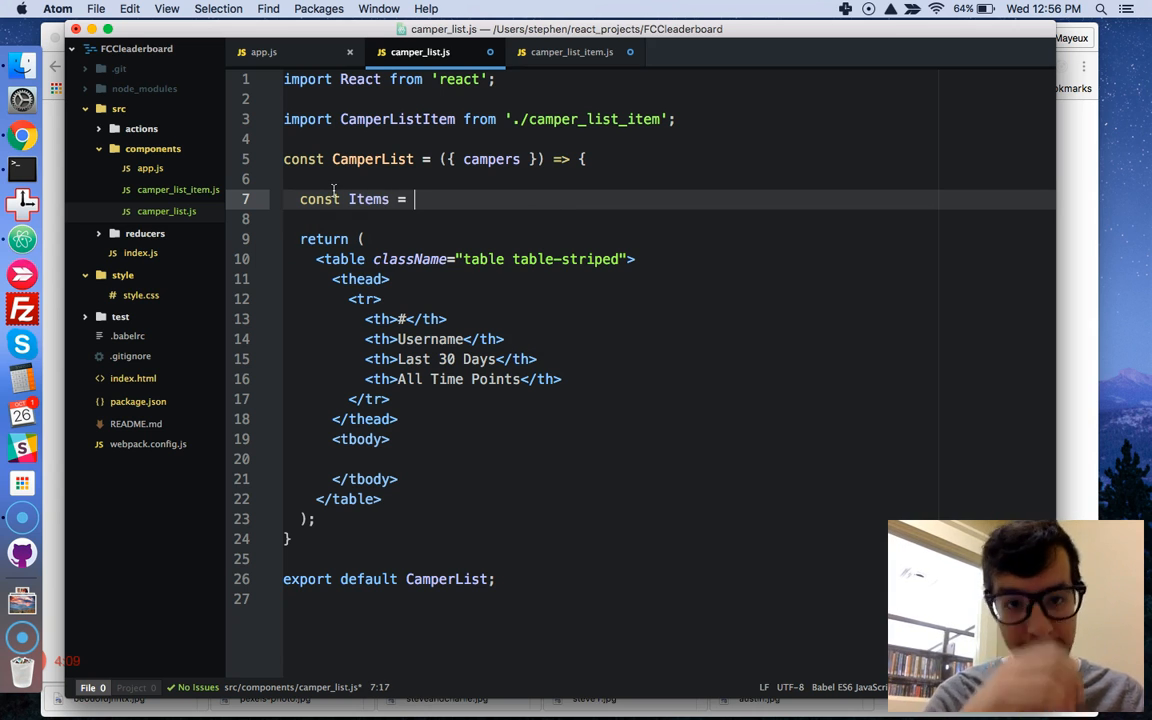
pyautogui.write('campers.')
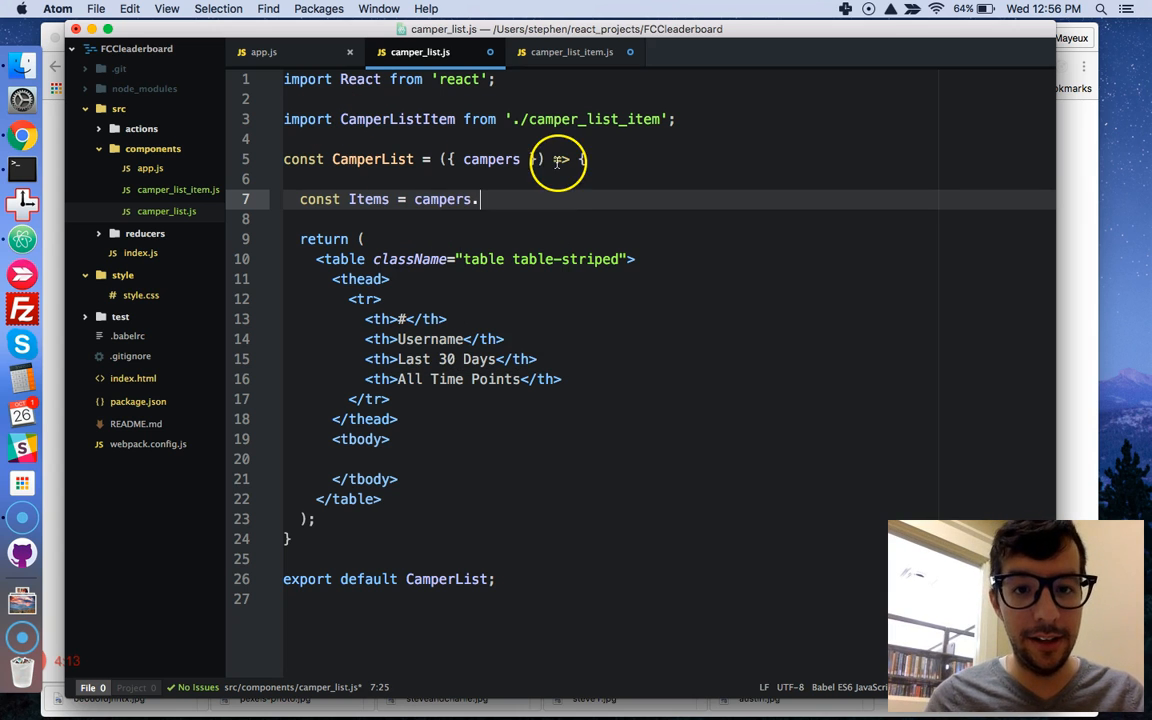
pyautogui.doubleClick(492, 160)
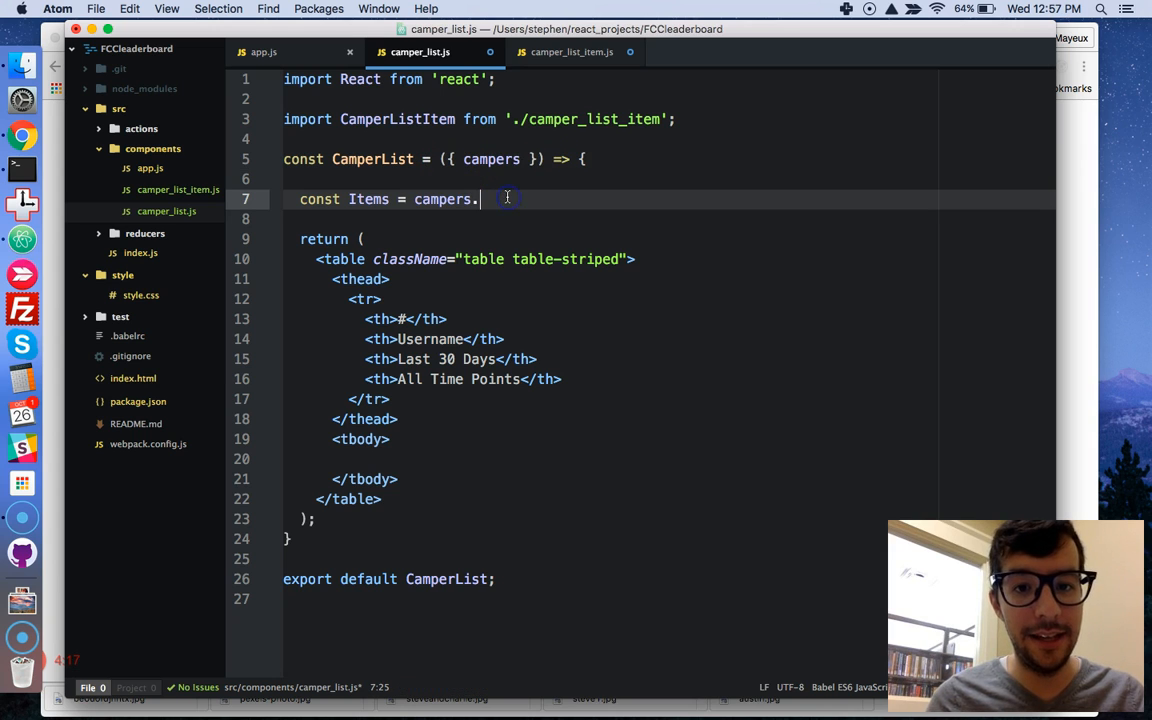
pyautogui.write('map')
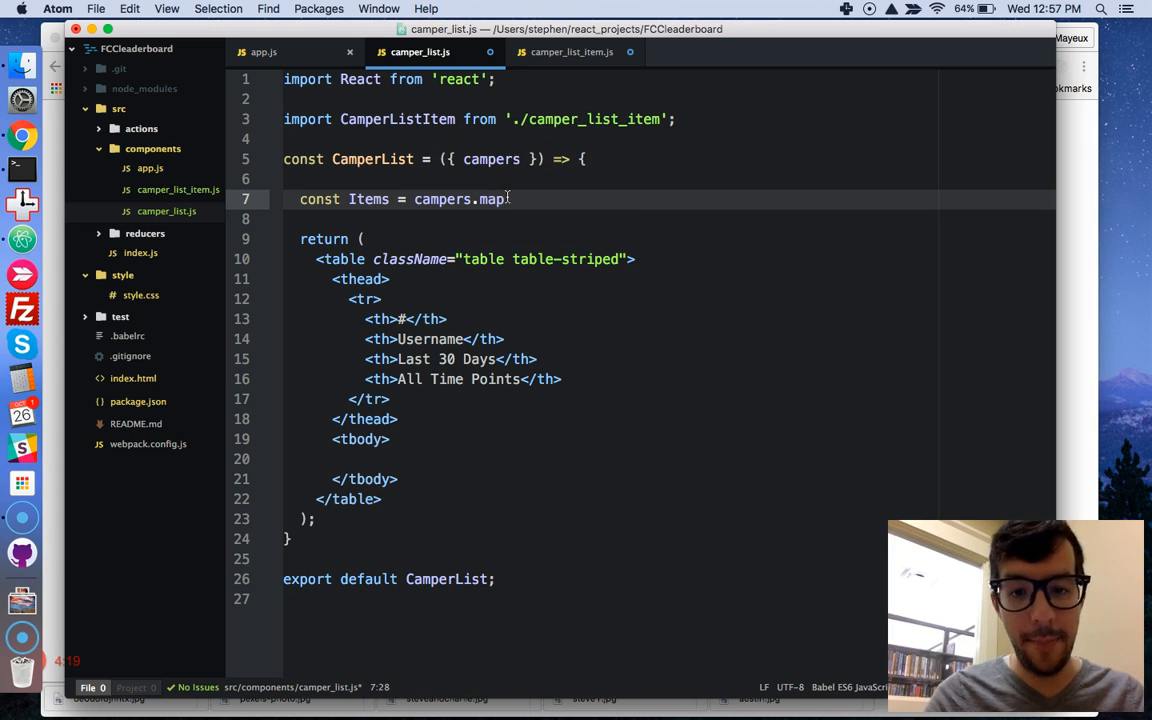
pyautogui.write('()')
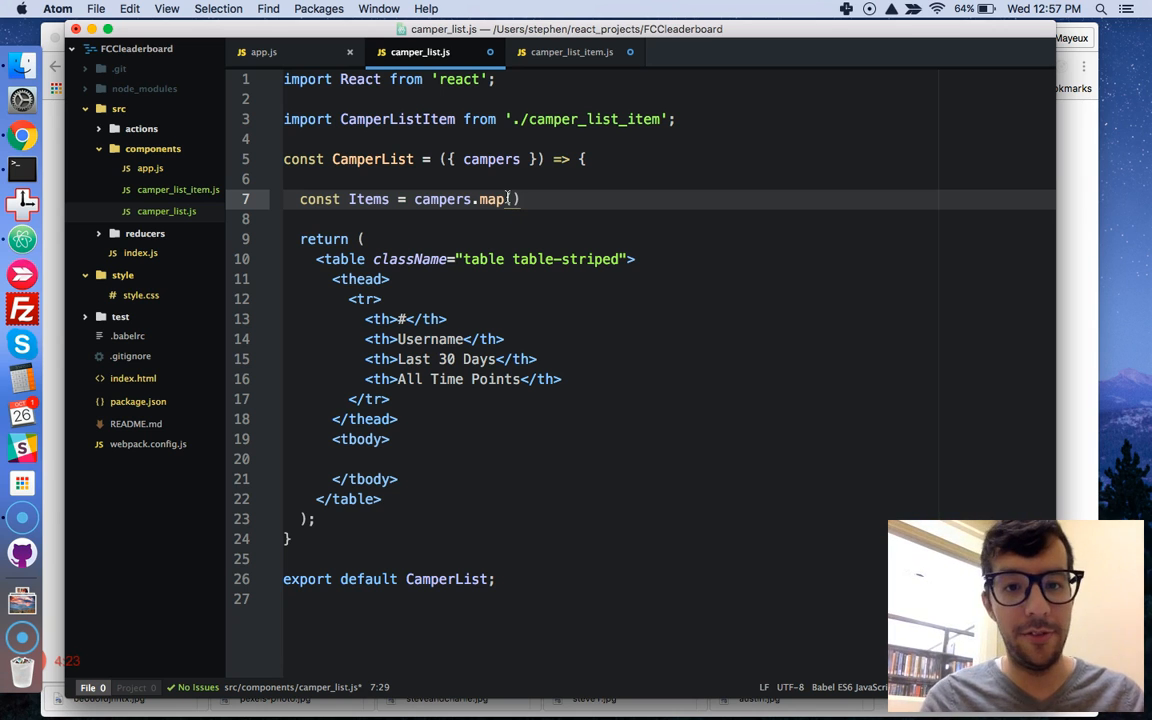
# Give map a (camper) => callback that returns <CamperListItem />.
pyautogui.write('(')
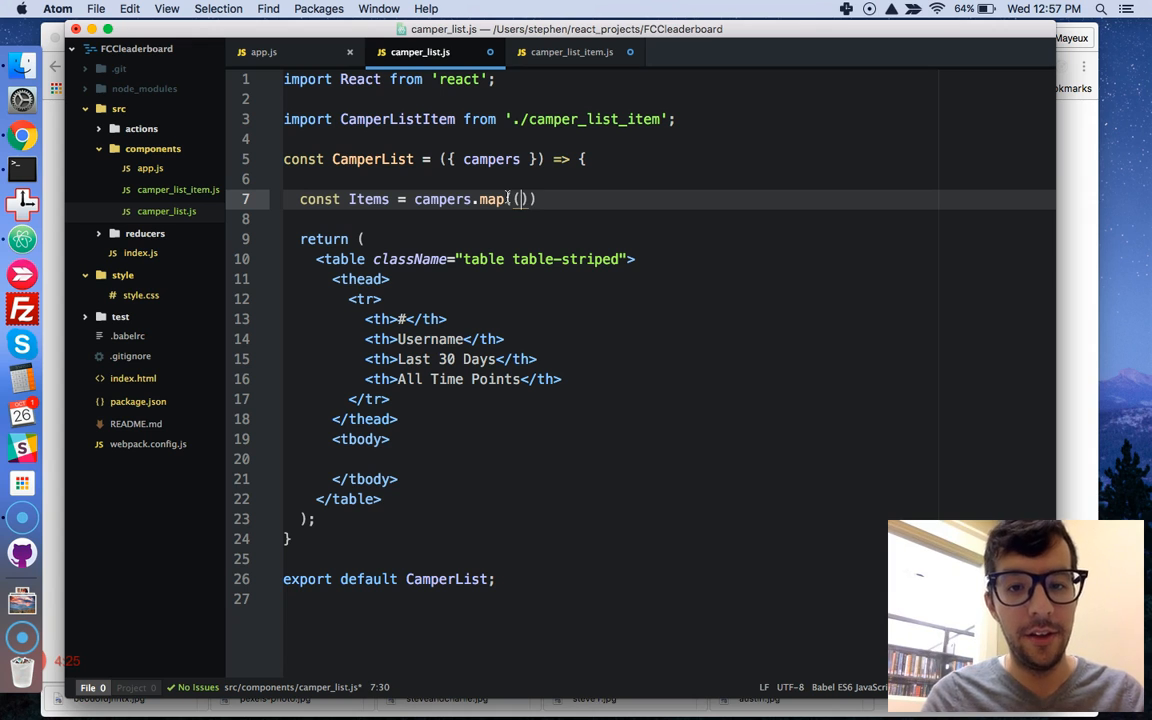
pyautogui.write('campe')
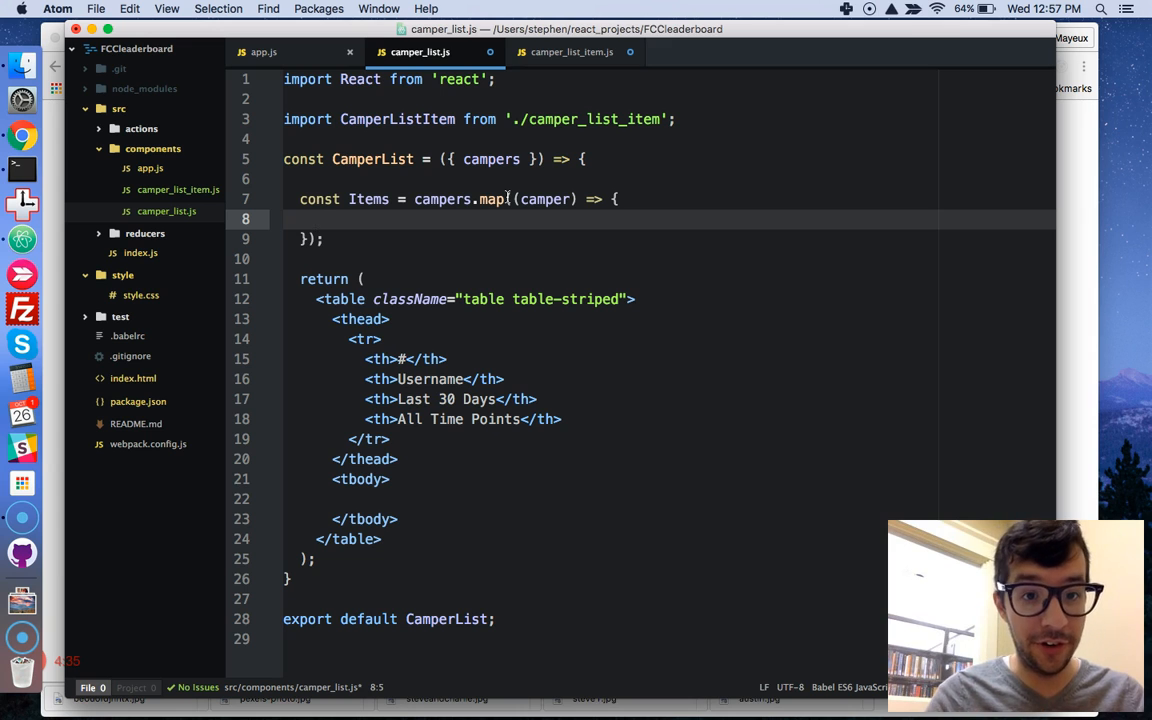
pyautogui.write('return')
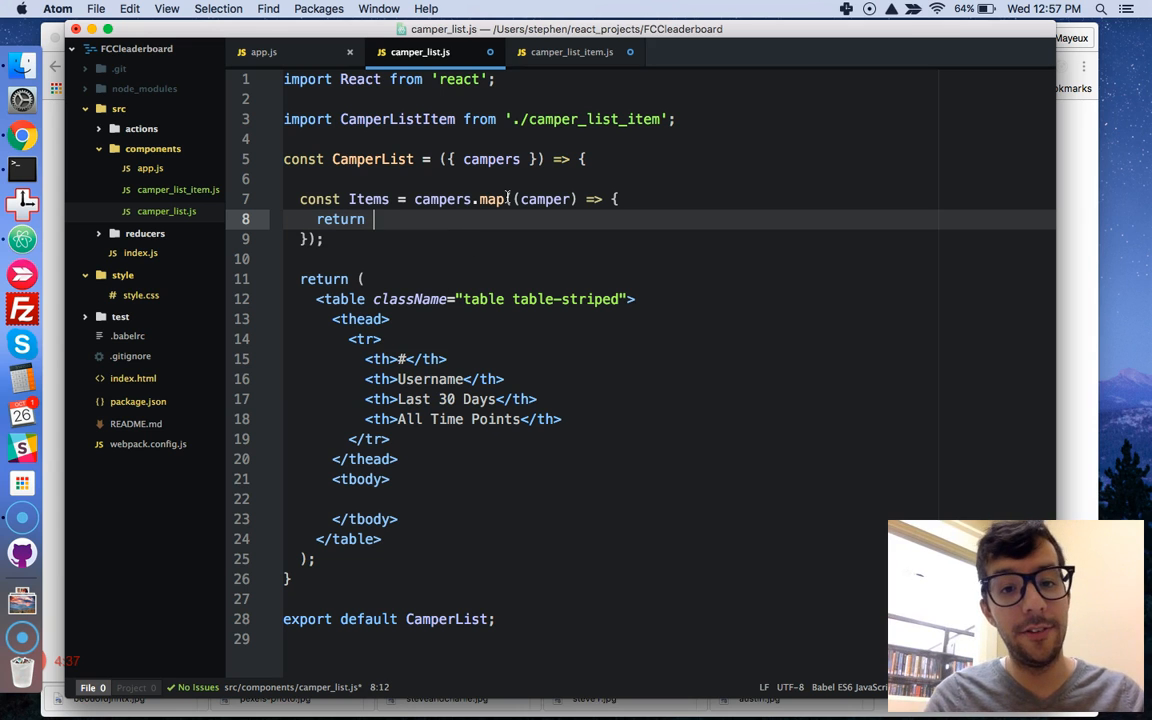
pyautogui.write('<CamperListItem')
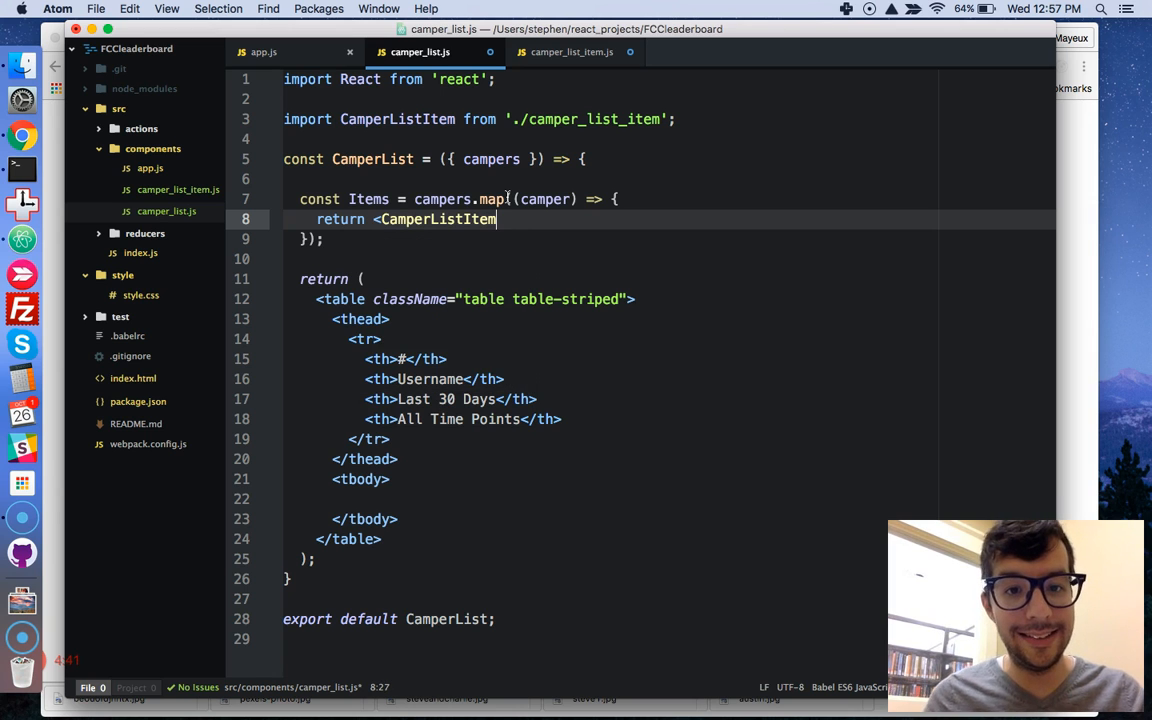
pyautogui.write('/>')
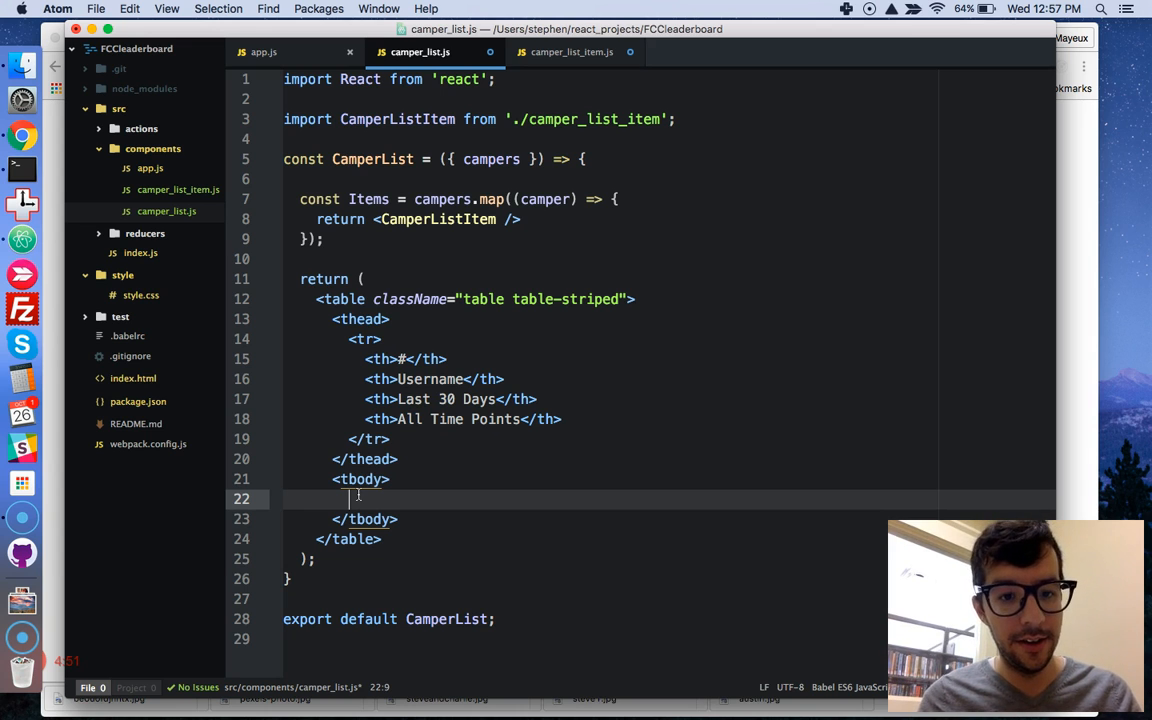
# Render {Items} inside the <tbody> of the CamperList table.
pyautogui.write('{Items')
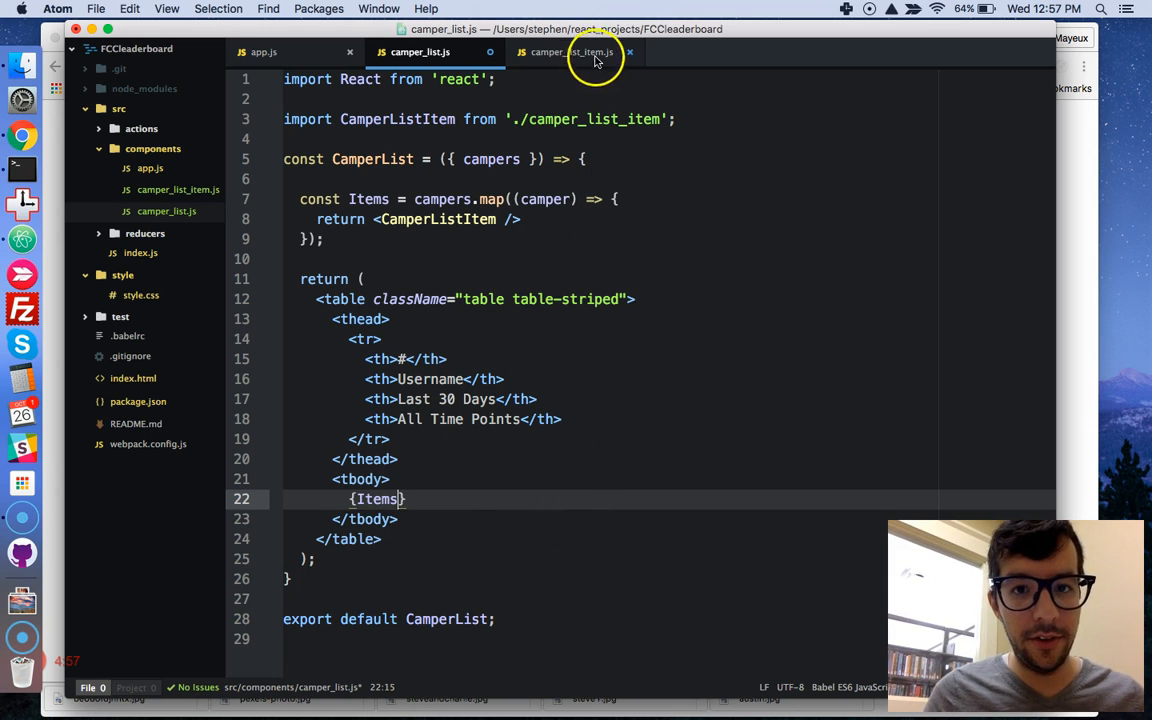
pyautogui.click(570, 52)
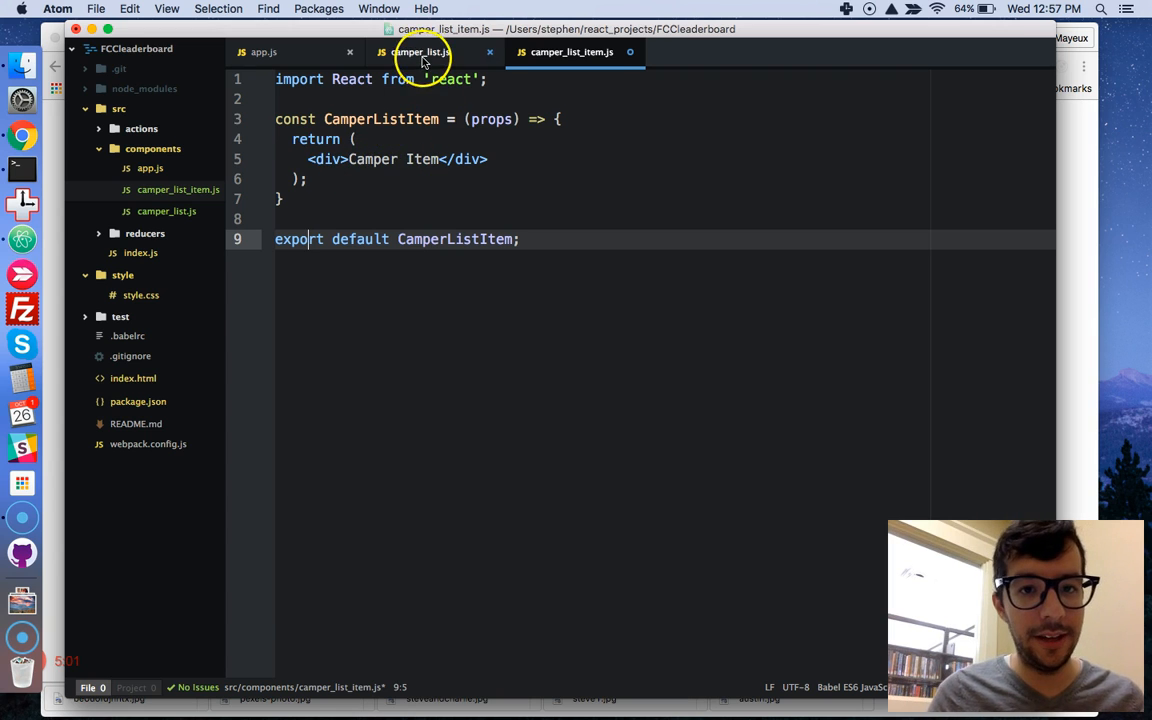
pyautogui.click(420, 52)
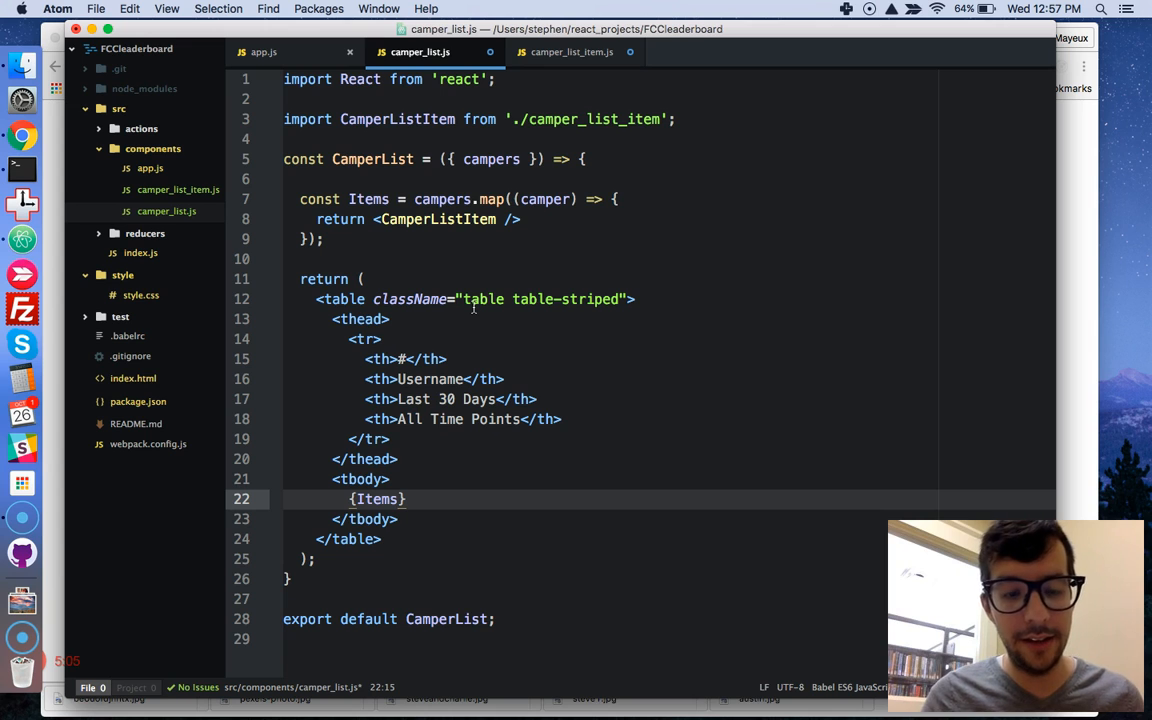
pyautogui.click(404, 500)
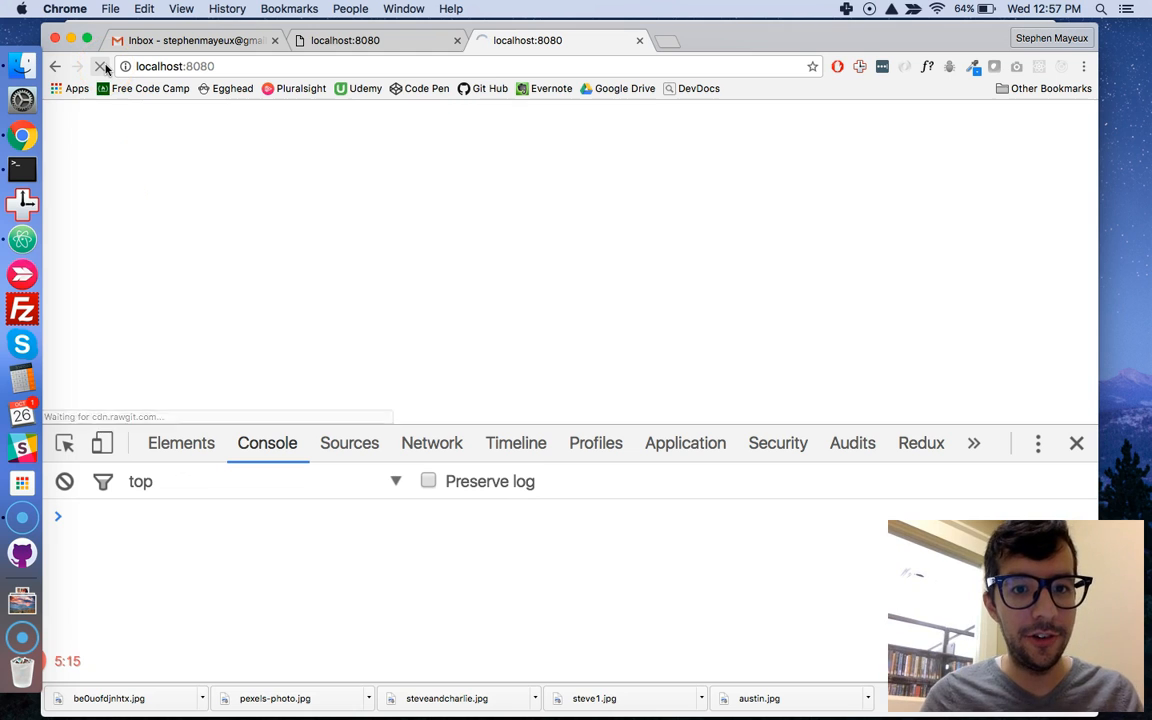
# Reload the leaderboard and scroll through the column of Camper Item rows.
pyautogui.click(104, 66)
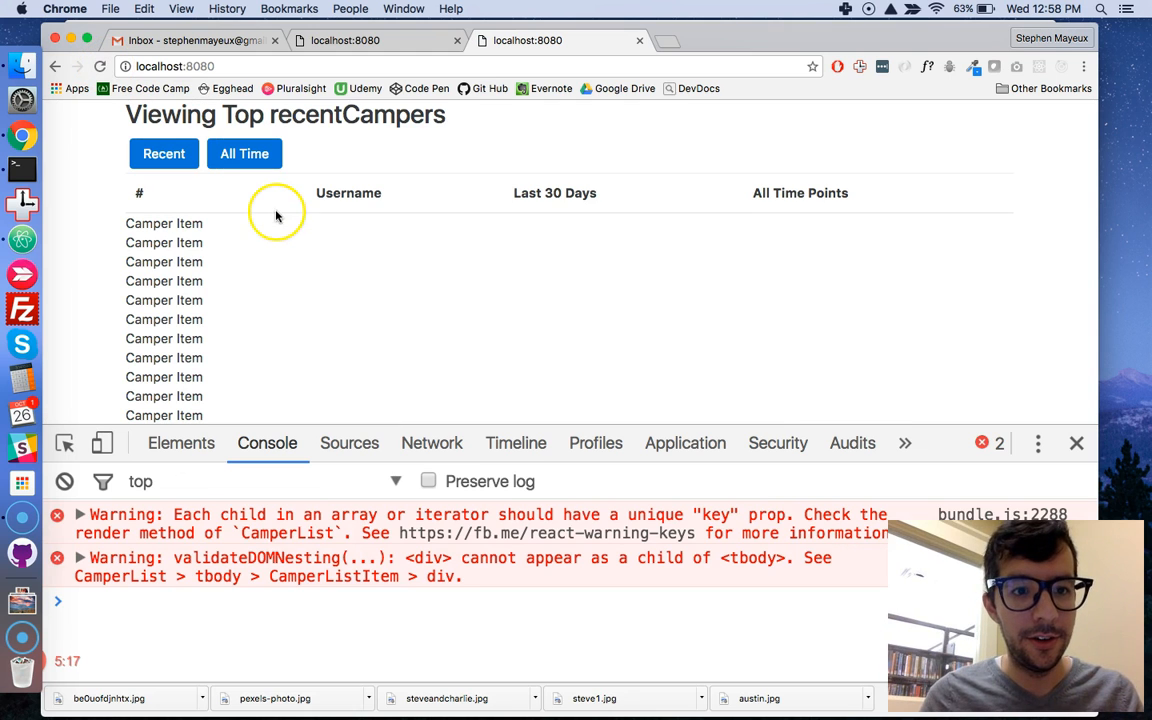
pyautogui.moveTo(432, 444)
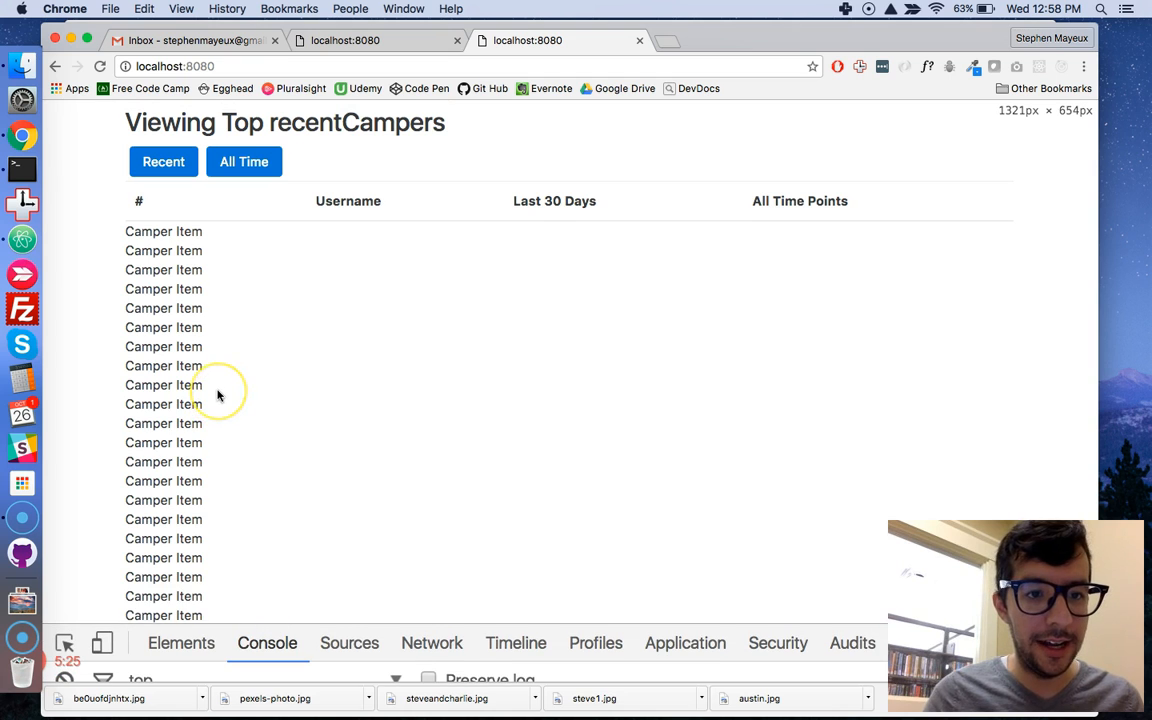
pyautogui.scroll(-3)
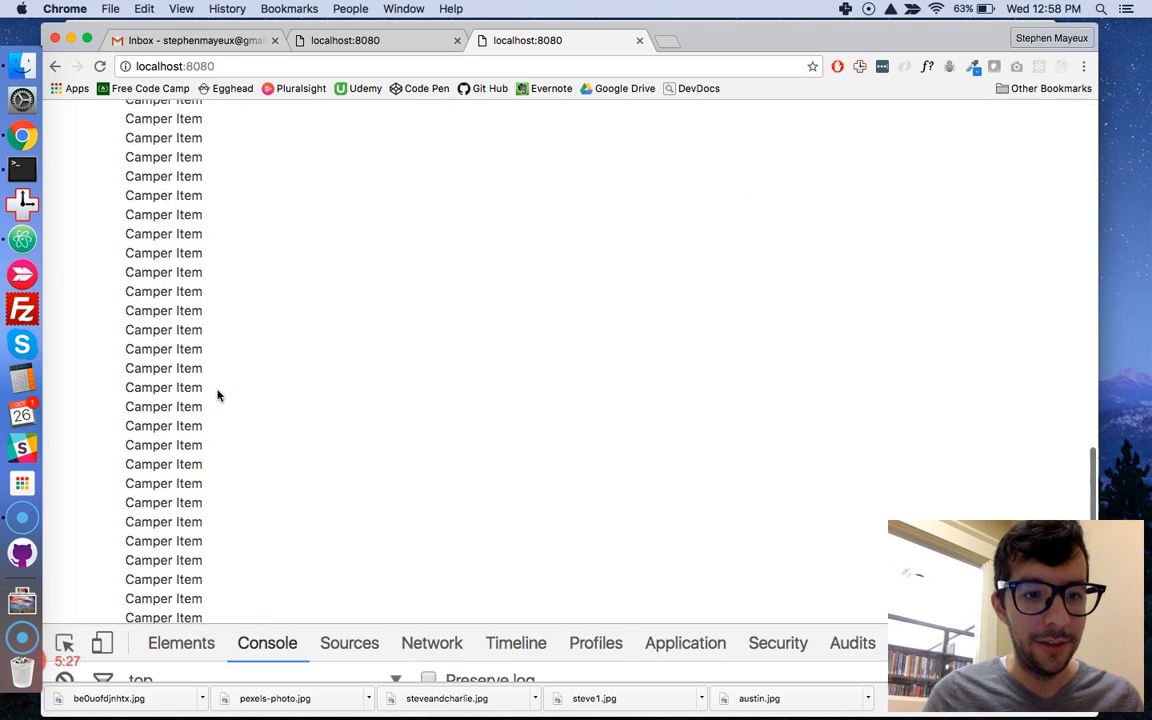
pyautogui.scroll(3)
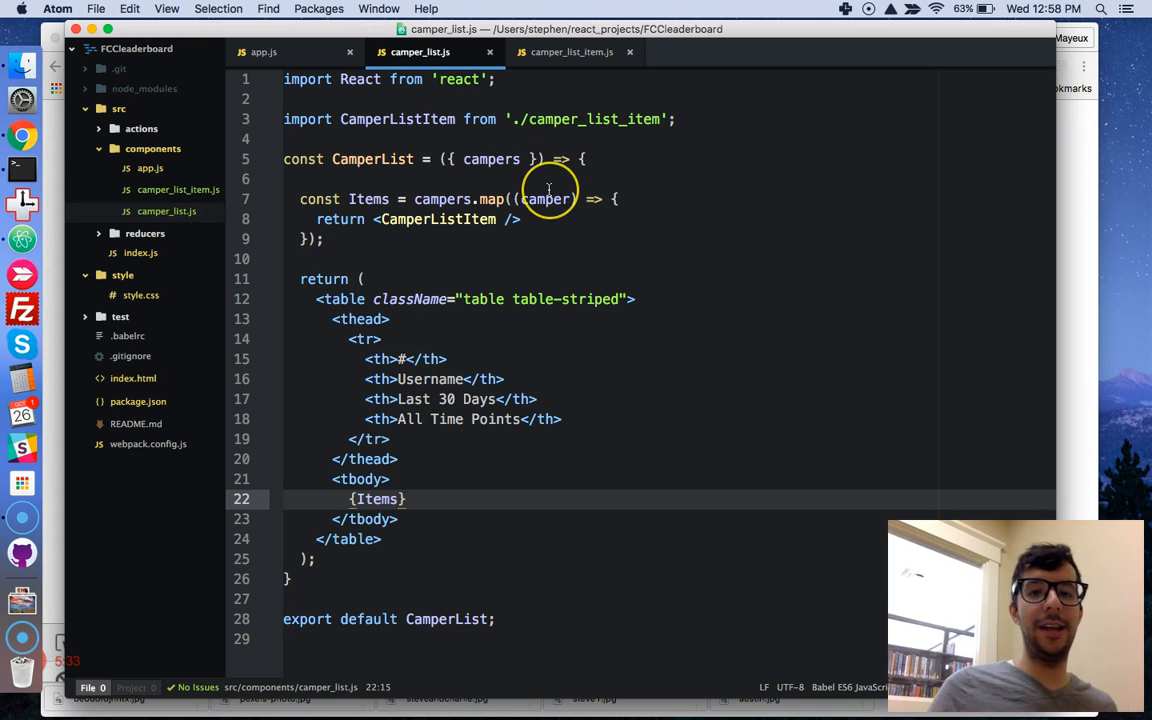
pyautogui.doubleClick(492, 160)
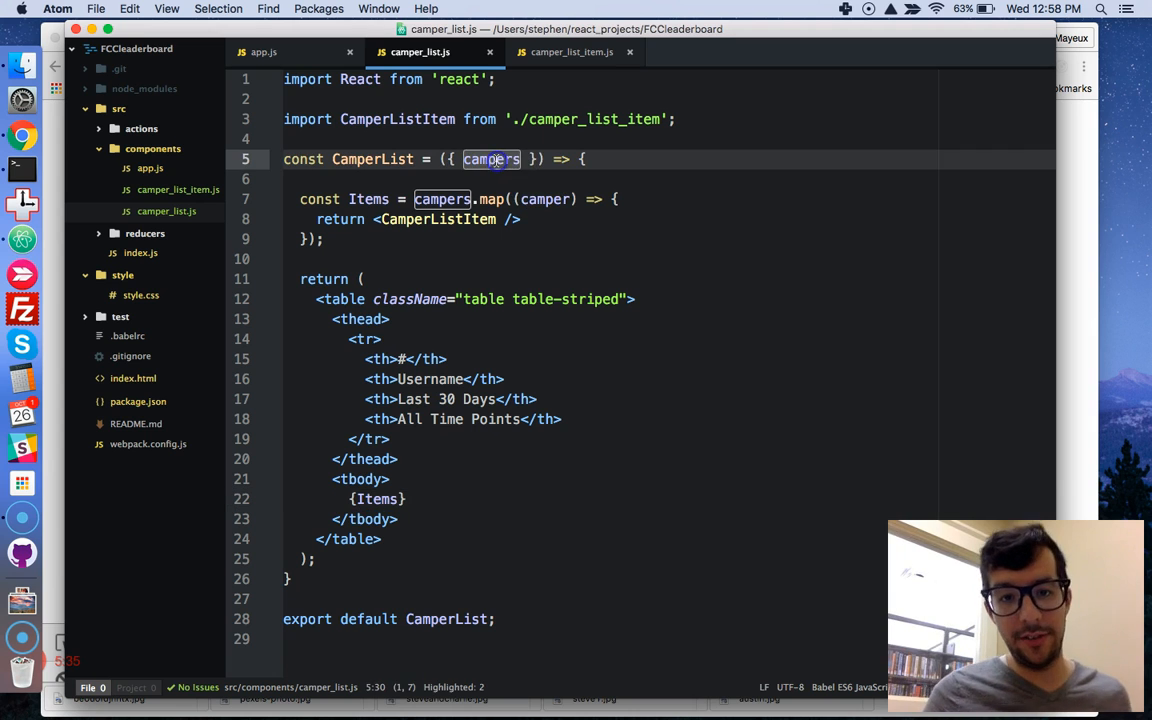
pyautogui.click(264, 52)
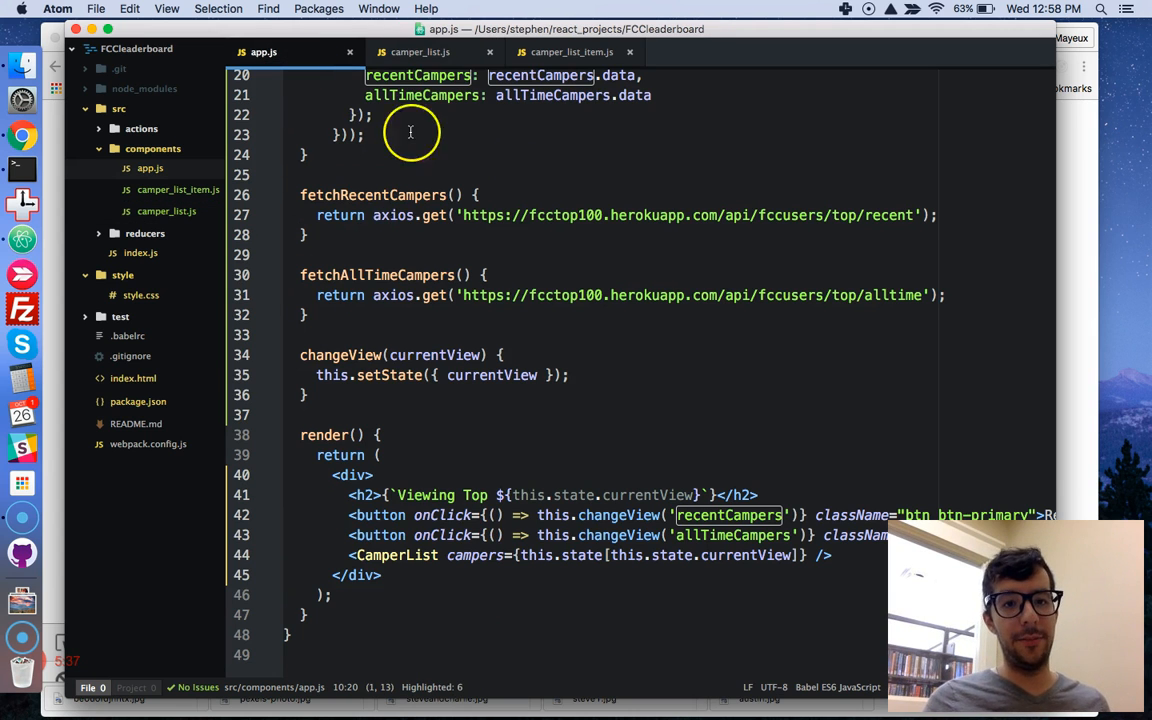
pyautogui.click(420, 52)
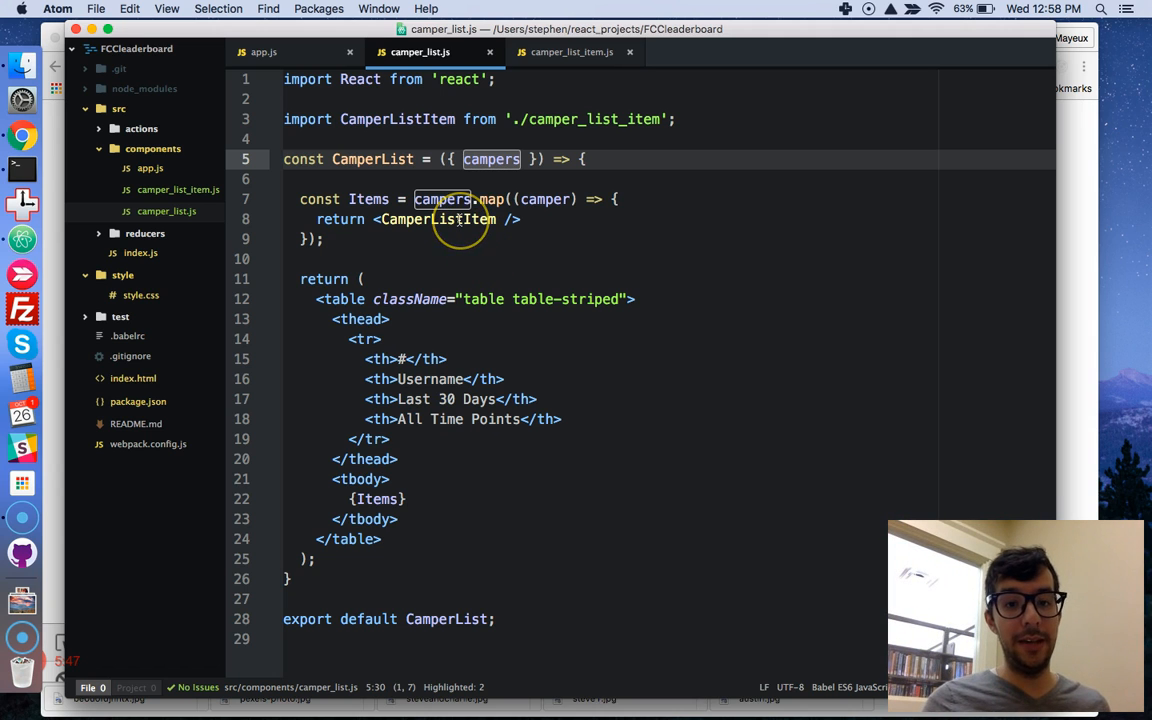
pyautogui.doubleClick(436, 218)
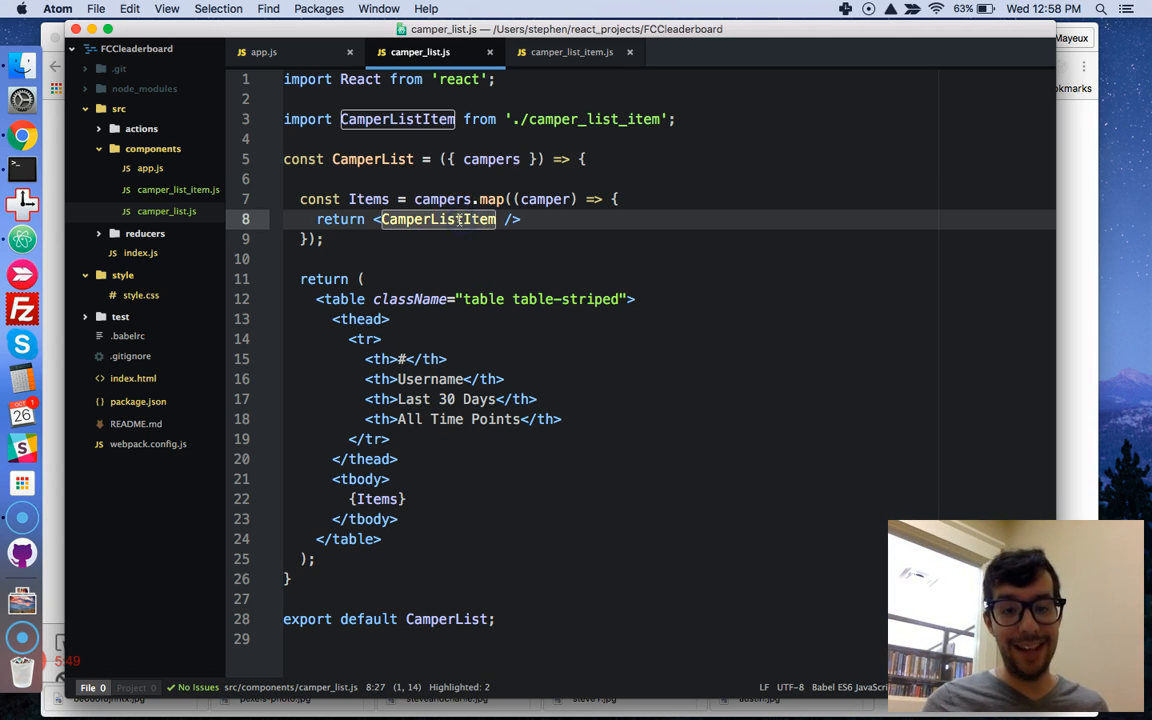
pyautogui.click(572, 52)
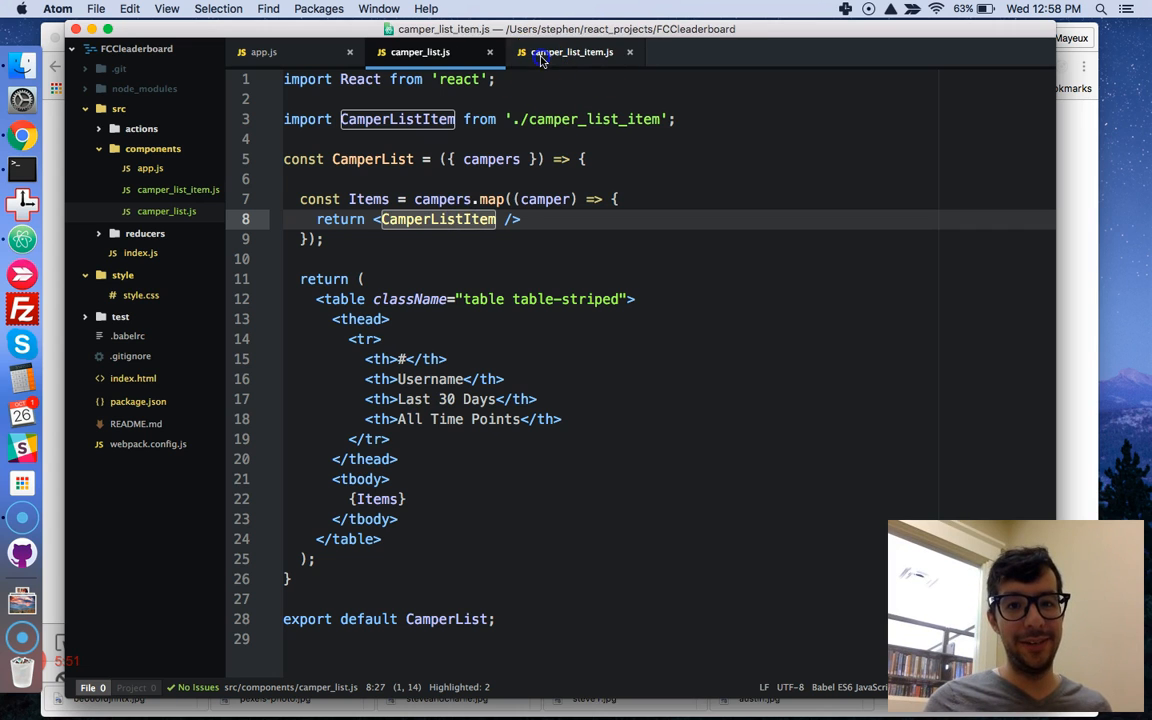
pyautogui.click(572, 52)
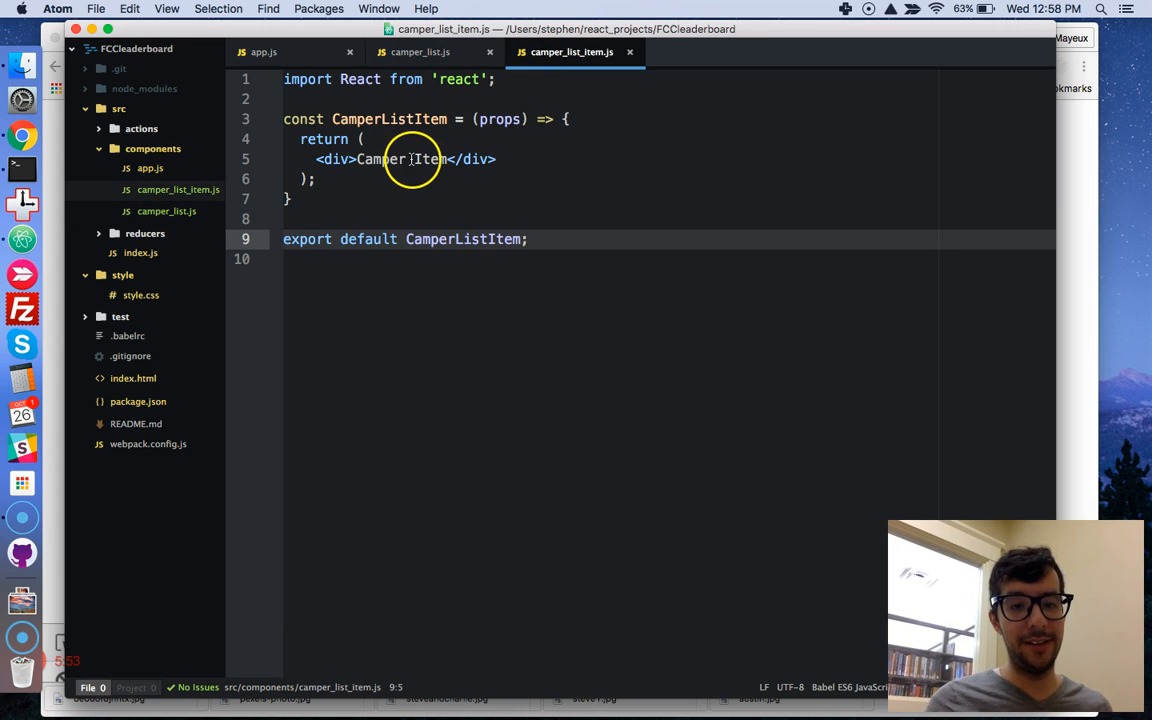
pyautogui.click(418, 52)
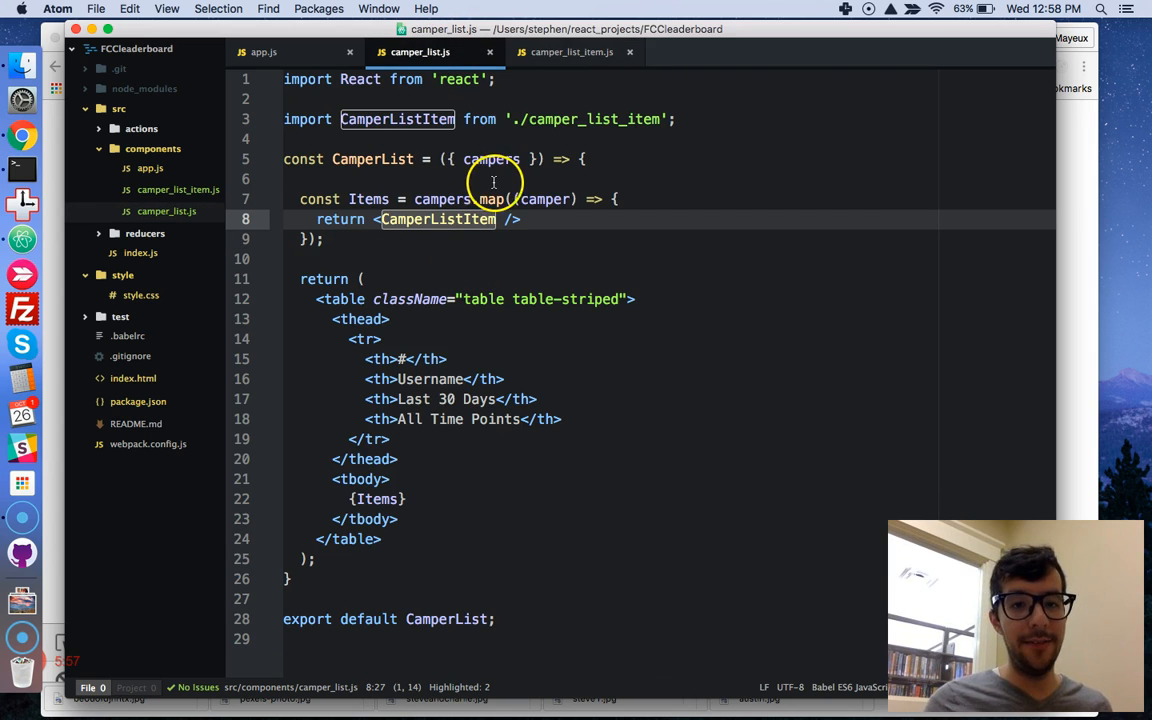
pyautogui.moveTo(490, 190)
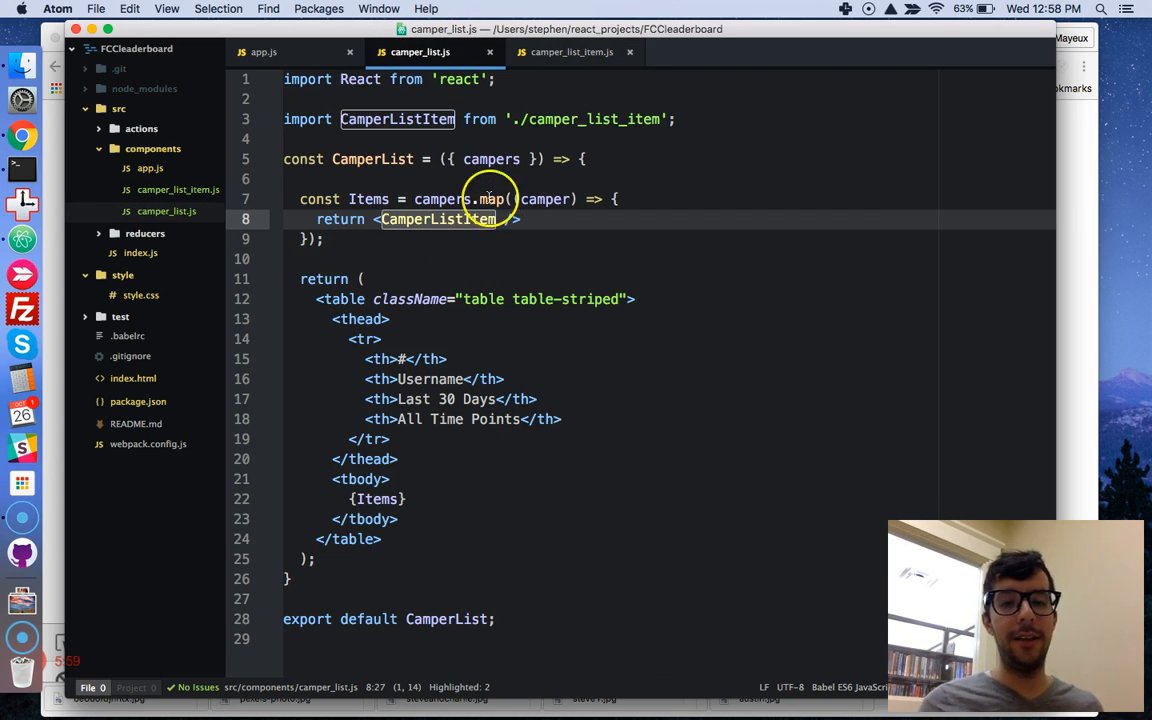
pyautogui.doubleClick(544, 200)
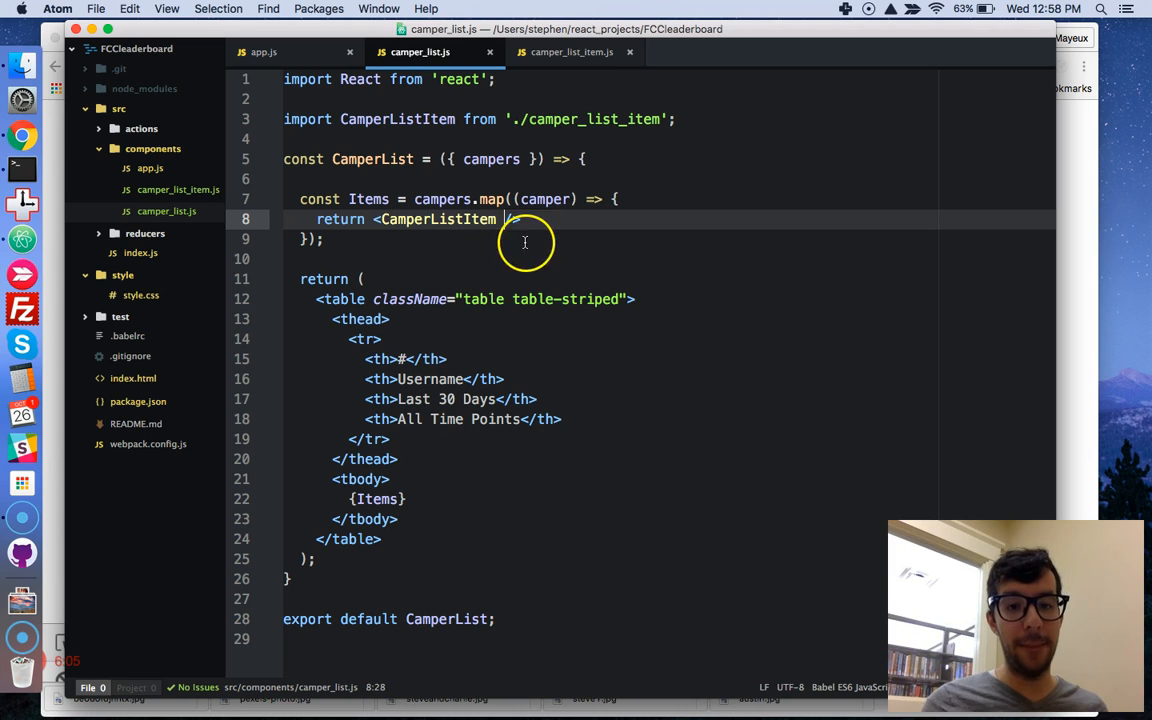
pyautogui.click(572, 52)
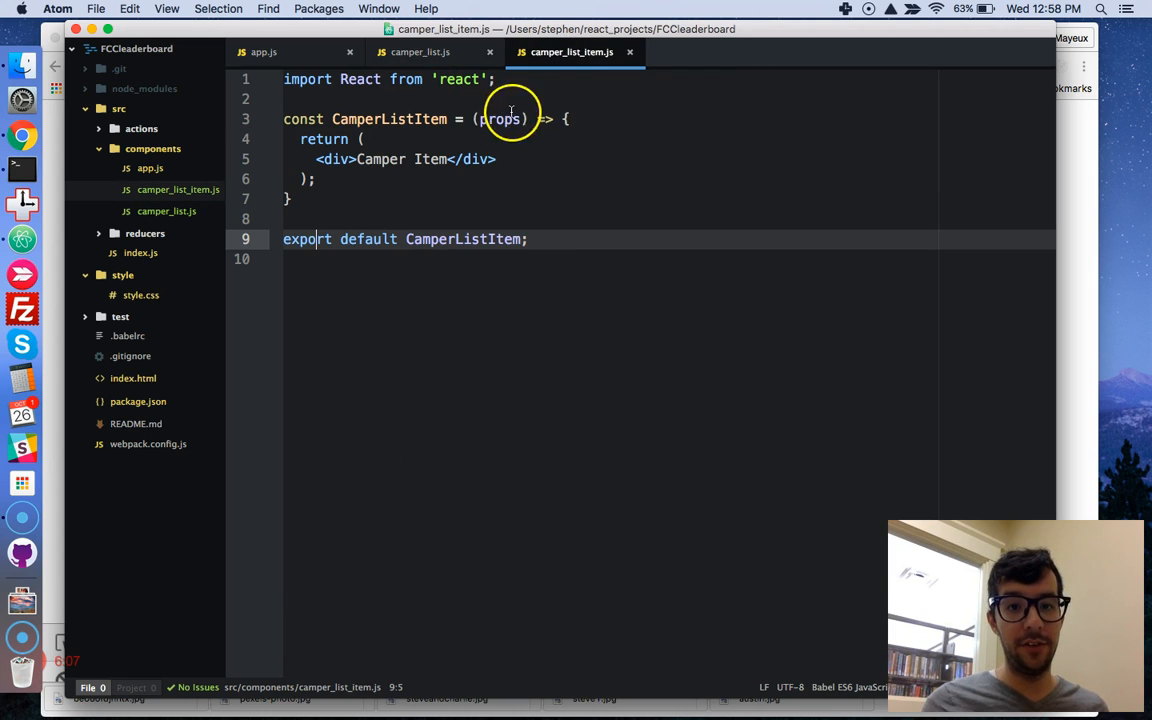
pyautogui.click(416, 52)
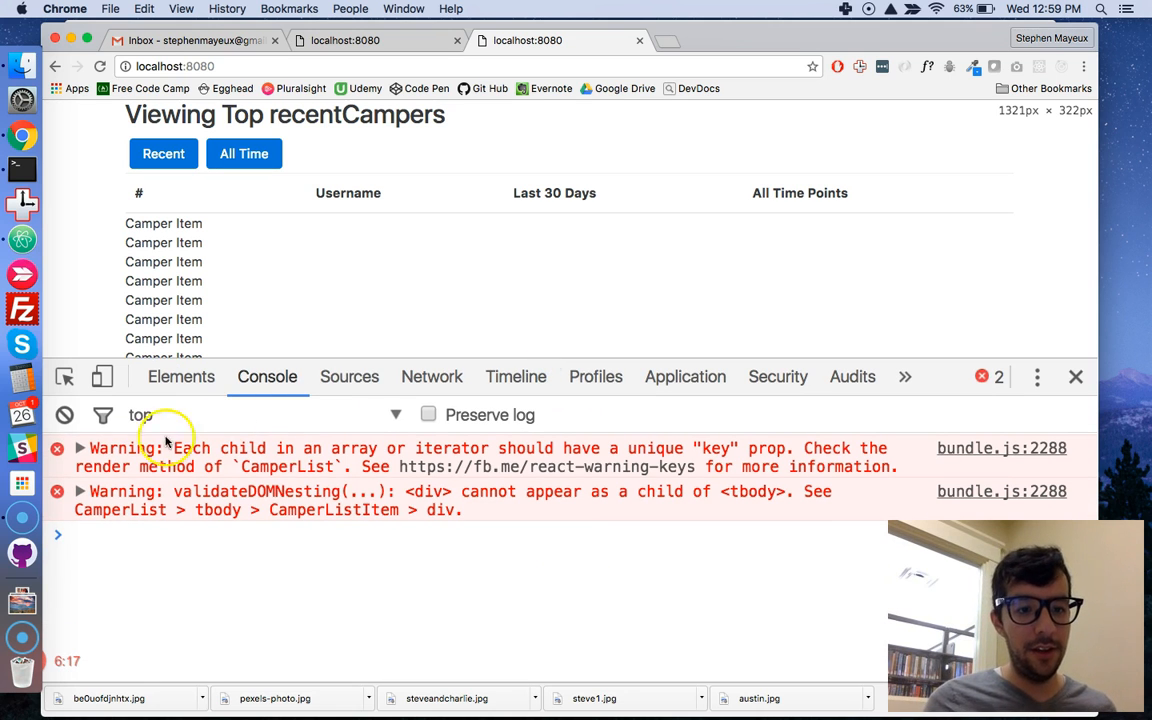
pyautogui.moveTo(258, 548)
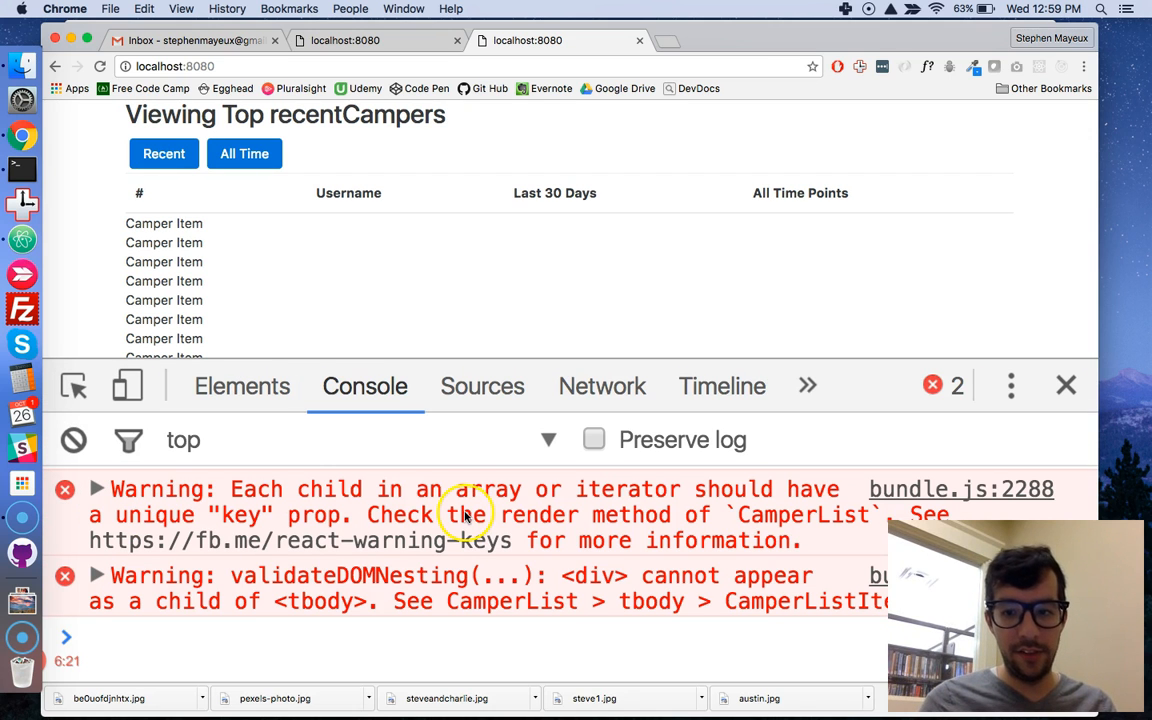
pyautogui.moveTo(396, 490)
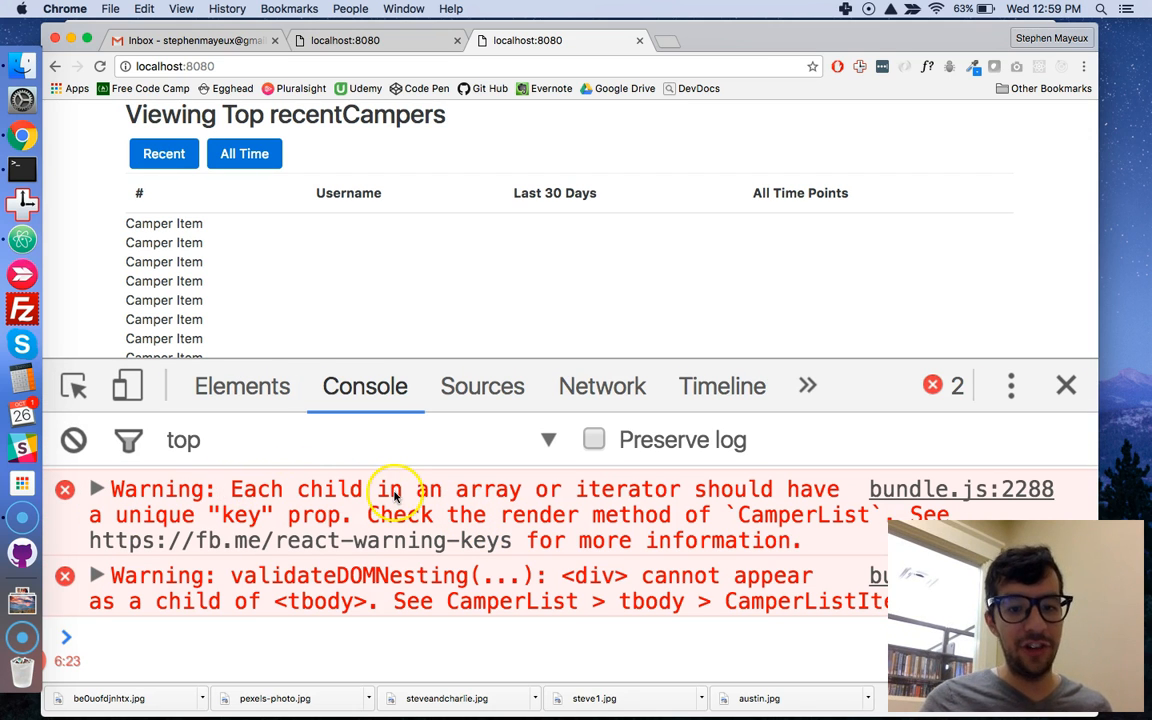
pyautogui.moveTo(676, 496)
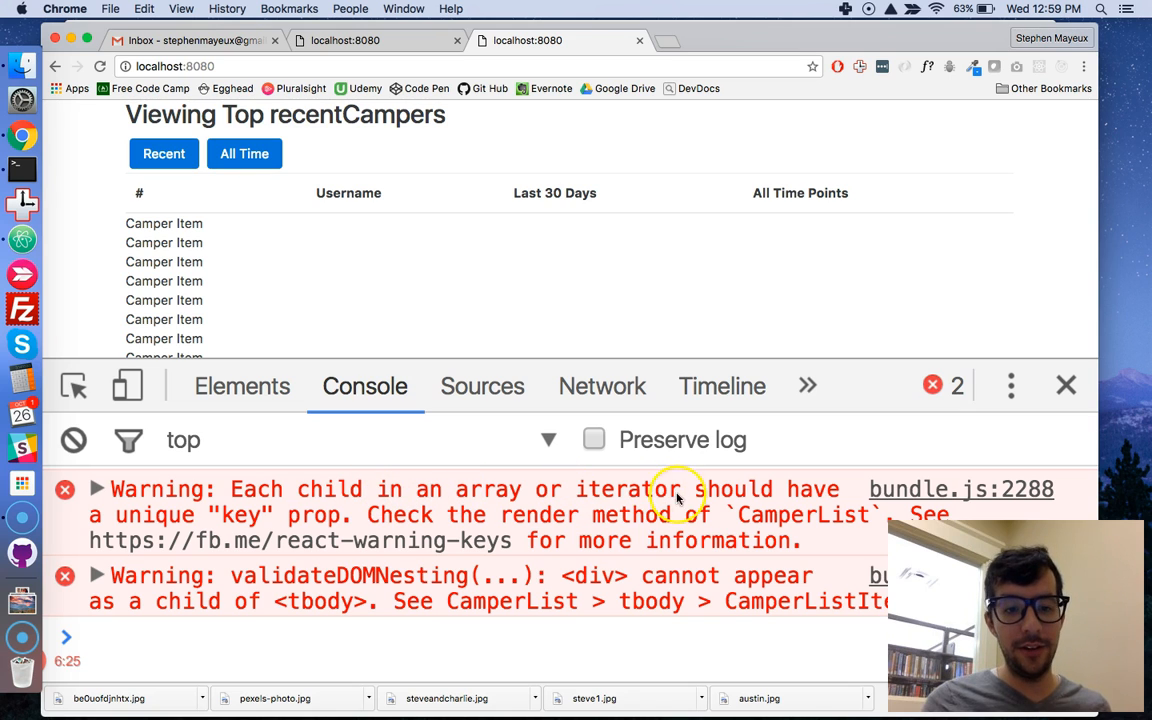
pyautogui.moveTo(360, 524)
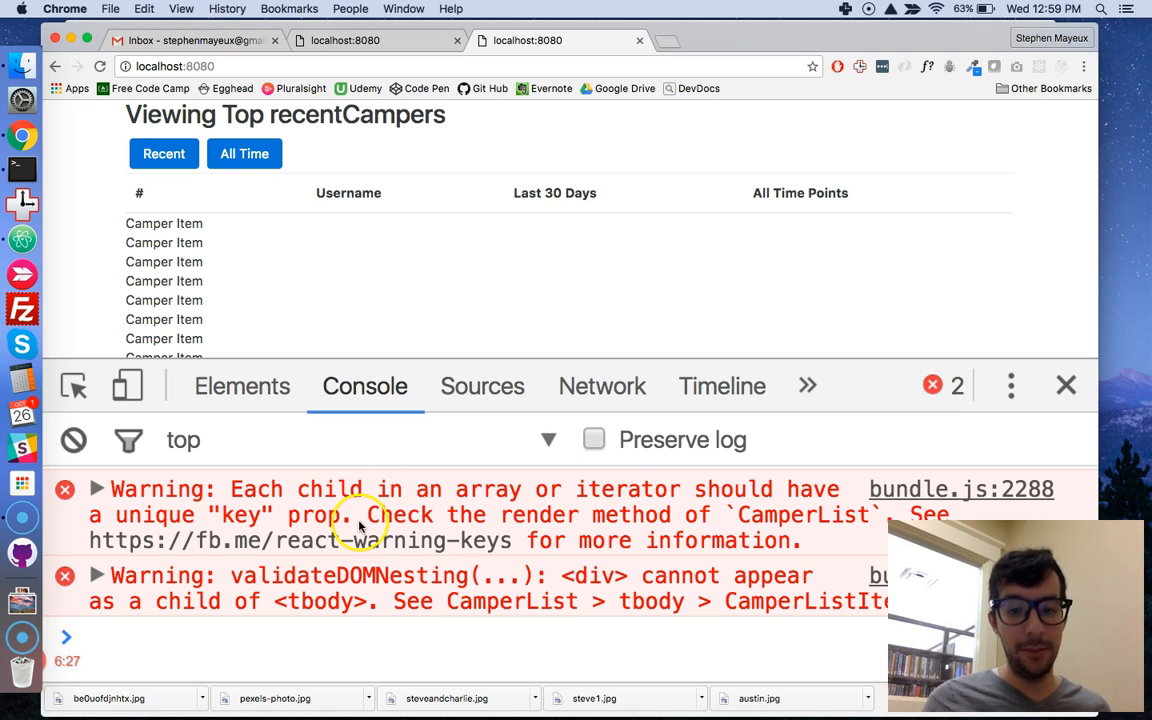
pyautogui.moveTo(718, 524)
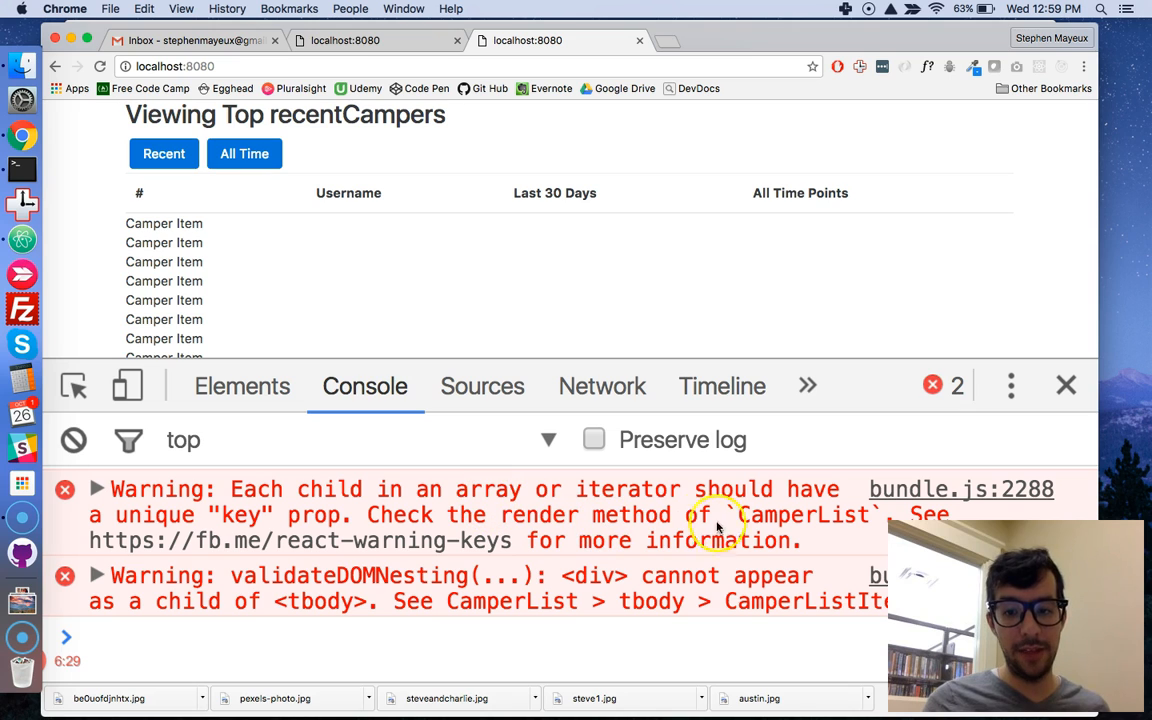
pyautogui.moveTo(292, 412)
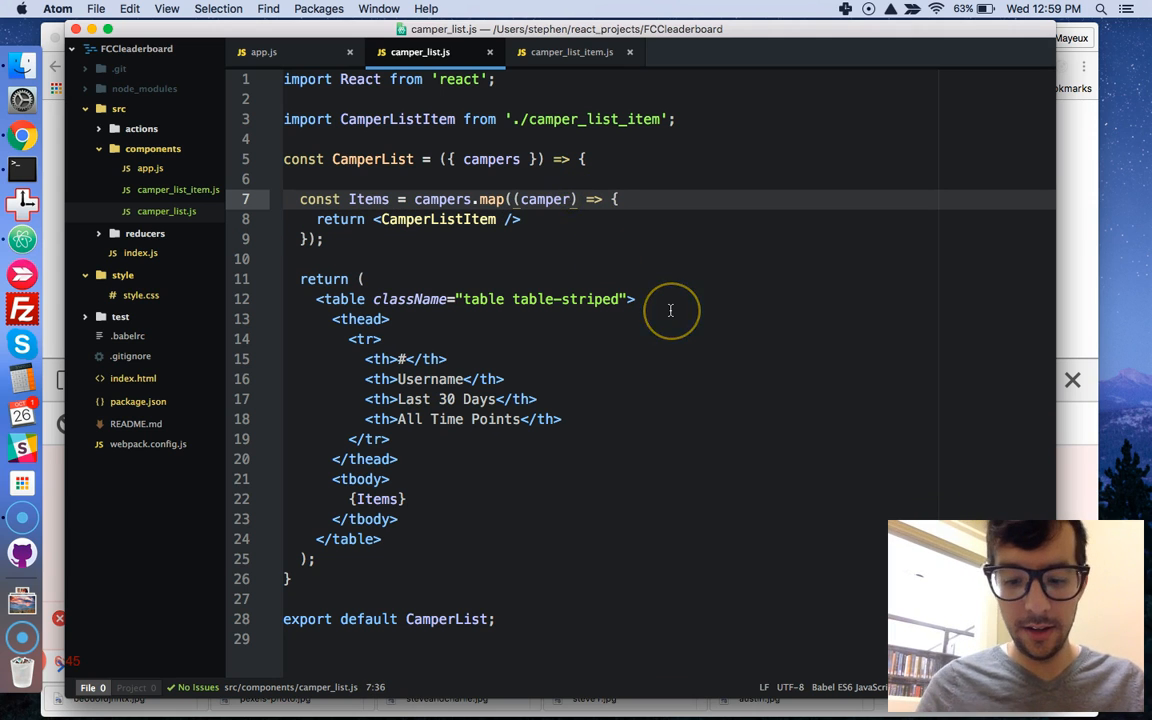
# Add ', index' as a second parameter of the campers map callback.
pyautogui.write(', index')
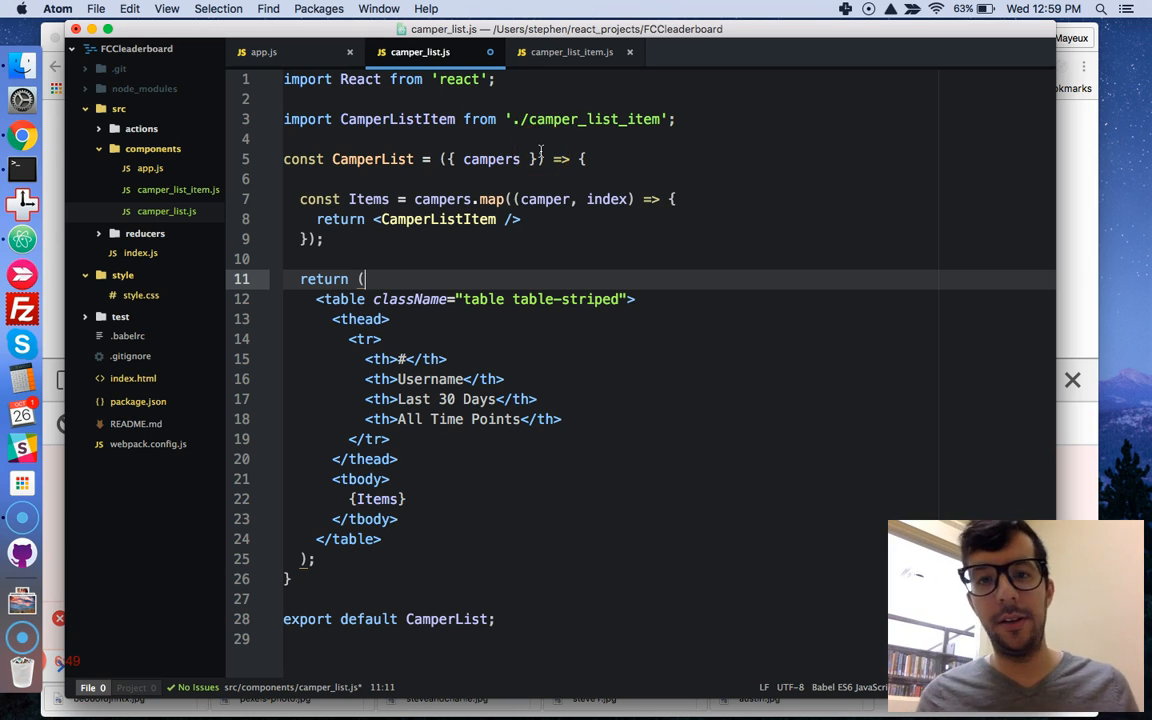
pyautogui.doubleClick(544, 200)
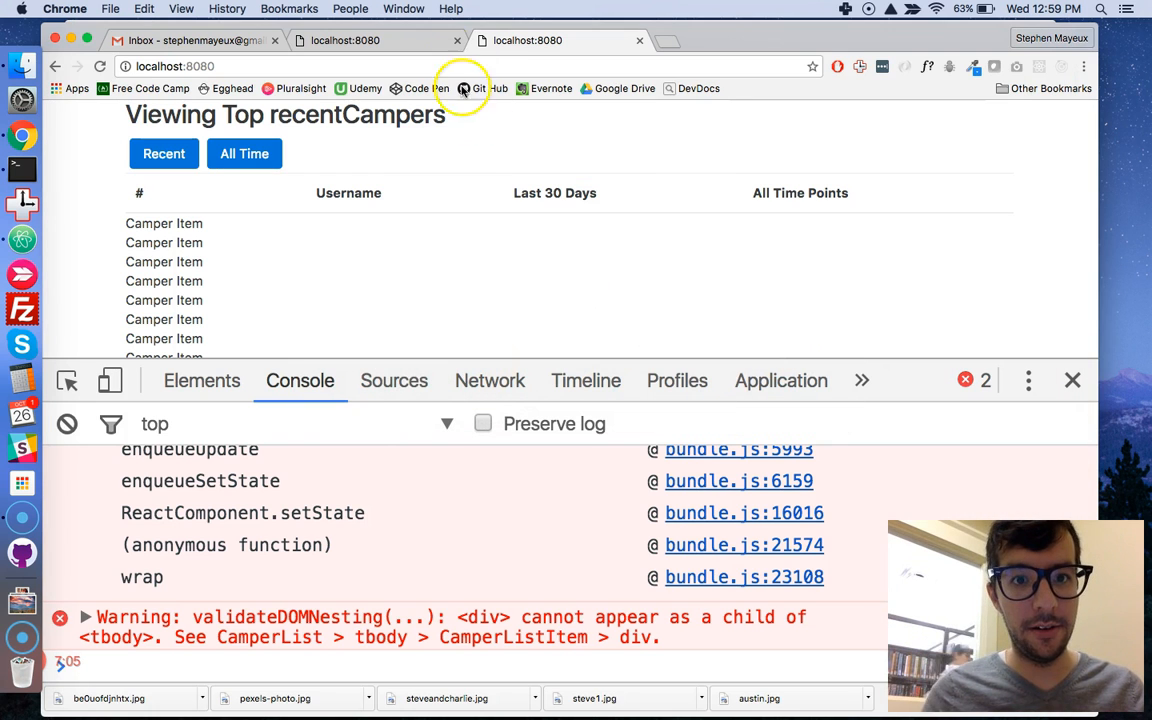
pyautogui.scroll(-3)
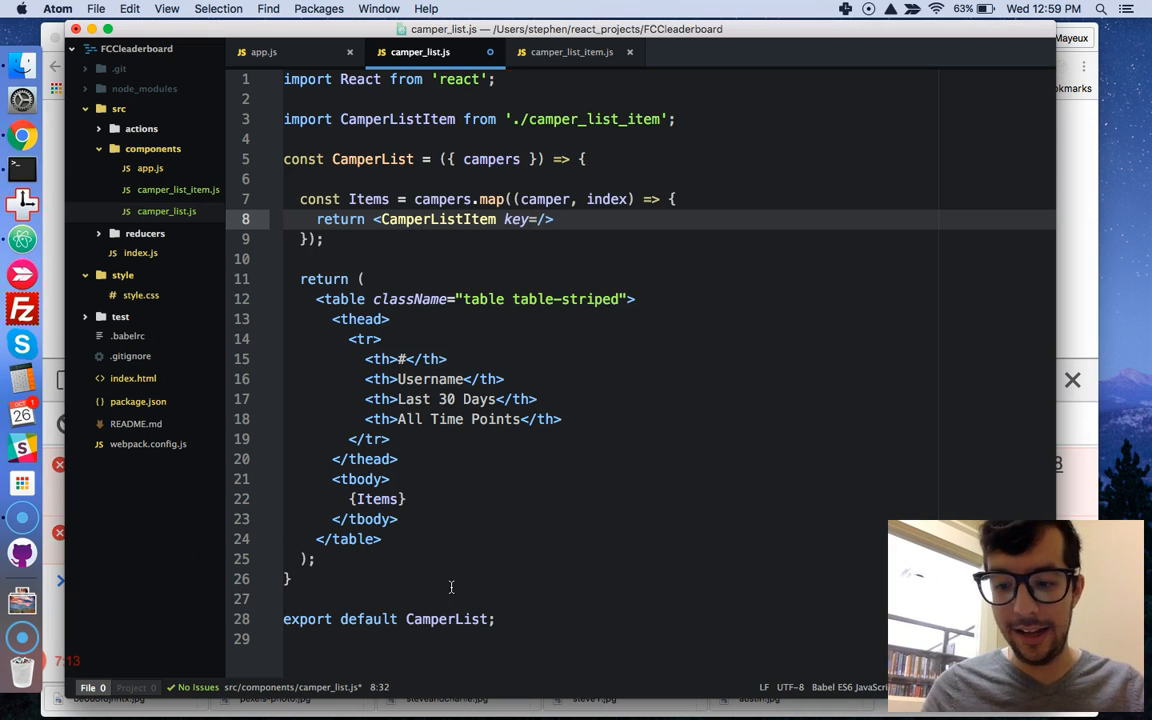
# Set key={index} on the CamperListItem tag and save camper_list.js.
pyautogui.write('{}')
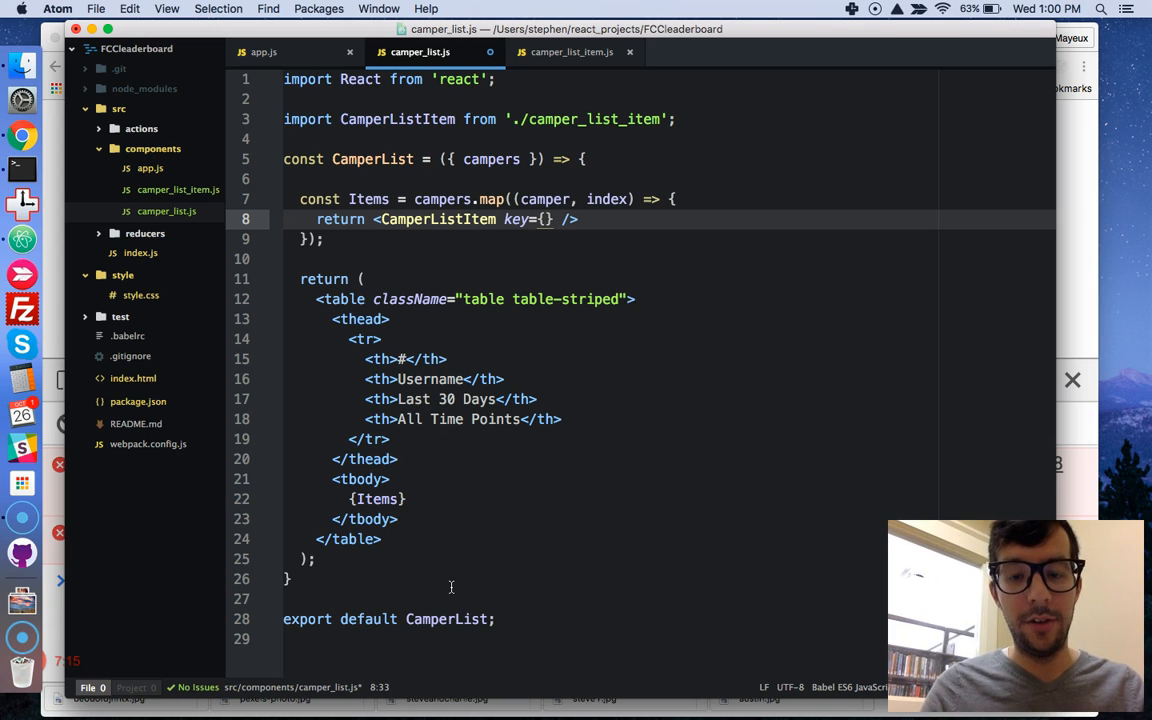
pyautogui.write('camper')
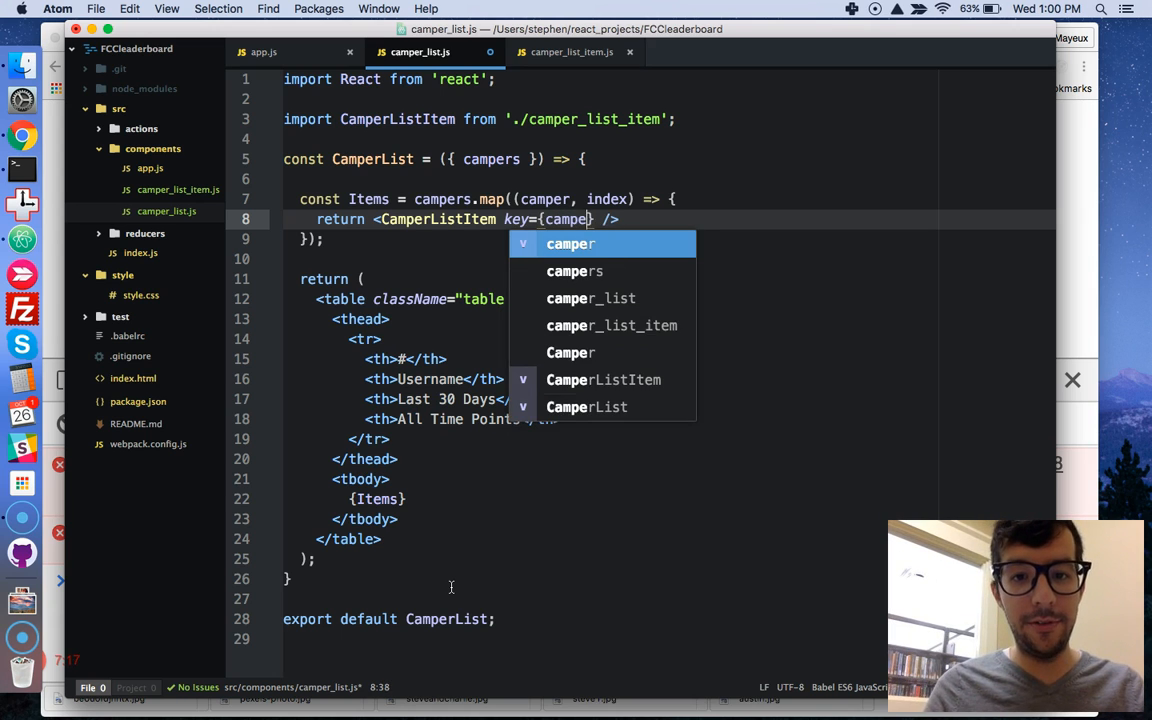
pyautogui.write('index')
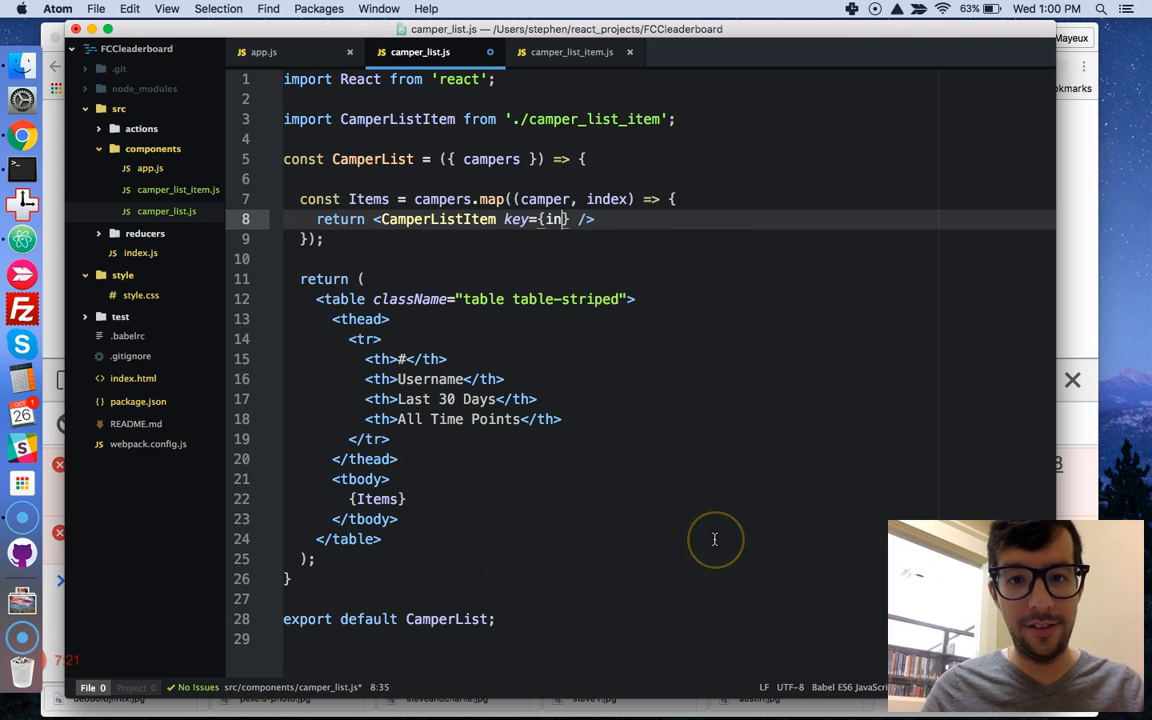
pyautogui.press('Backspace')
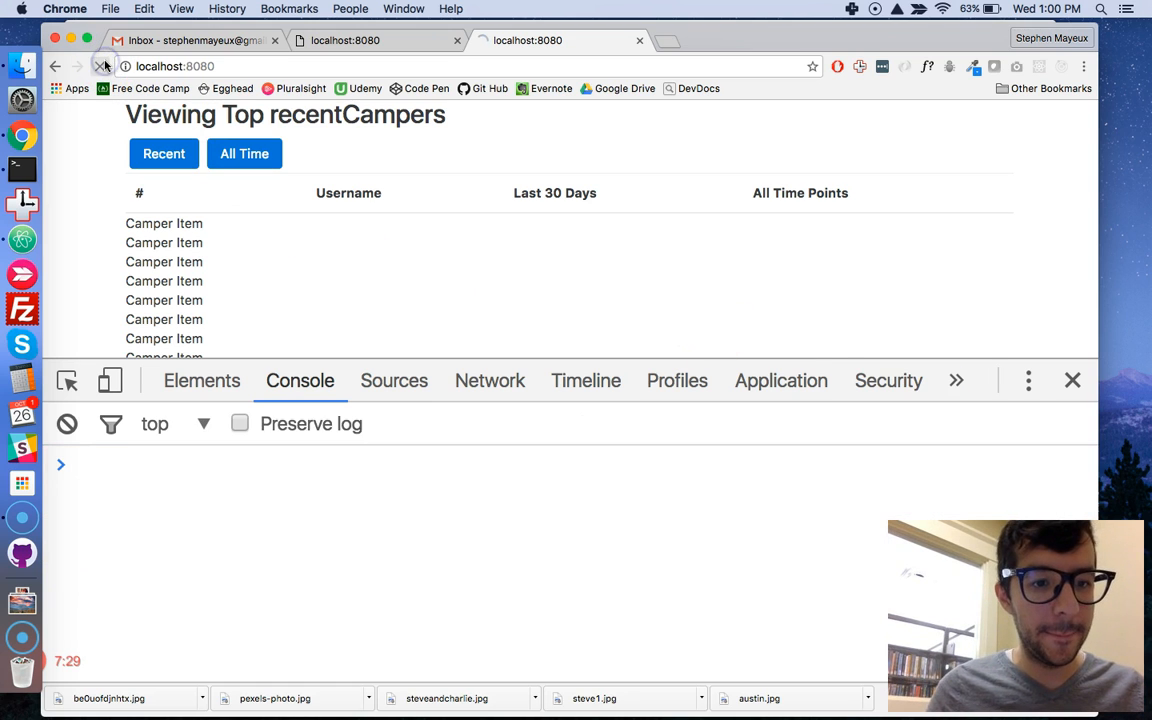
# Reload the leaderboard page in Chrome and confirm the console shows no warnings.
pyautogui.click(104, 66)
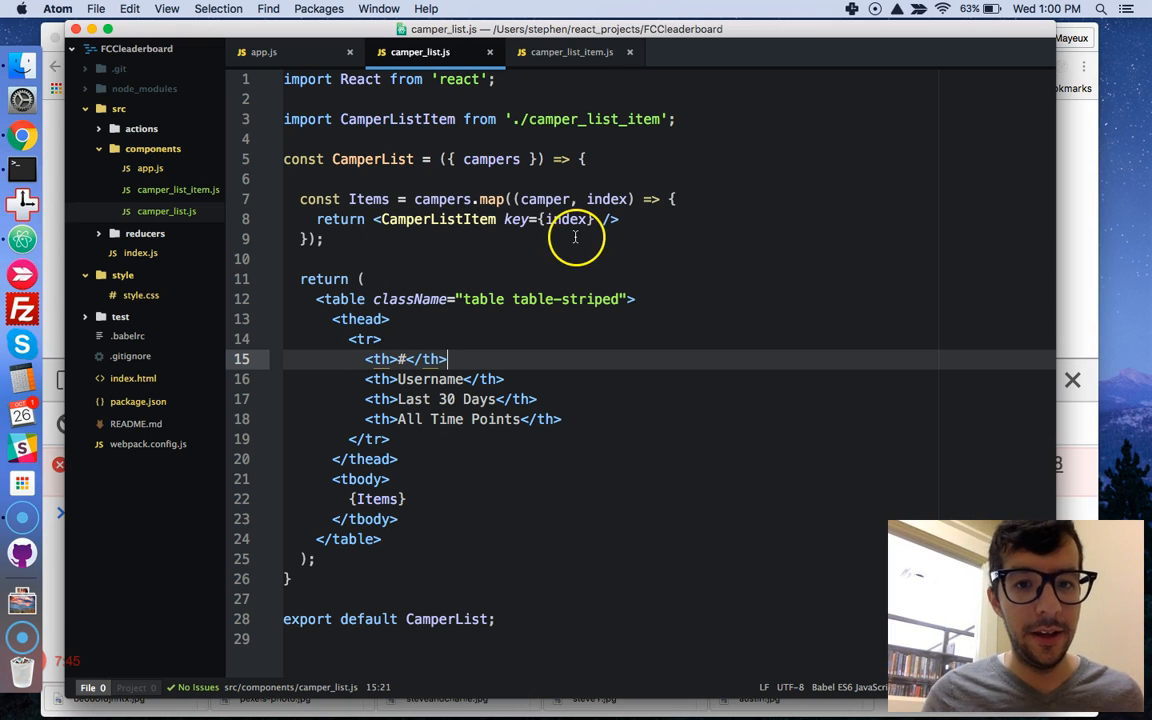
pyautogui.doubleClick(516, 218)
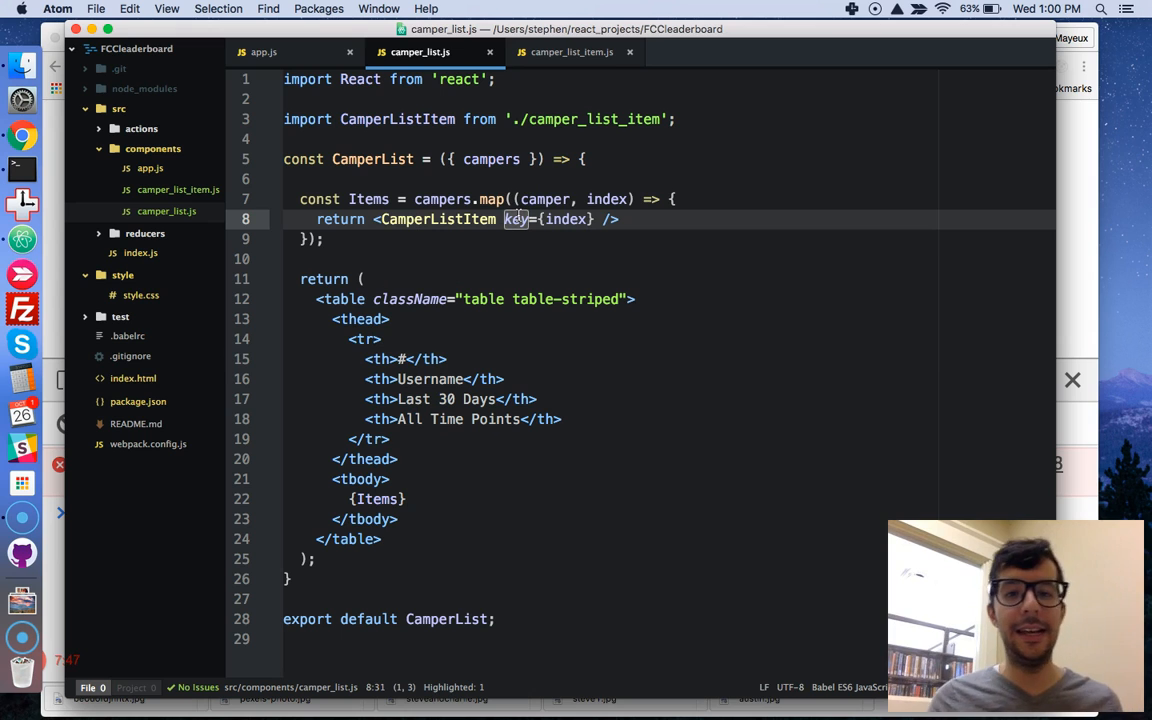
pyautogui.moveTo(558, 248)
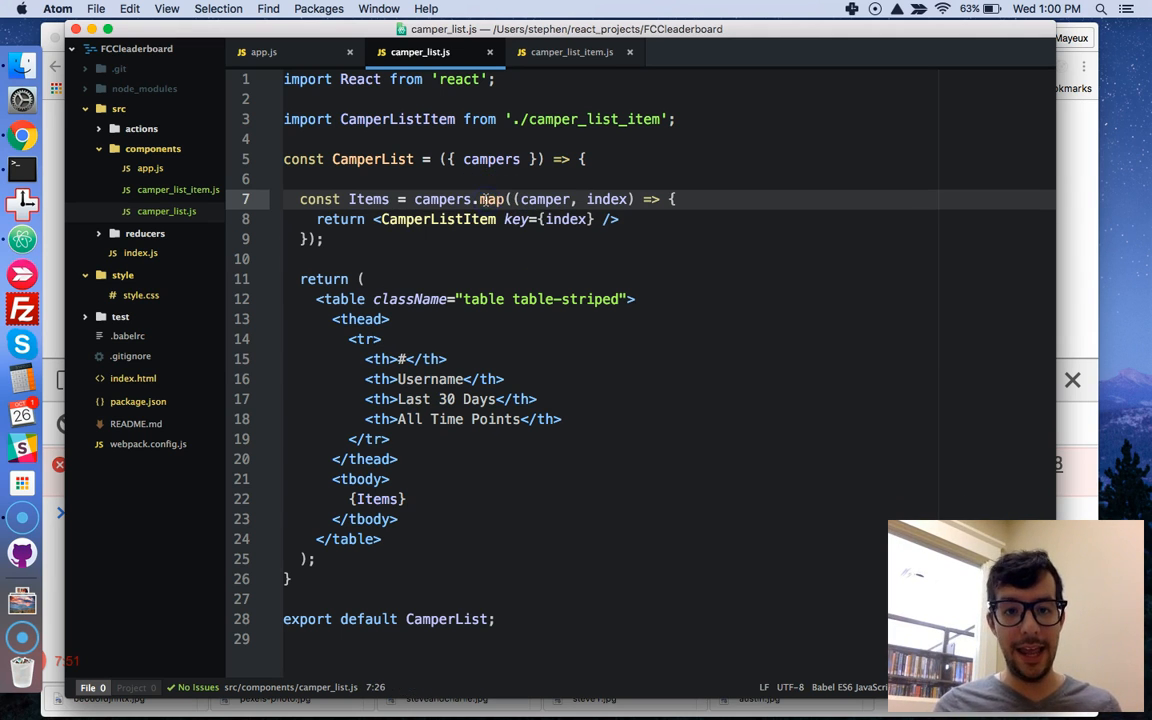
pyautogui.doubleClick(436, 218)
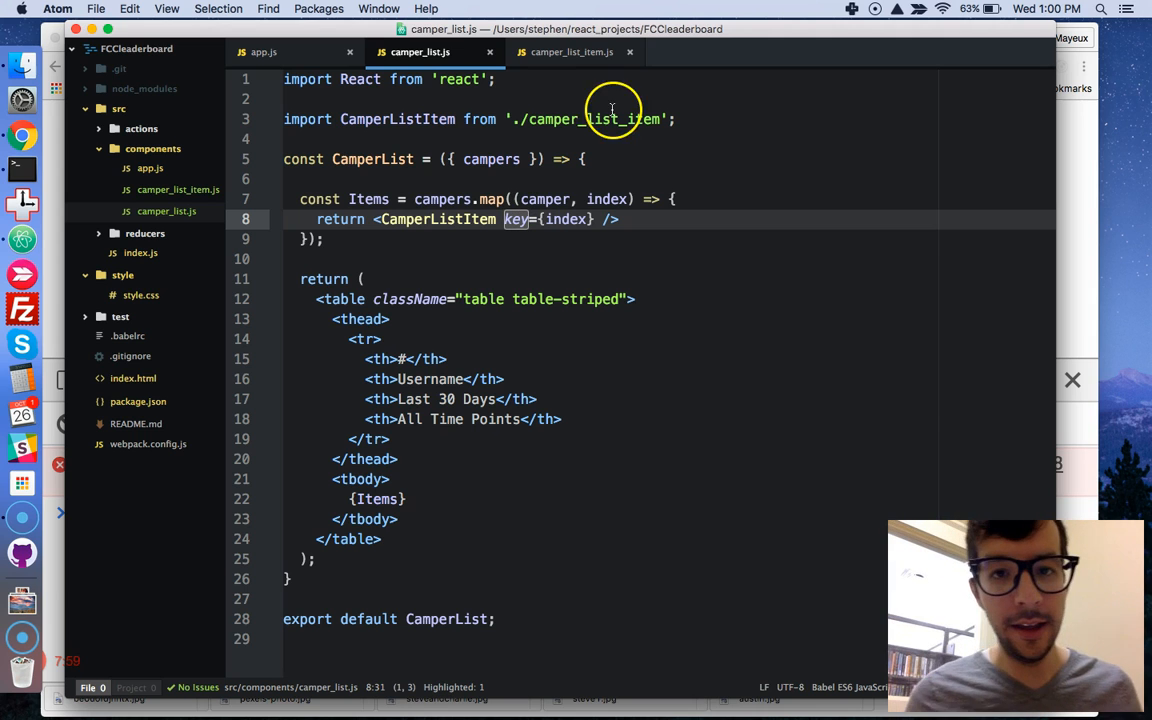
pyautogui.click(572, 52)
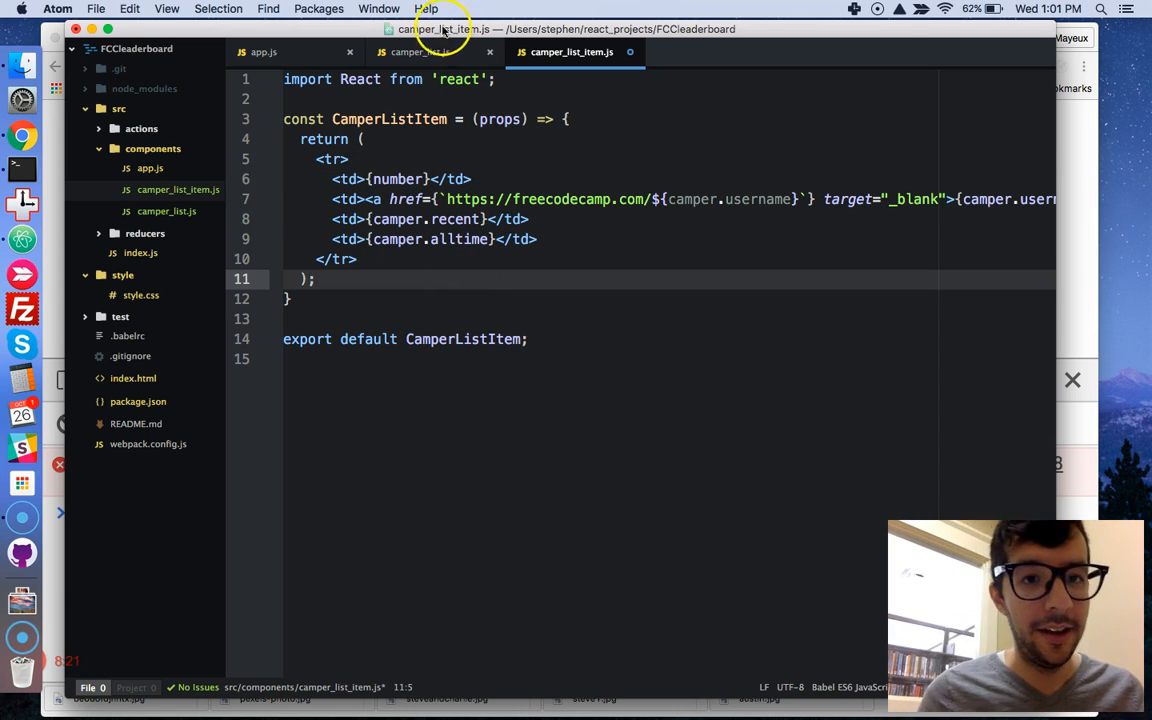
# Check camper_list.js, then position in camper_list_item.js to replace the div with a table row.
pyautogui.click(420, 52)
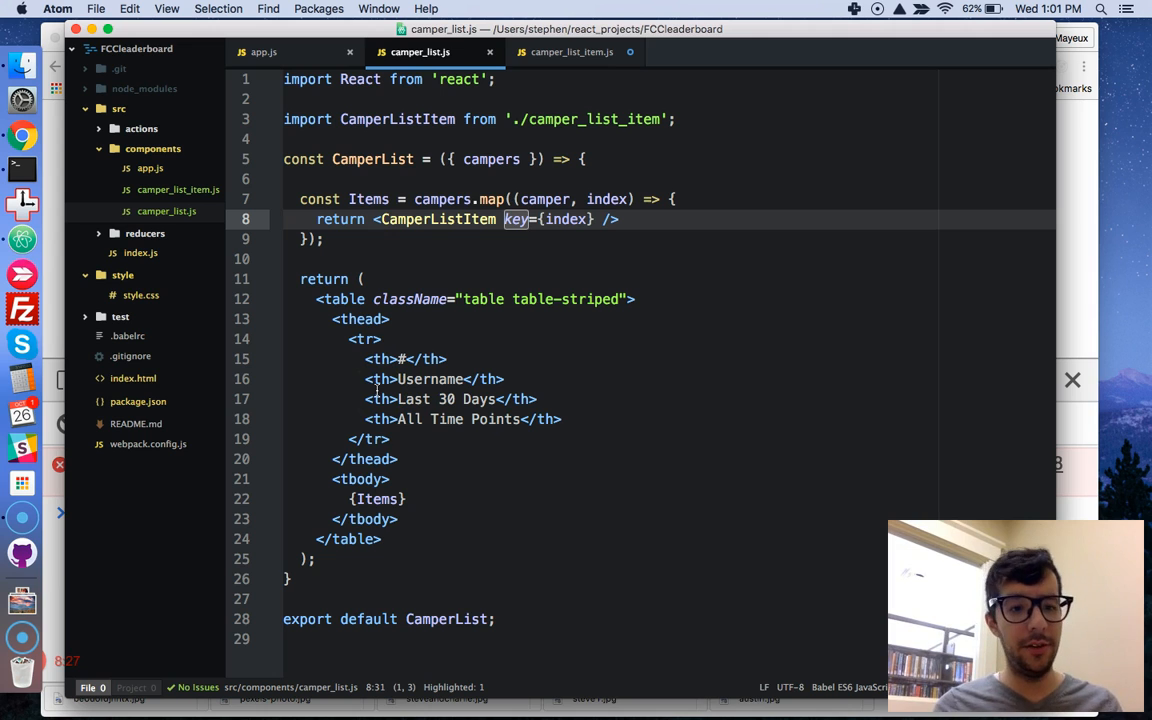
pyautogui.moveTo(364, 368)
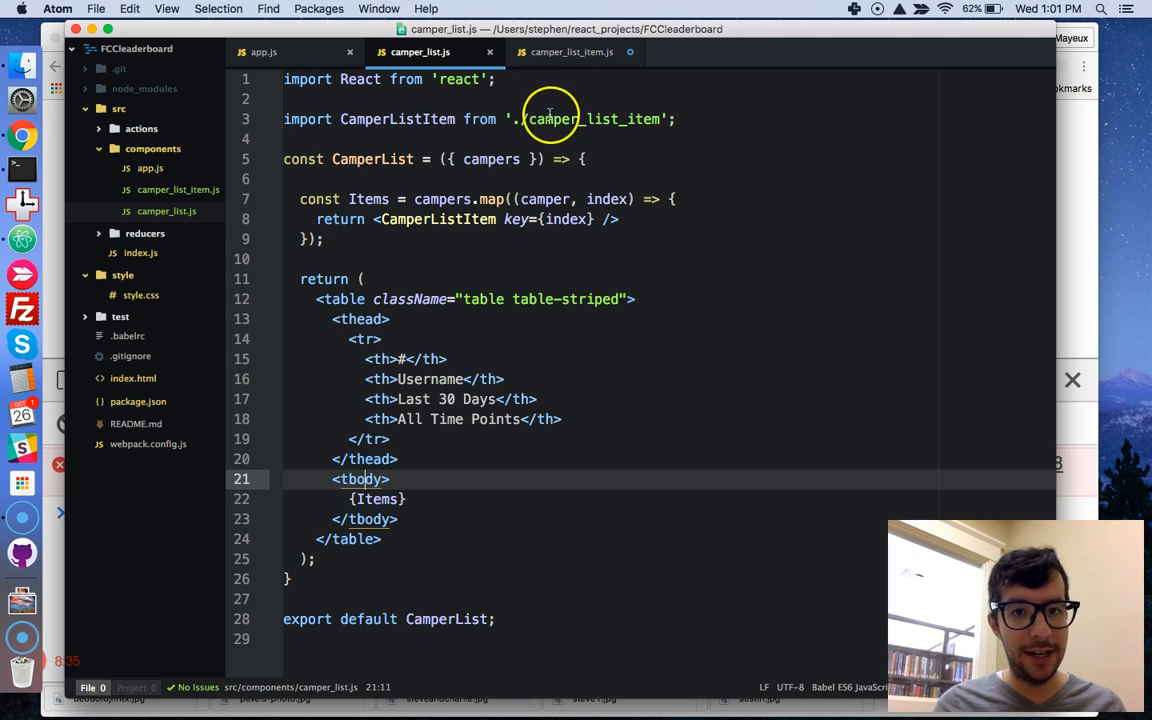
pyautogui.click(572, 52)
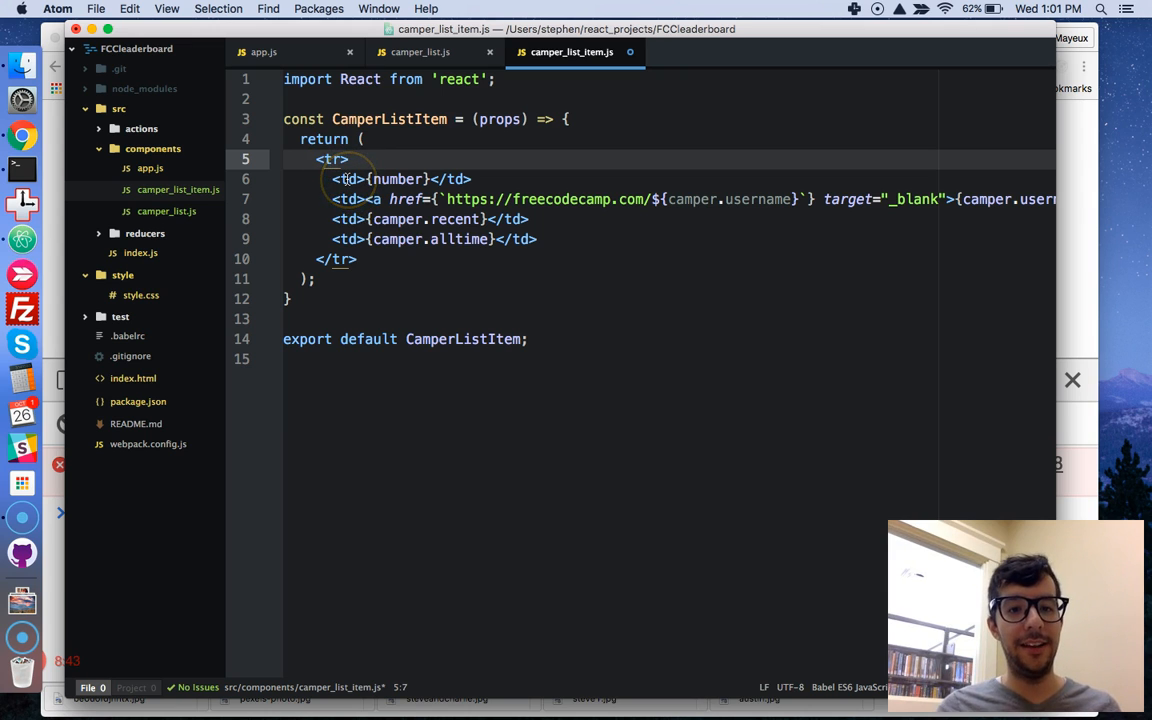
pyautogui.click(350, 180)
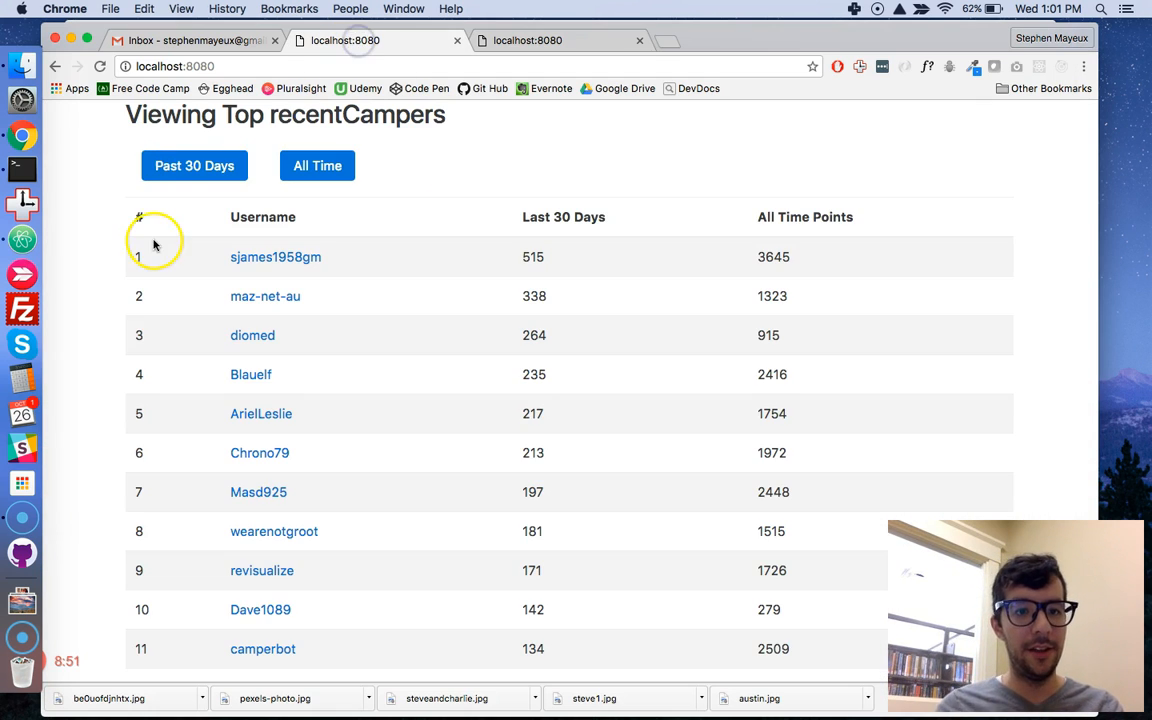
pyautogui.moveTo(276, 222)
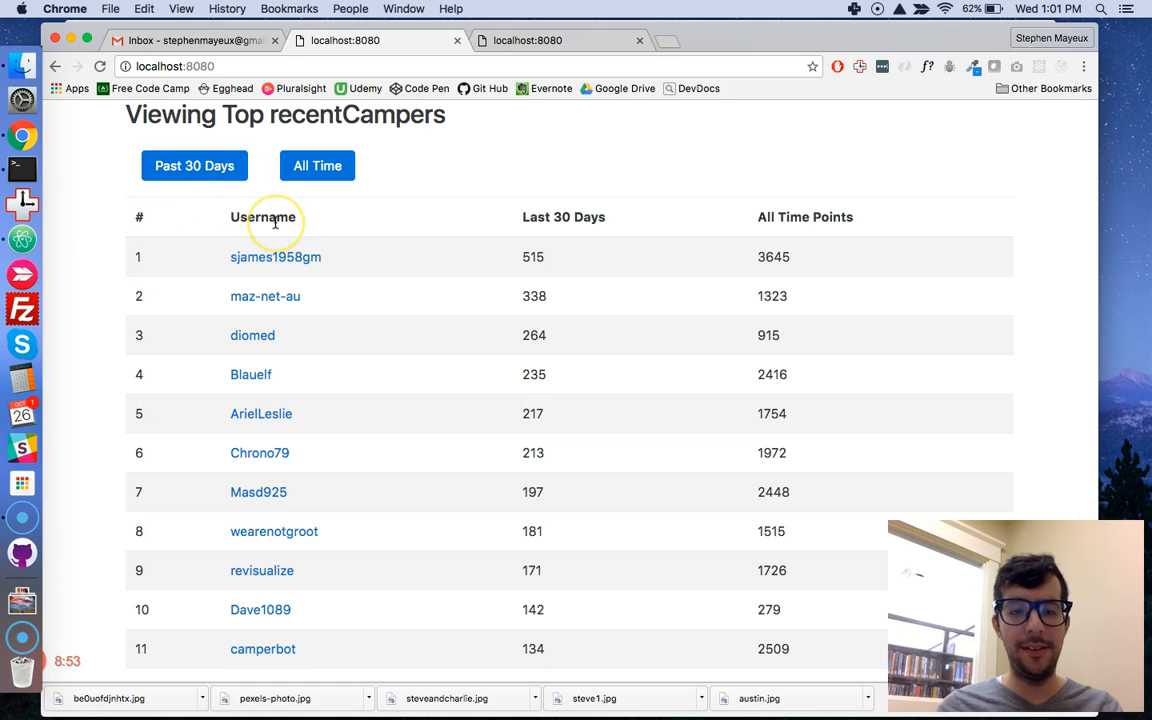
pyautogui.moveTo(576, 216)
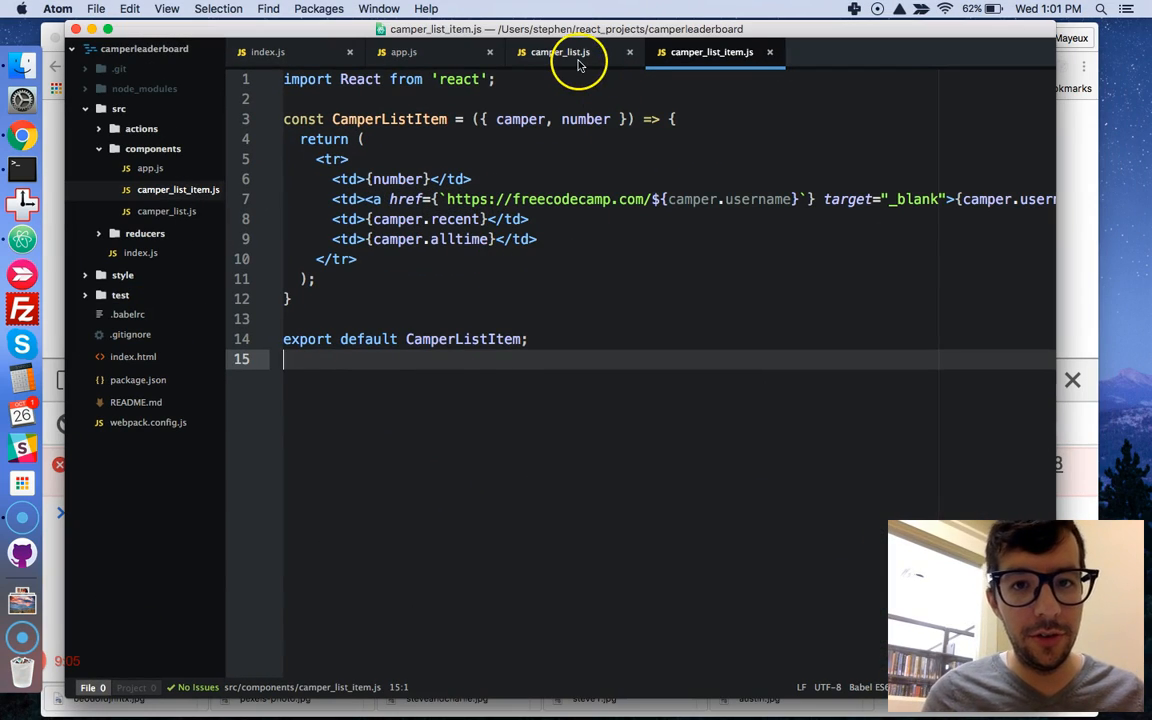
# Add console.log(campers) at the start of the CamperList function in camper_list.js.
pyautogui.click(560, 52)
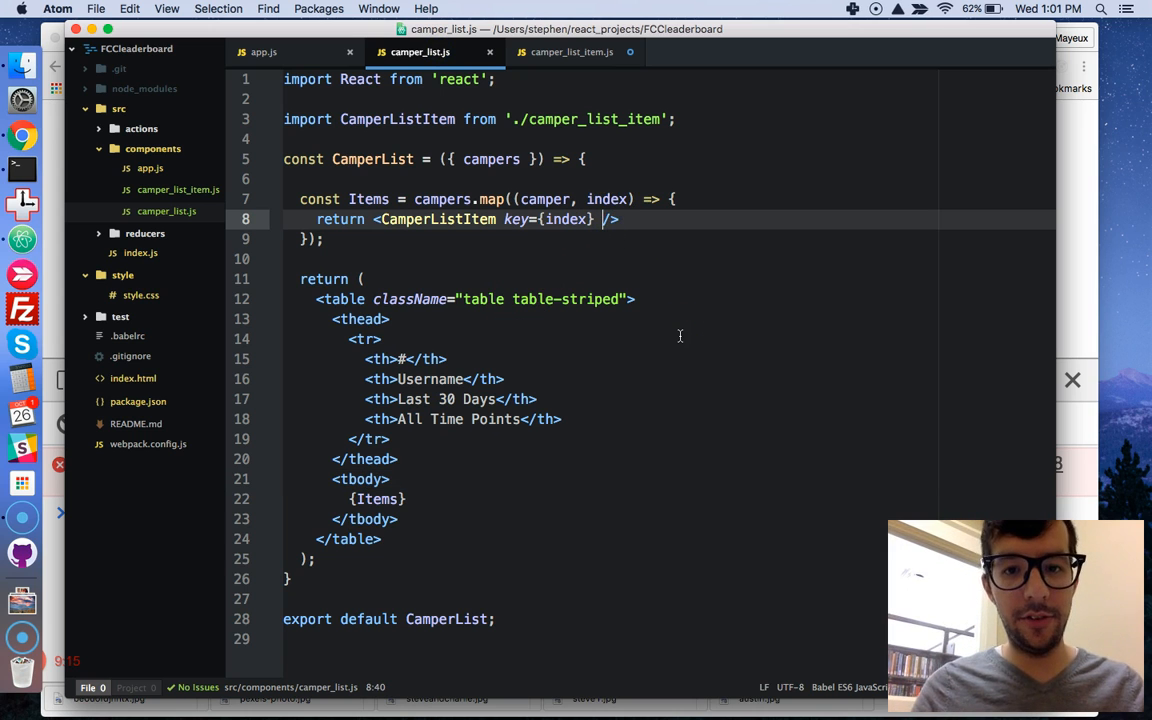
pyautogui.write('camper={')
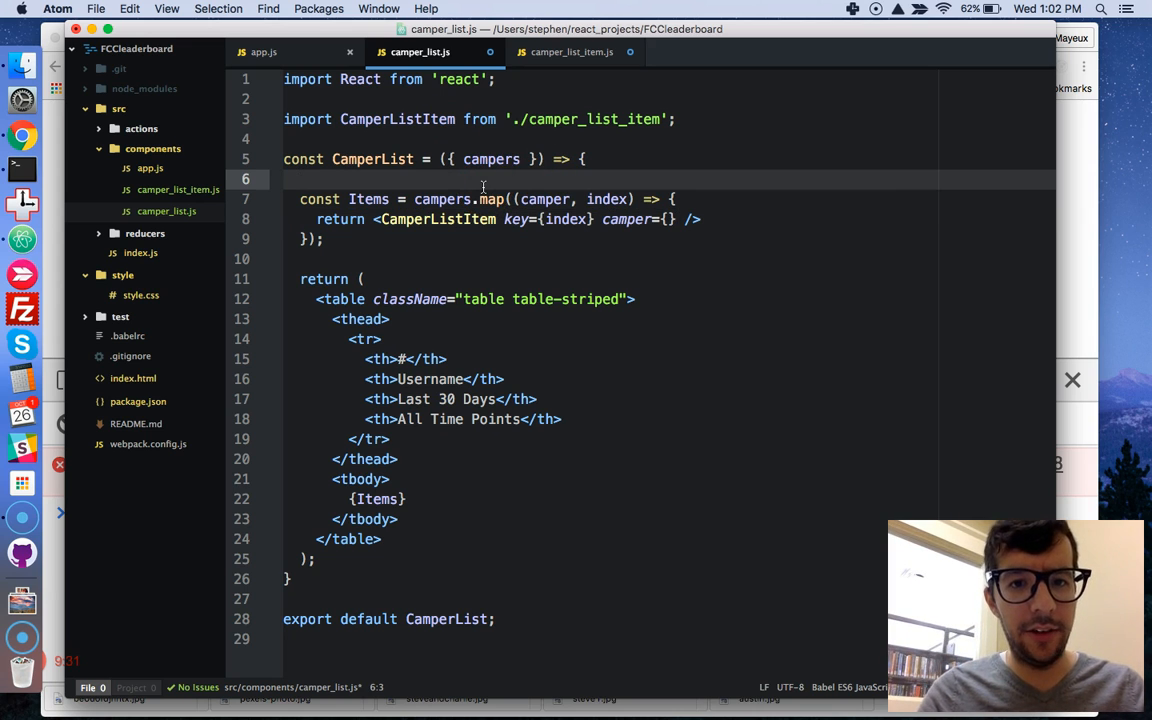
pyautogui.write('console')
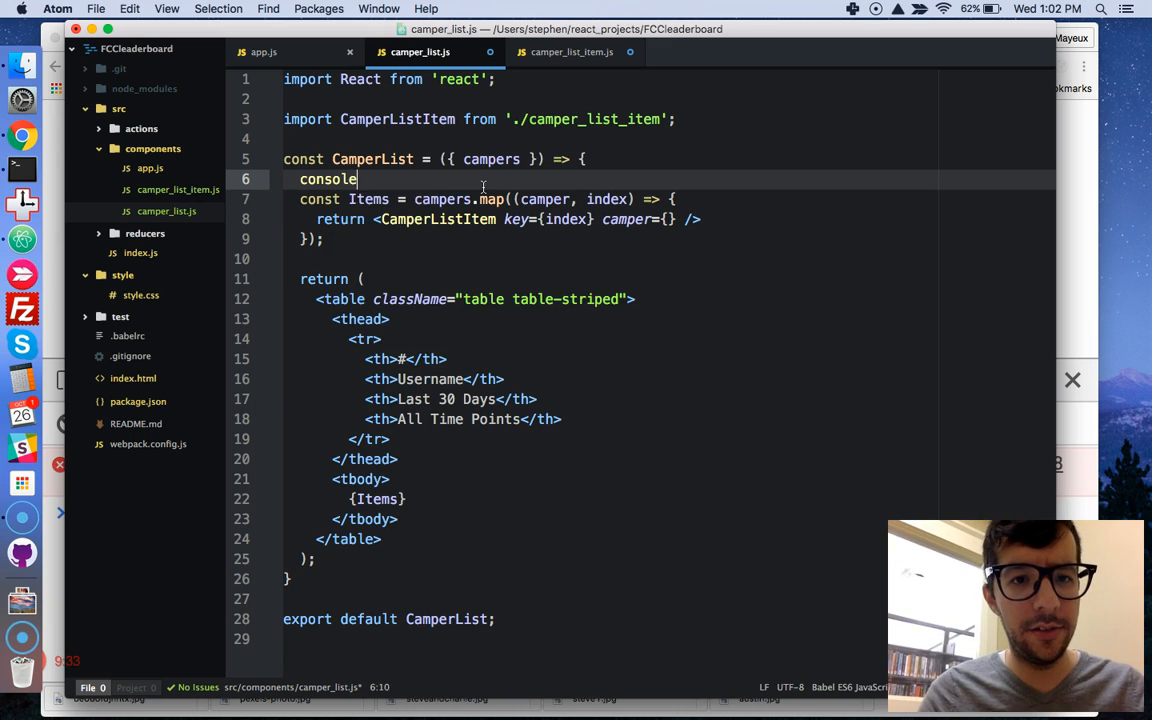
pyautogui.write('.log(ca')
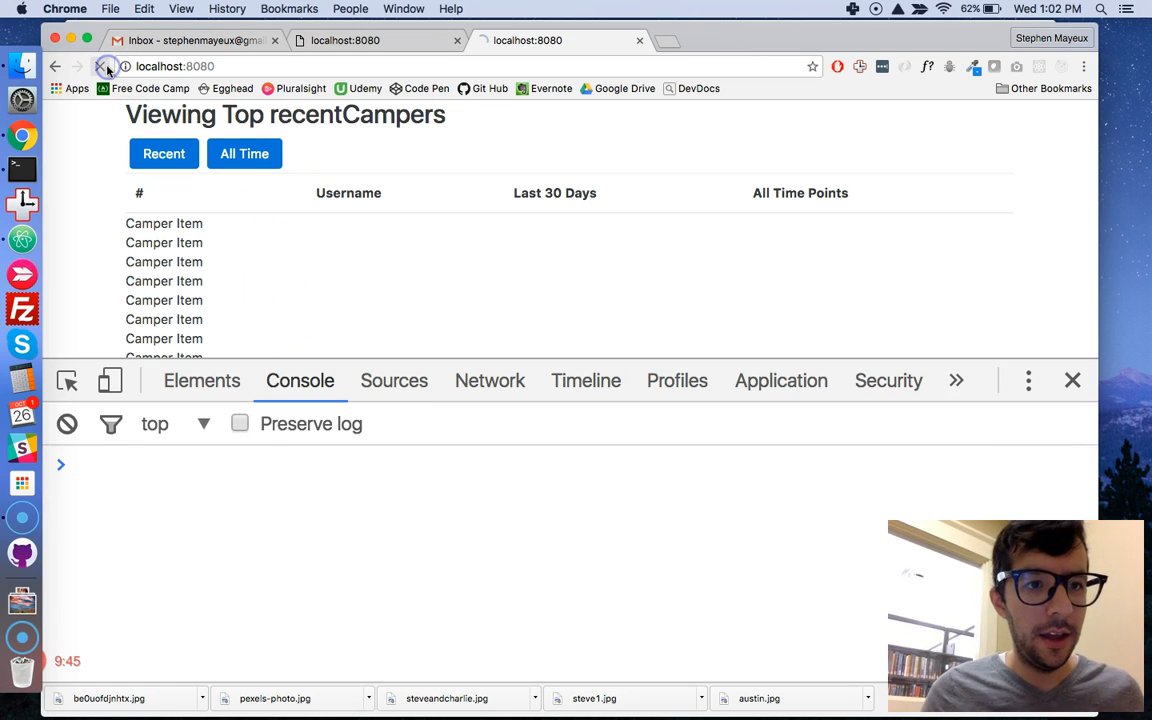
# Reload the leaderboard until it loads, then expand the first logged camper object in the console.
pyautogui.click(100, 66)
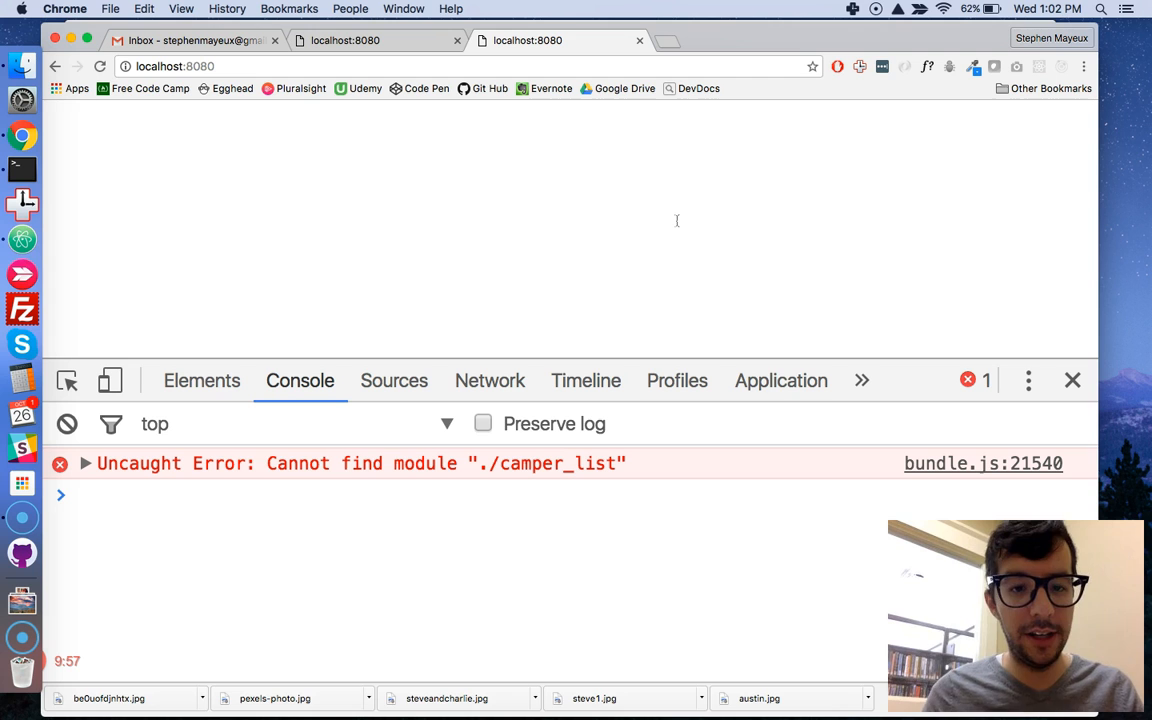
pyautogui.click(100, 66)
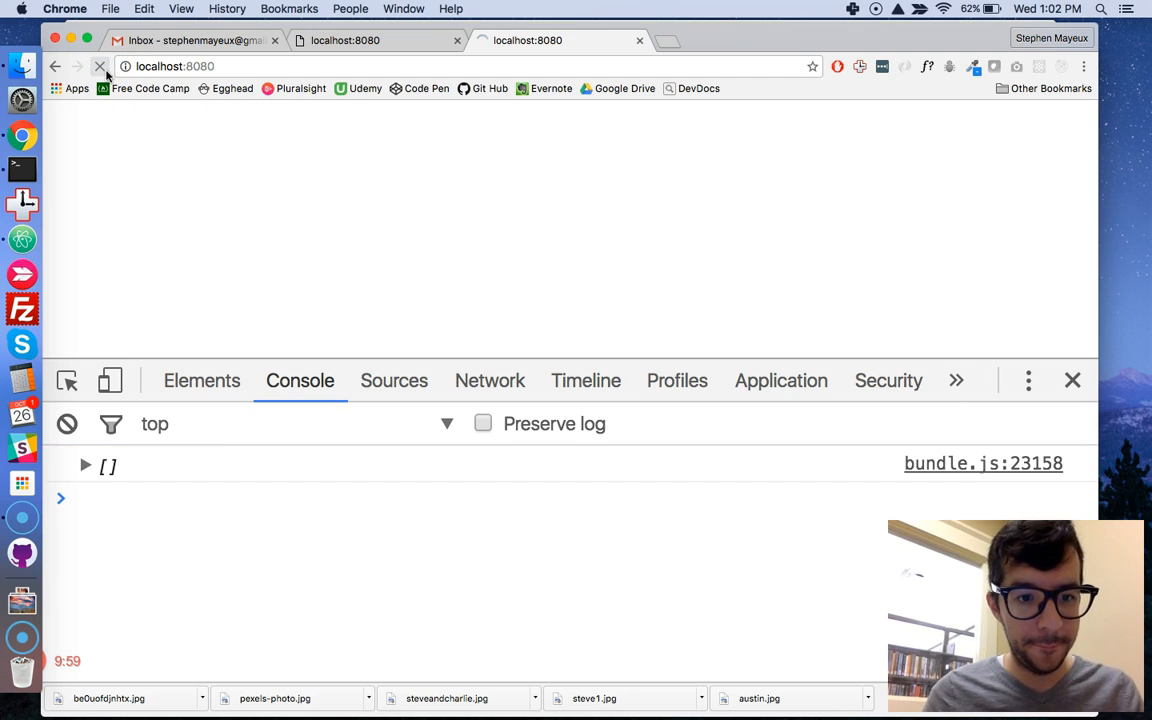
pyautogui.click(100, 66)
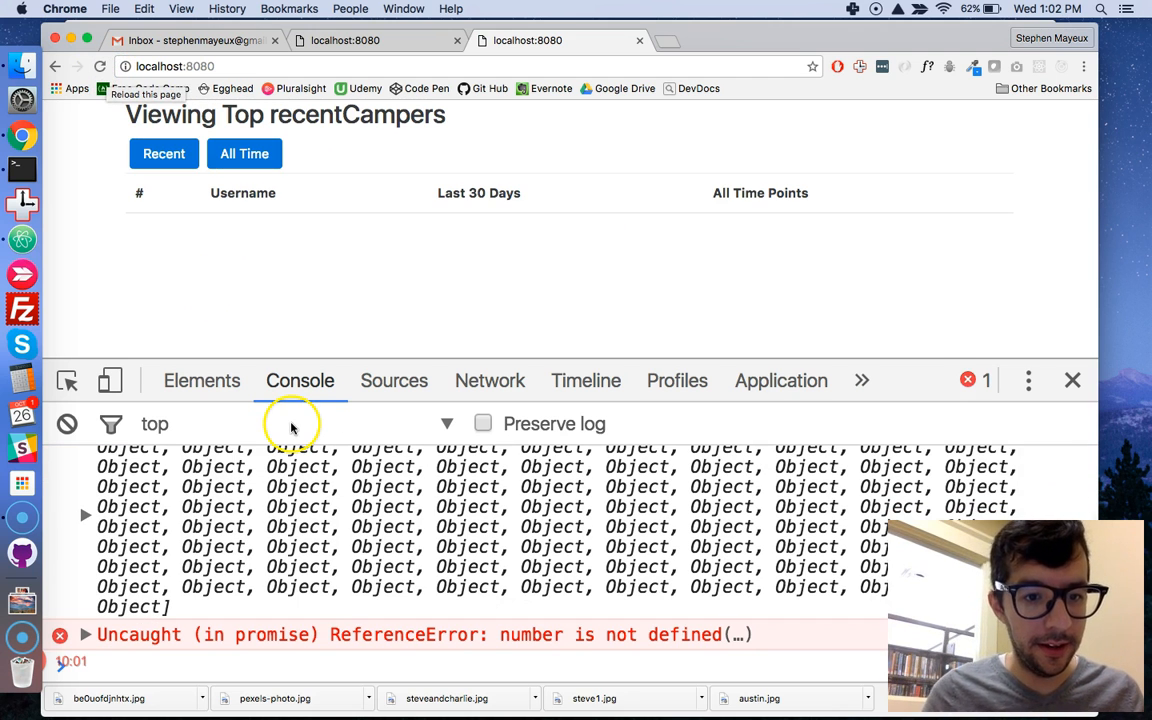
pyautogui.click(84, 514)
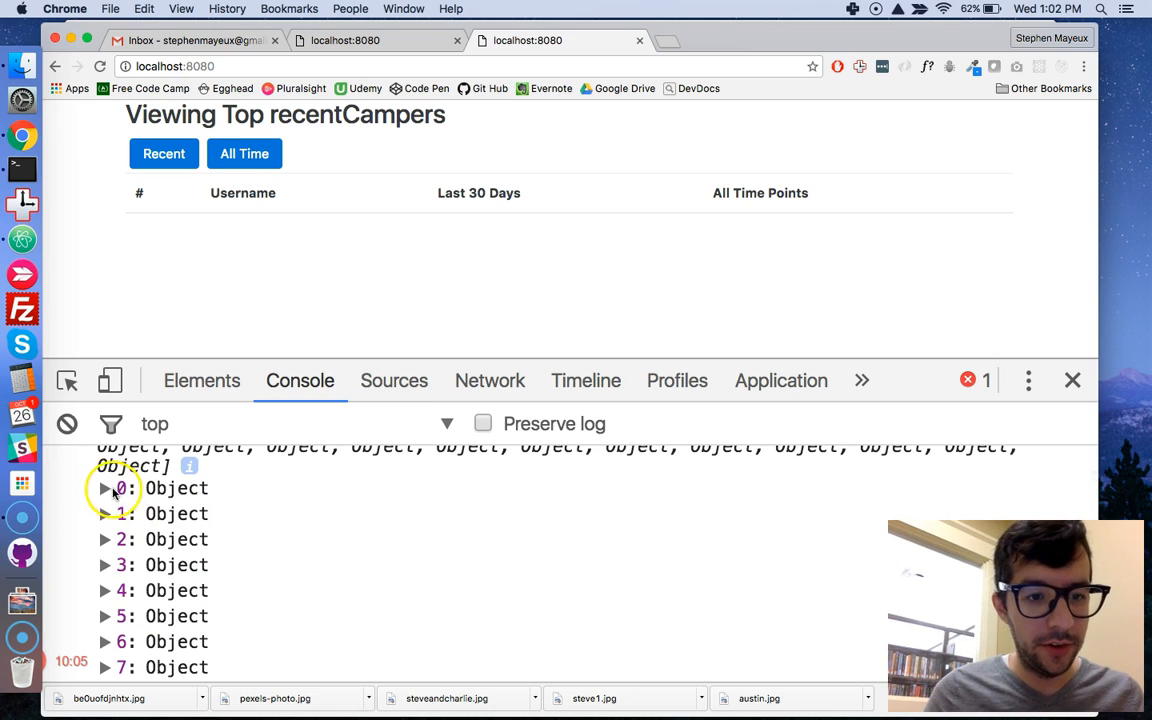
pyautogui.click(106, 488)
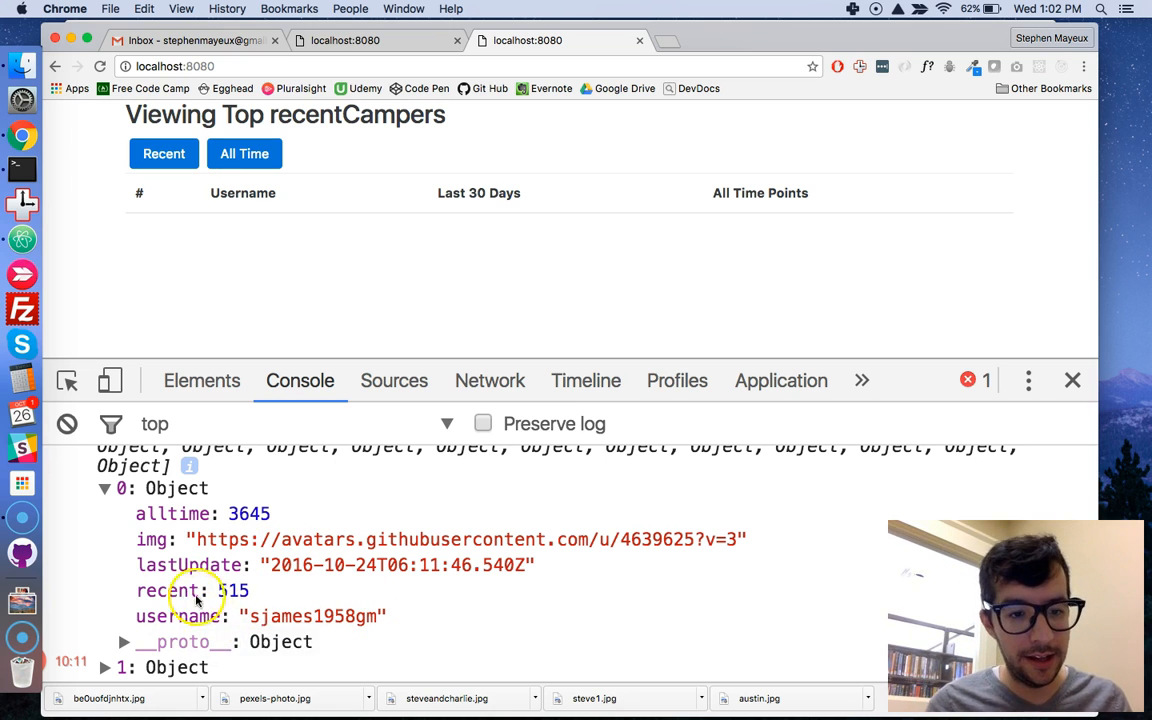
pyautogui.moveTo(290, 678)
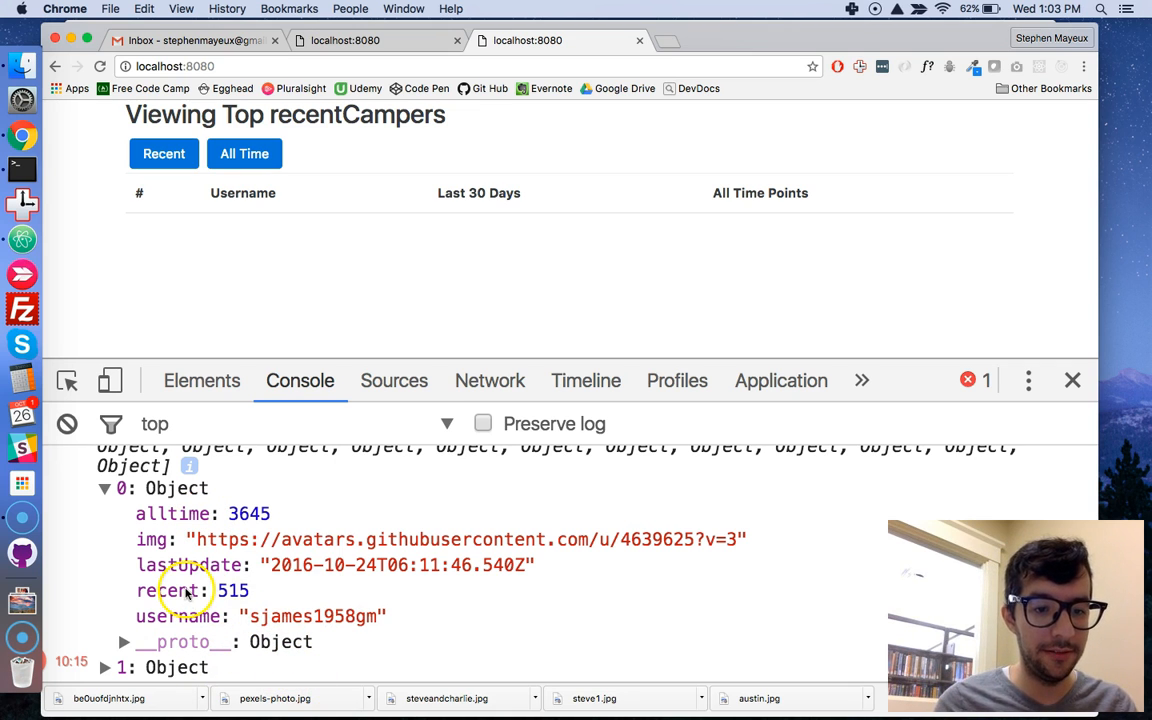
pyautogui.moveTo(170, 512)
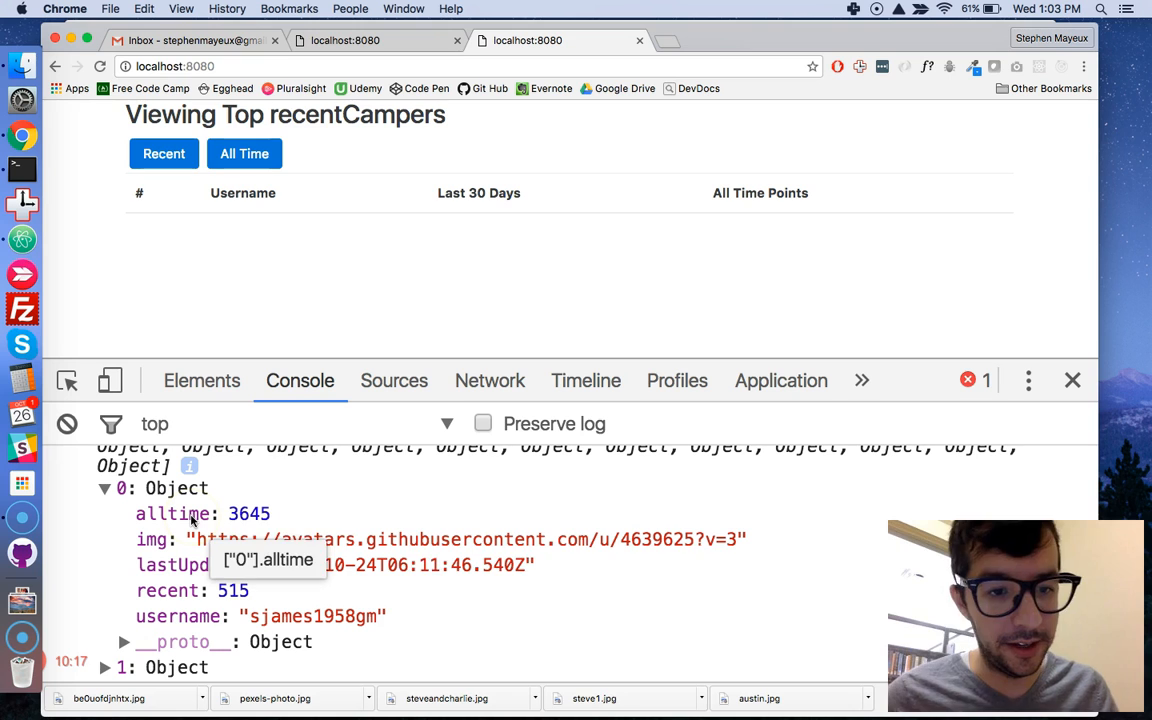
pyautogui.moveTo(404, 292)
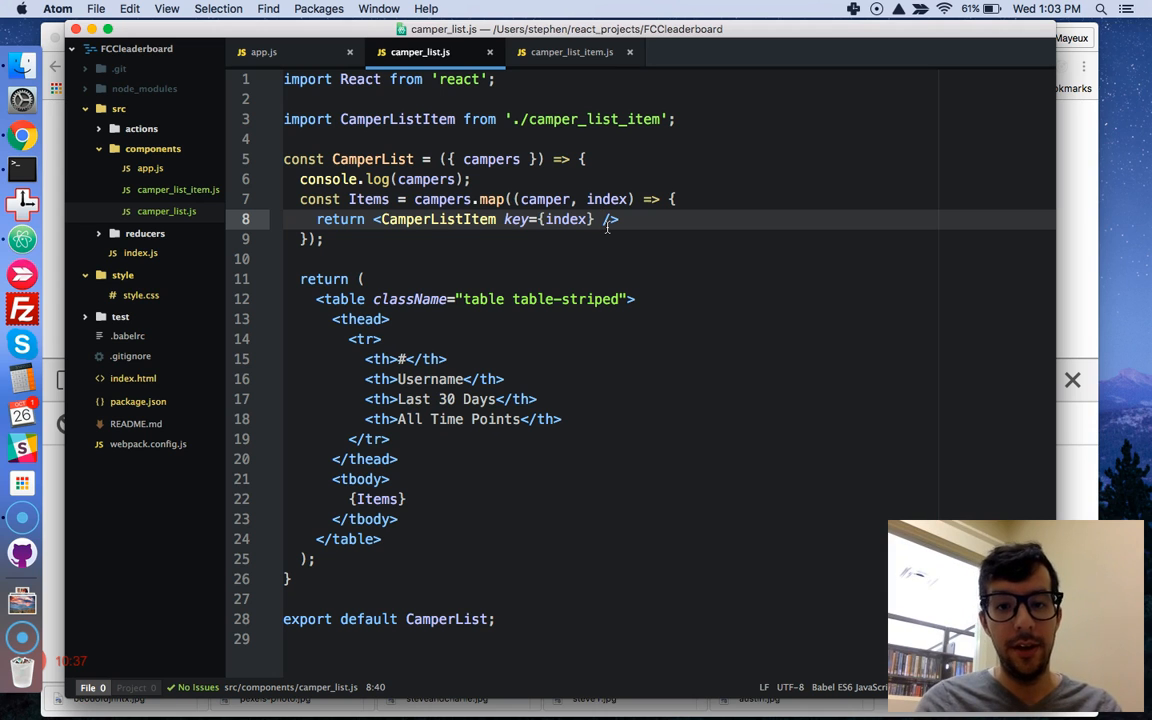
# Compare the two component files, then give CamperListItem a camper={camper} prop in the map callback.
pyautogui.click(564, 52)
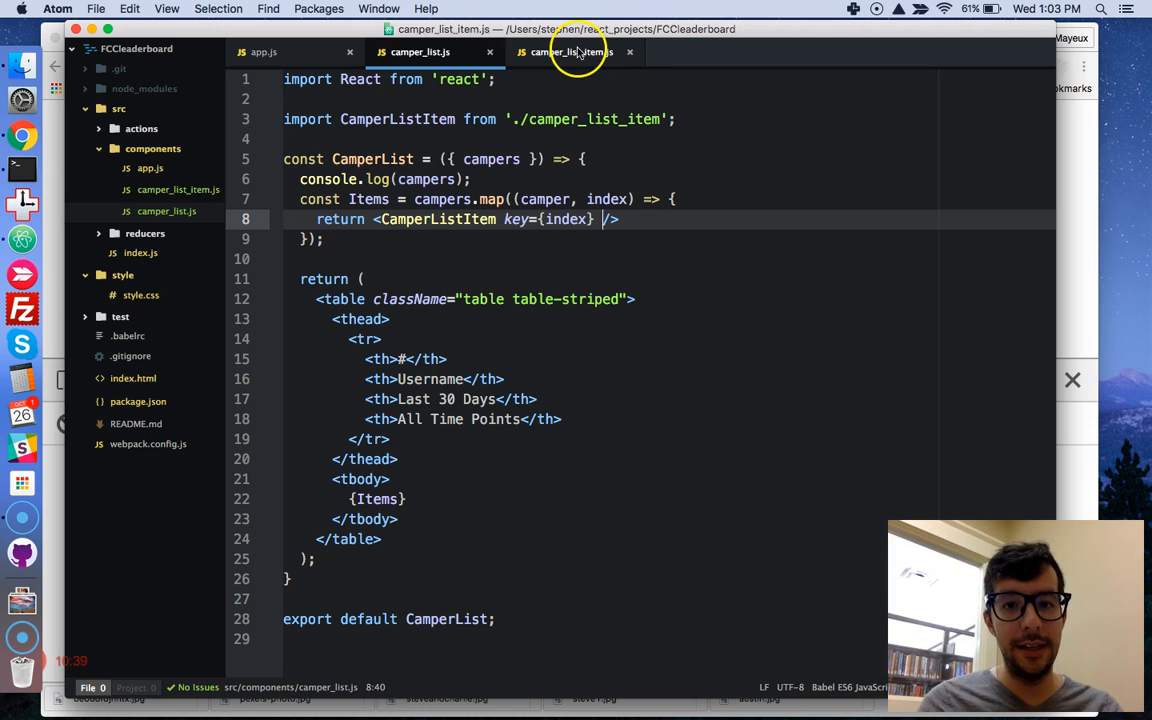
pyautogui.click(568, 52)
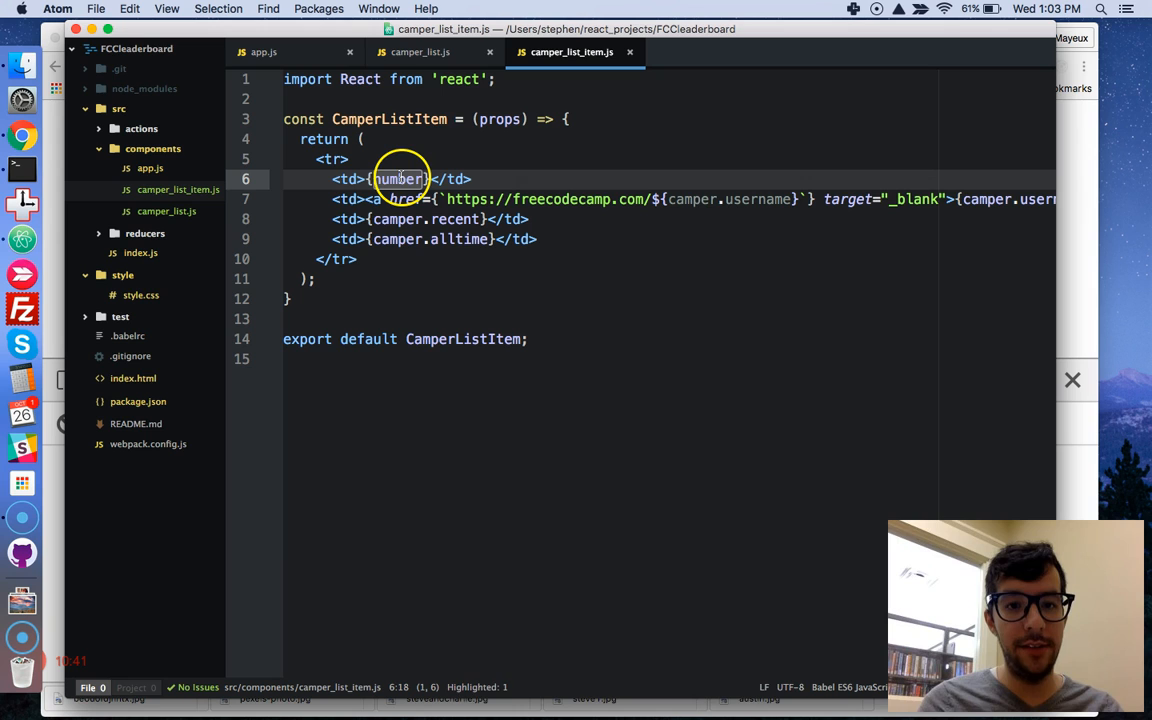
pyautogui.moveTo(548, 228)
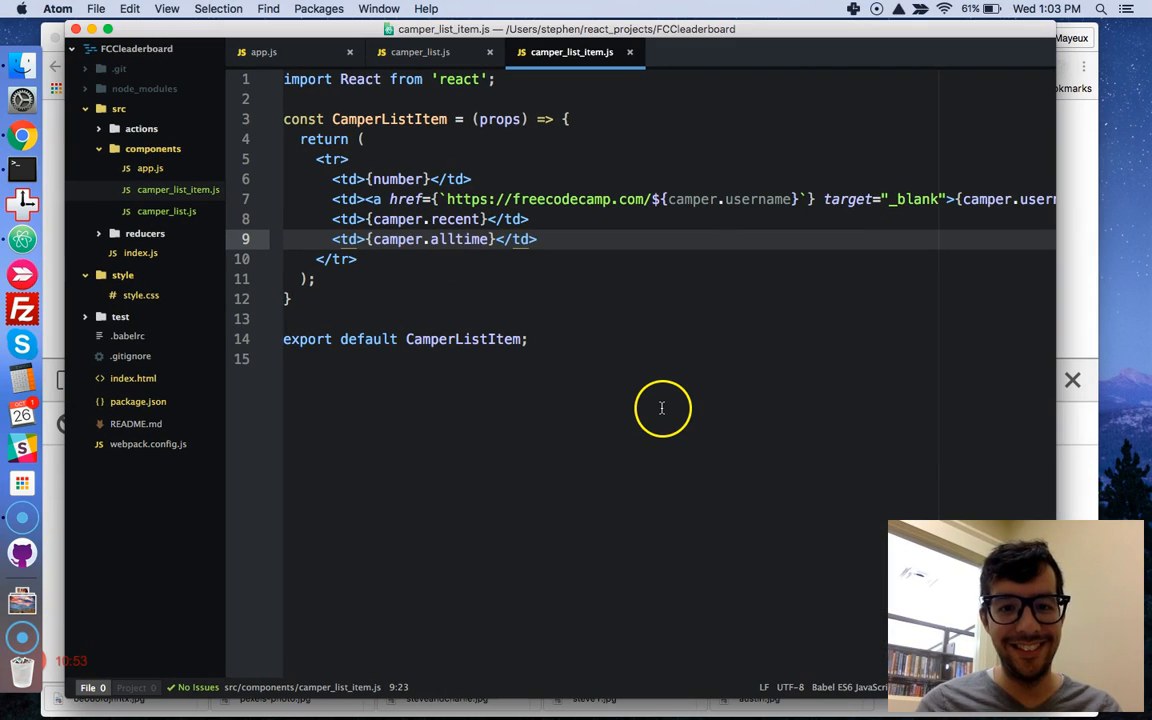
pyautogui.click(420, 52)
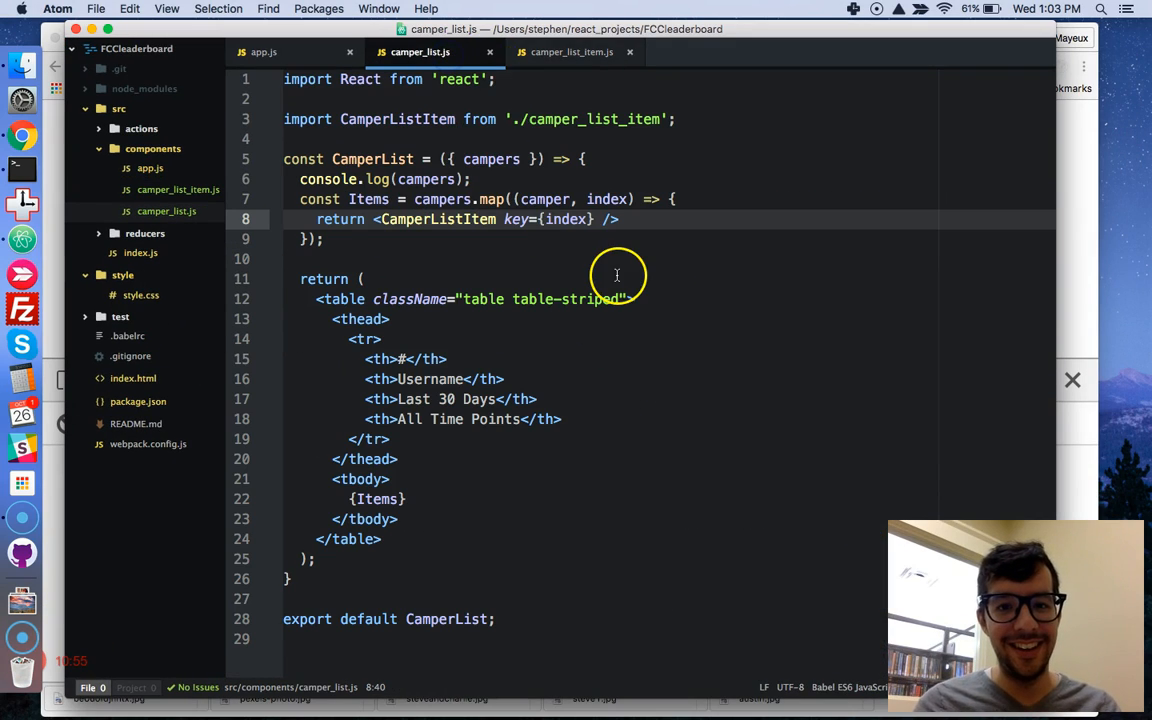
pyautogui.click(572, 52)
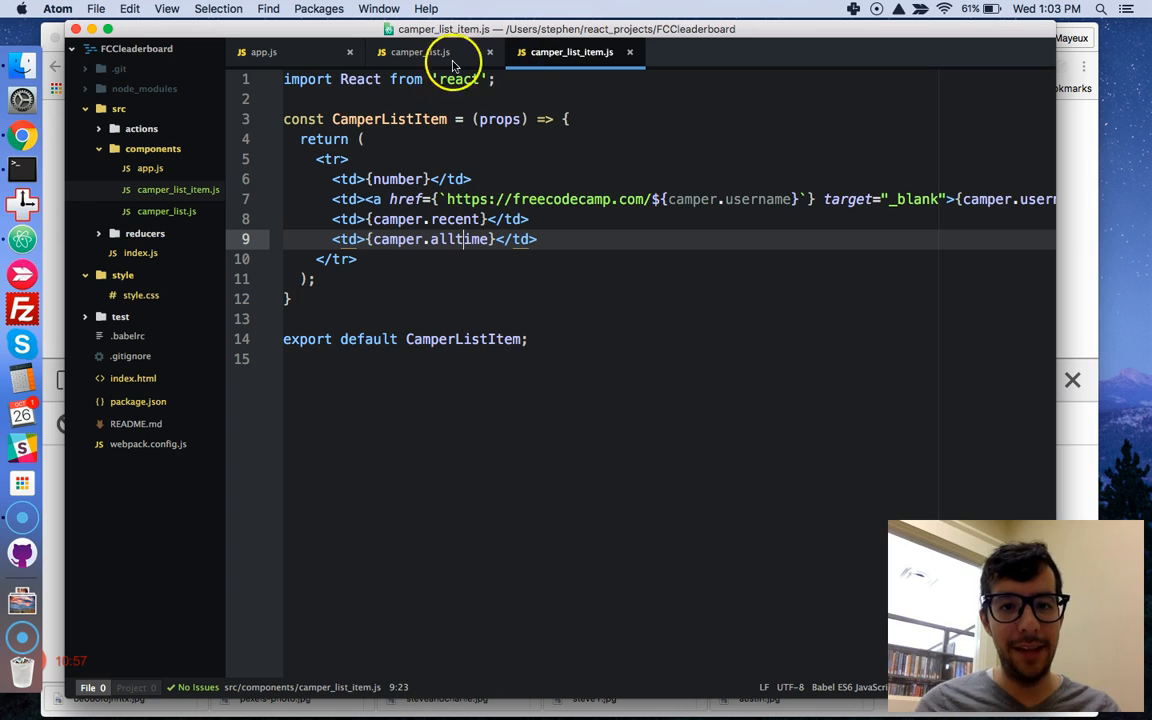
pyautogui.click(420, 52)
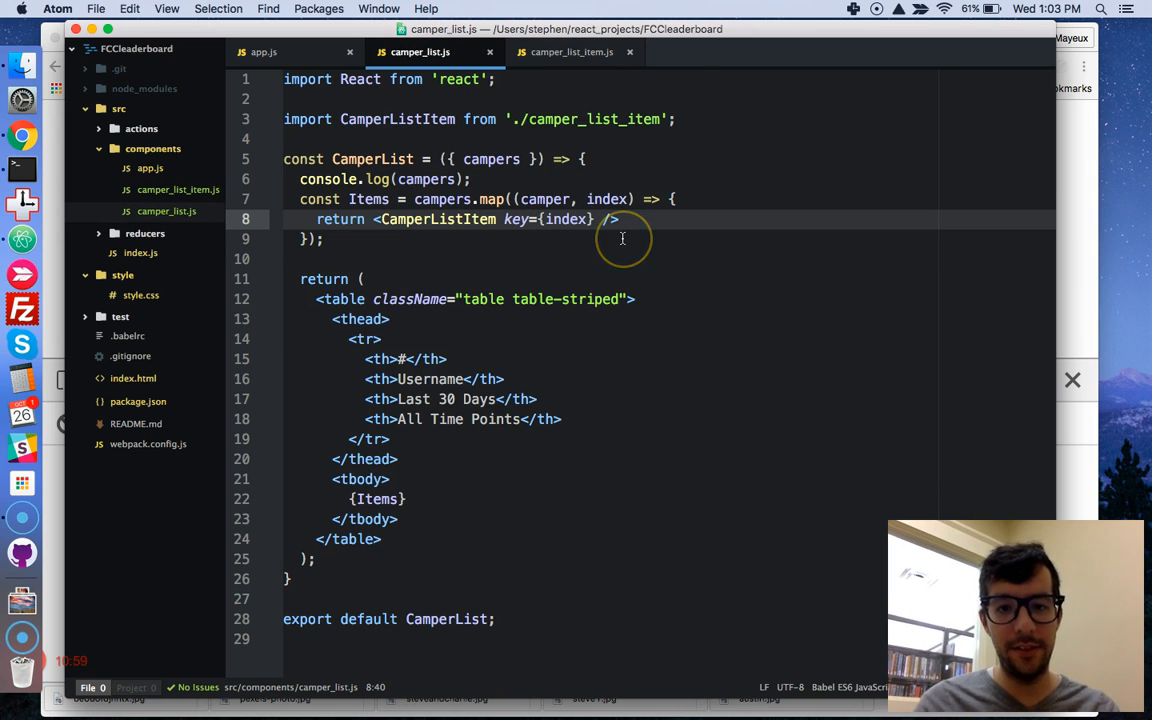
pyautogui.write('camper=')
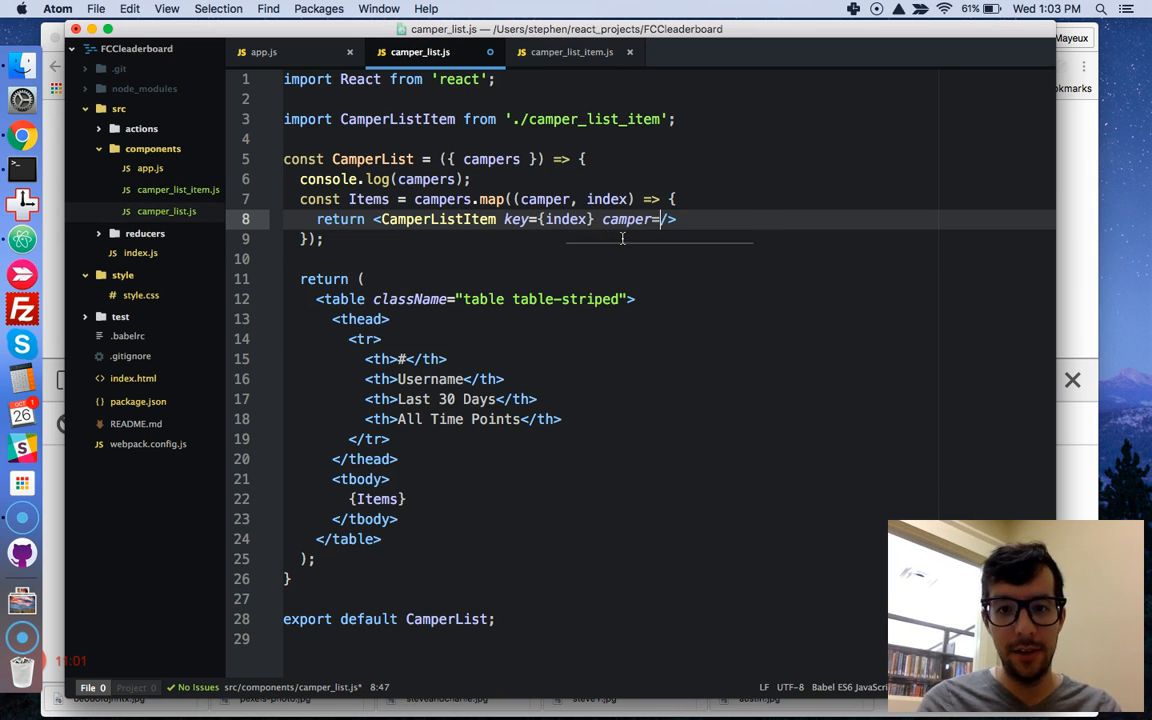
pyautogui.write('{')
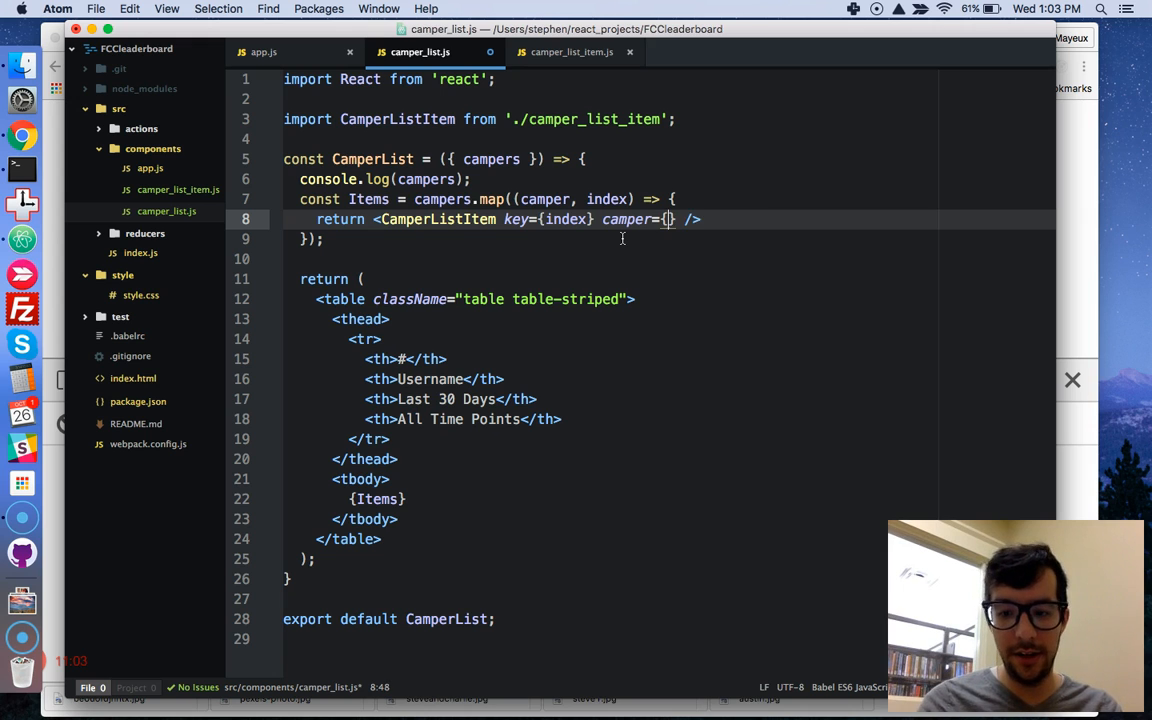
pyautogui.write('camper')
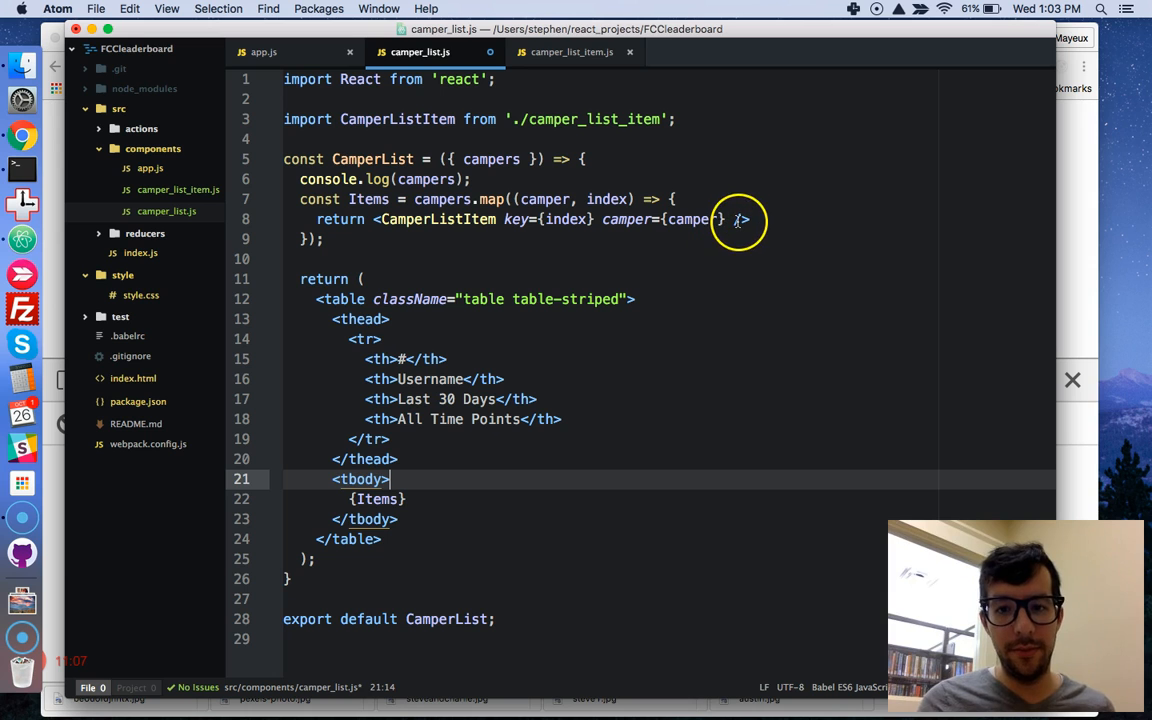
# Add a number={index + 1} prop to CamperListItem, checking every use of index.
pyautogui.click(572, 52)
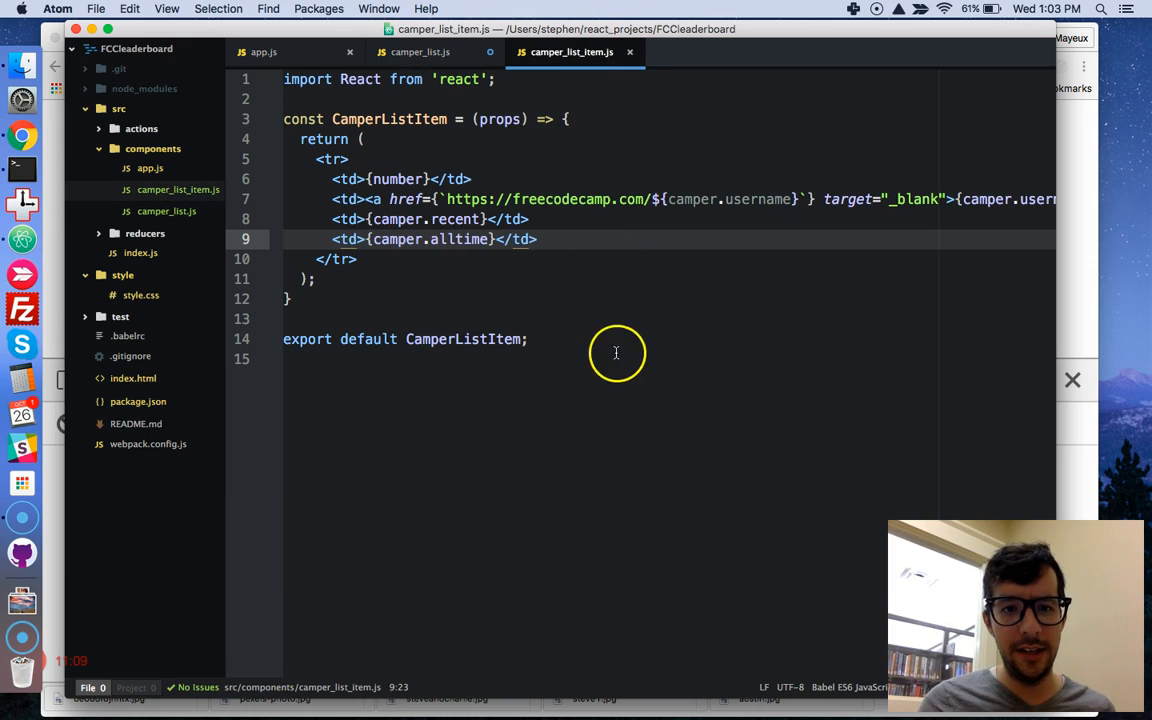
pyautogui.click(420, 52)
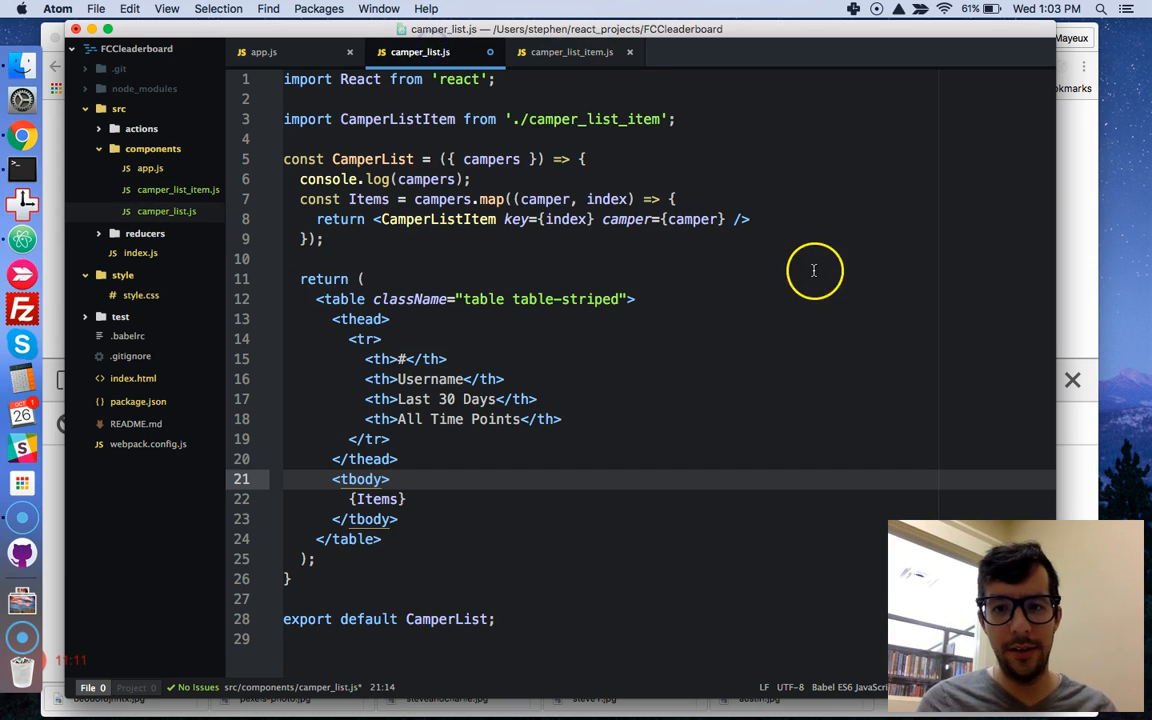
pyautogui.click(732, 218)
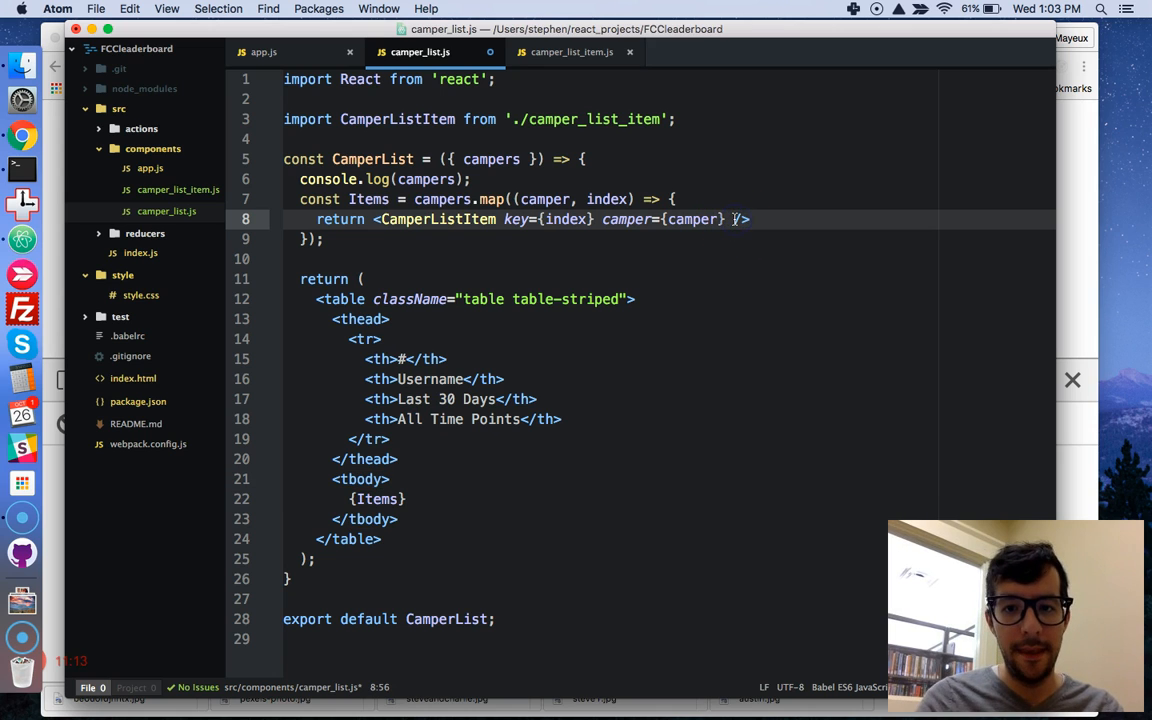
pyautogui.write('number=')
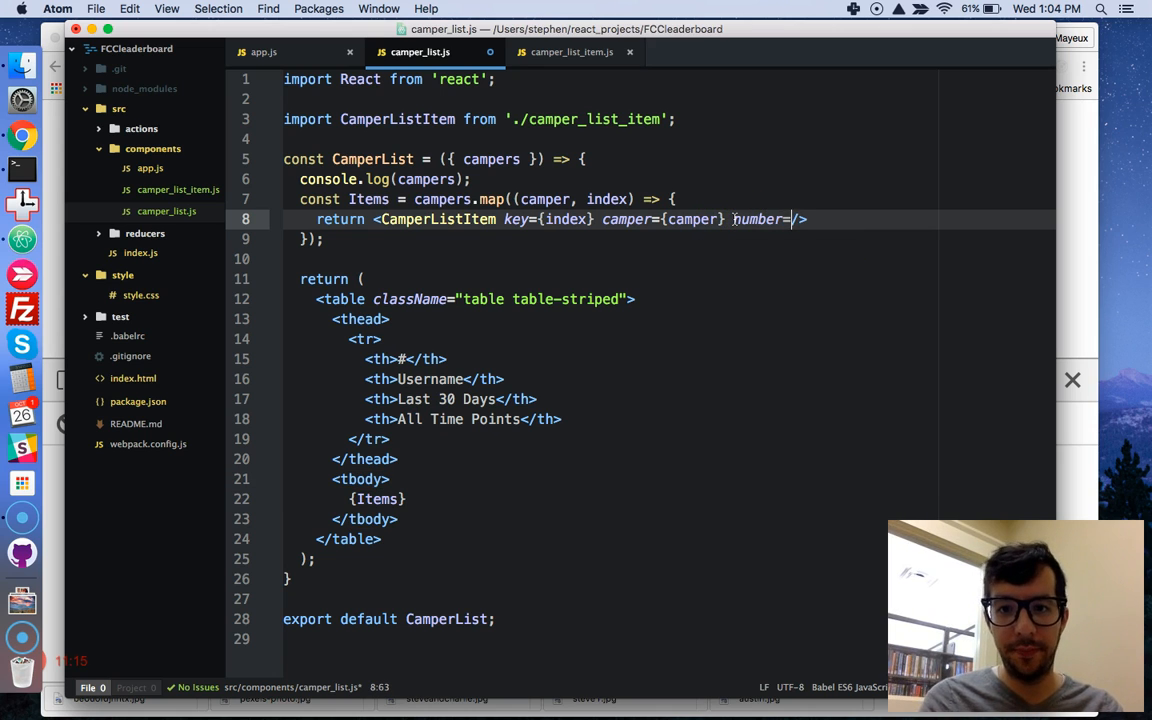
pyautogui.write('{}')
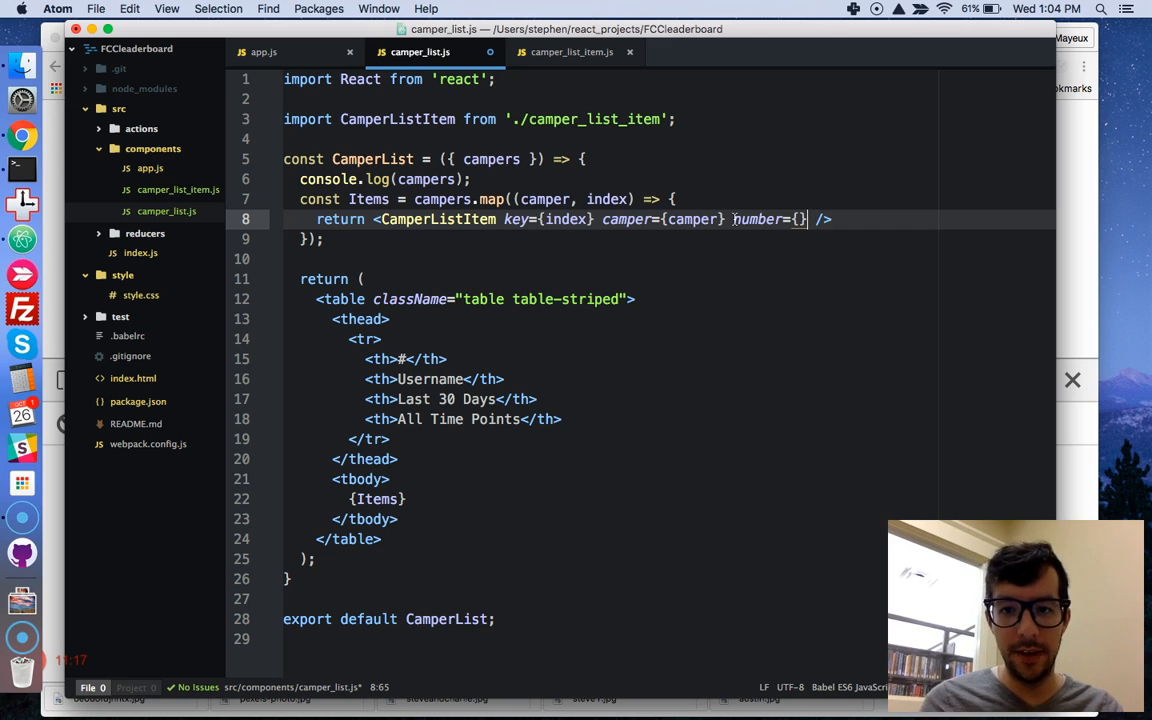
pyautogui.write('index + 1')
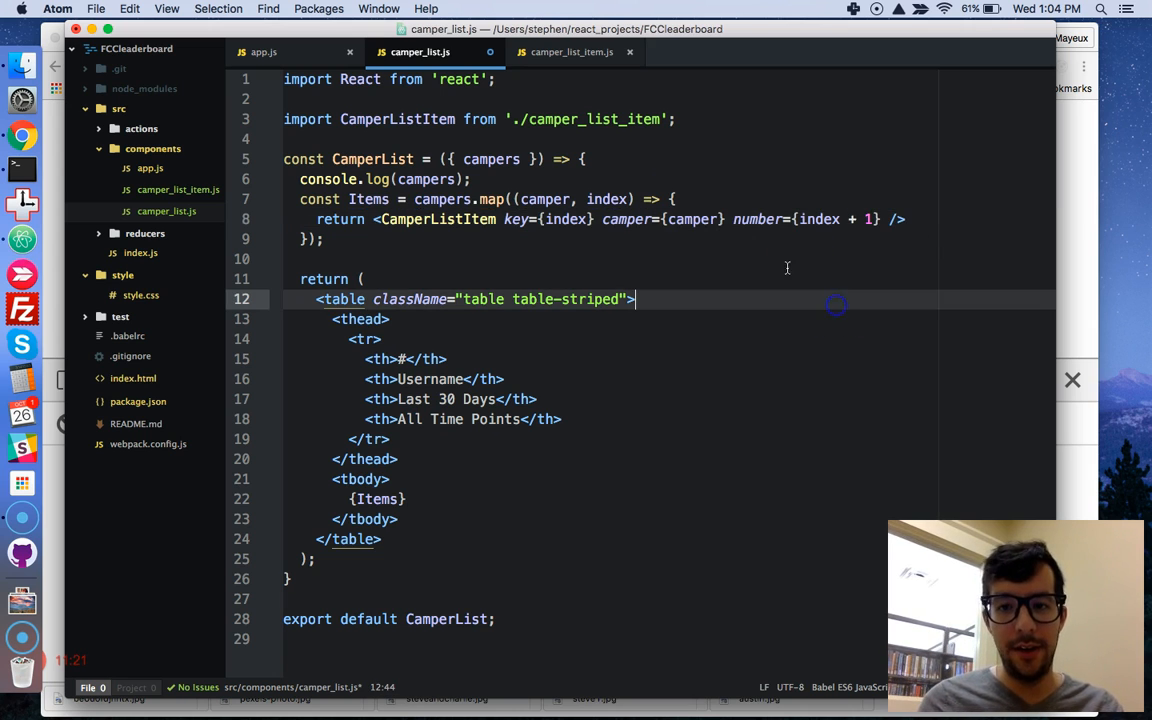
pyautogui.doubleClick(606, 198)
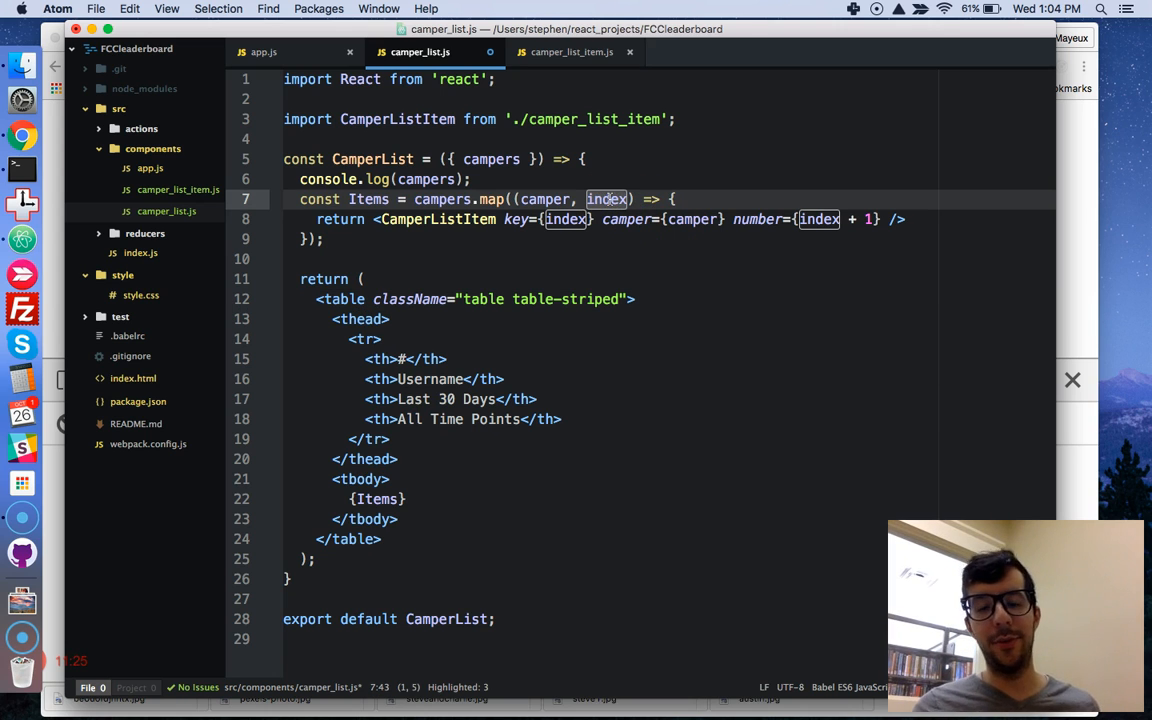
pyautogui.click(380, 40)
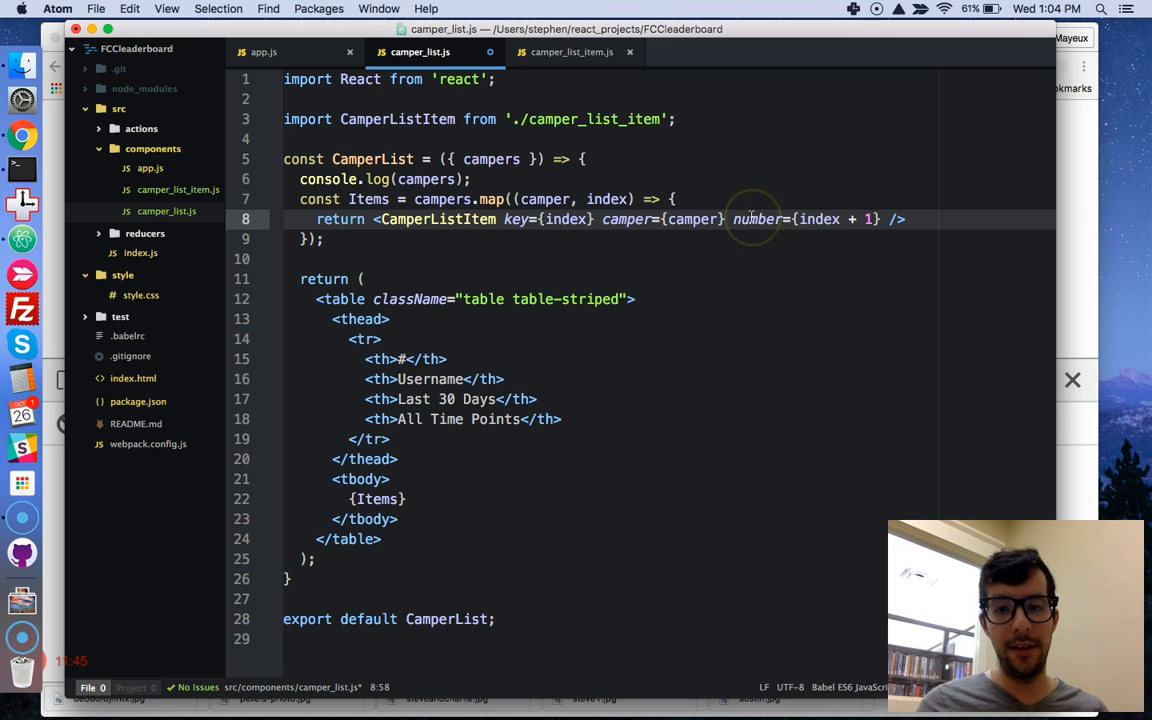
# Replace CamperListItem's props parameter with destructured { camper, number }, checking names against camper_list.js.
pyautogui.click(572, 52)
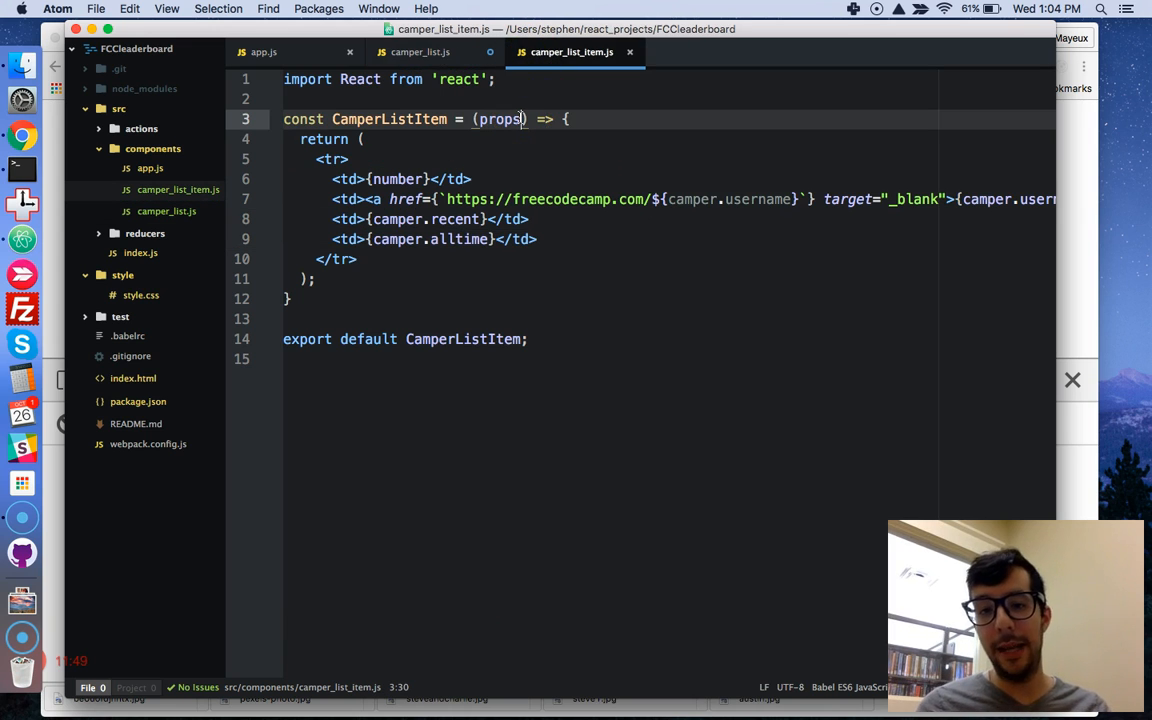
pyautogui.press('Backspace')
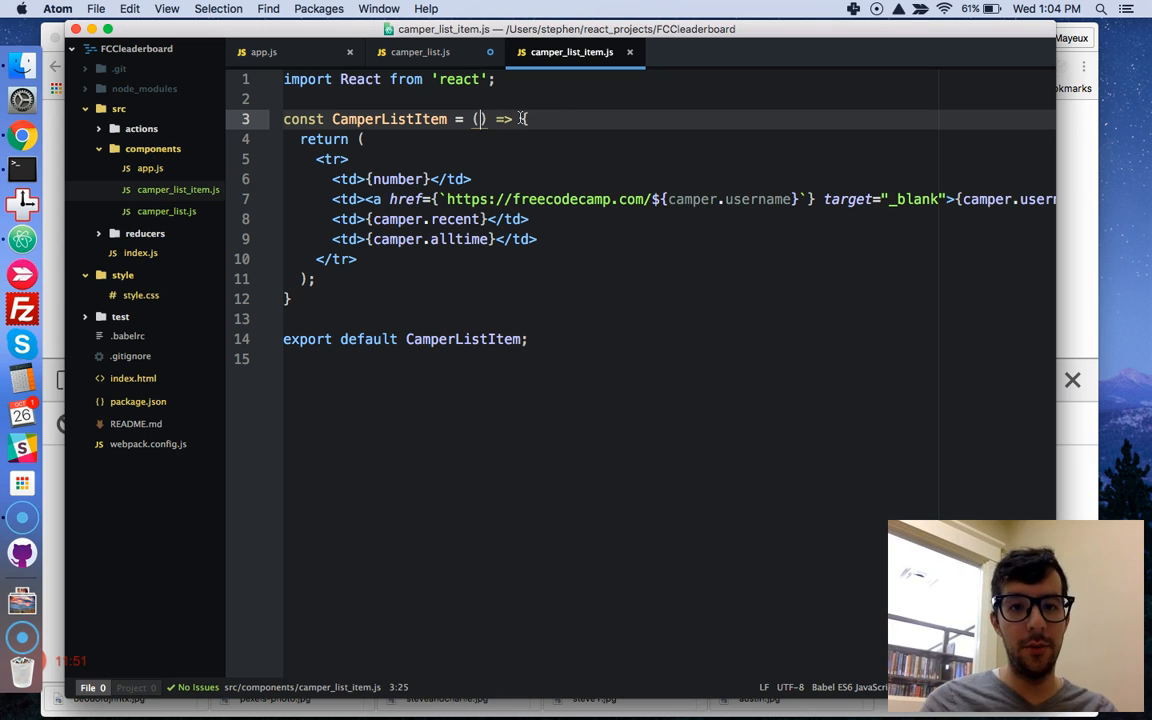
pyautogui.write('{ }')
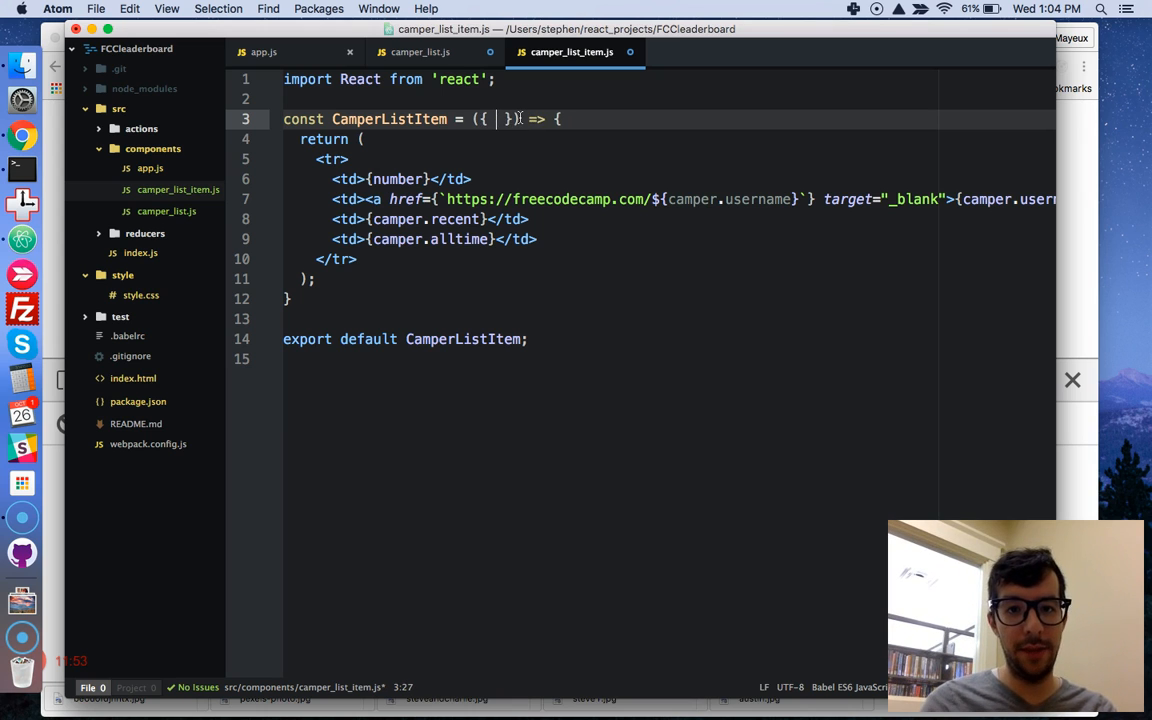
pyautogui.write('camper, number')
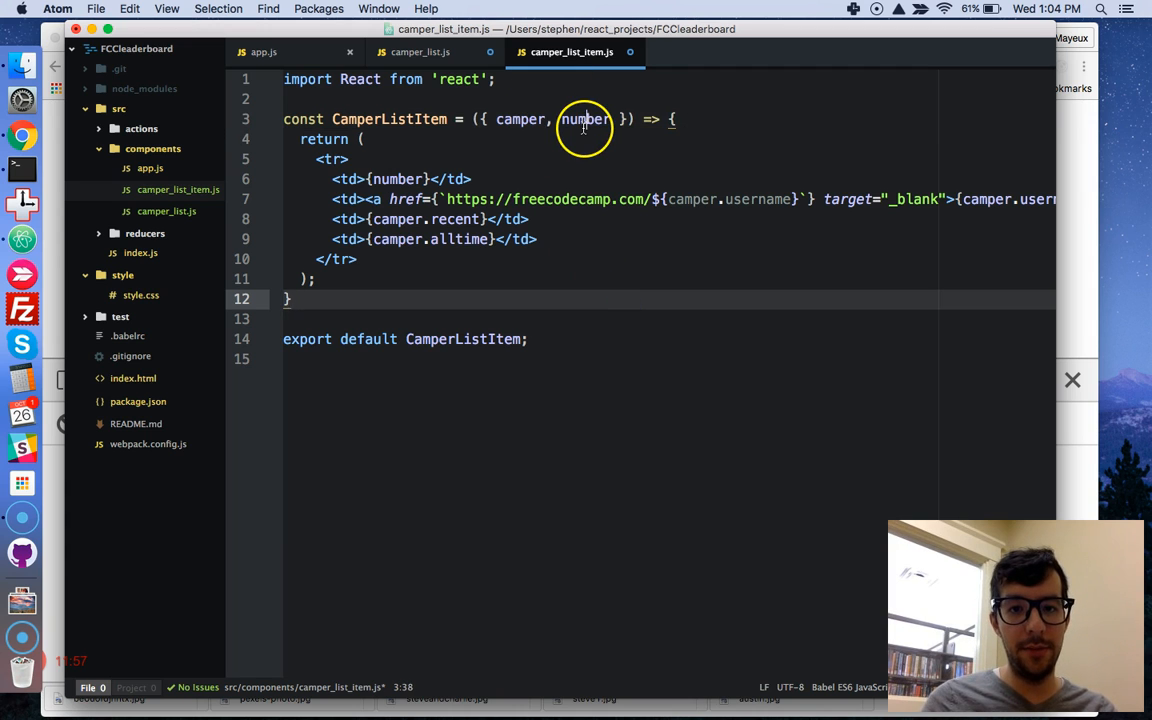
pyautogui.click(420, 52)
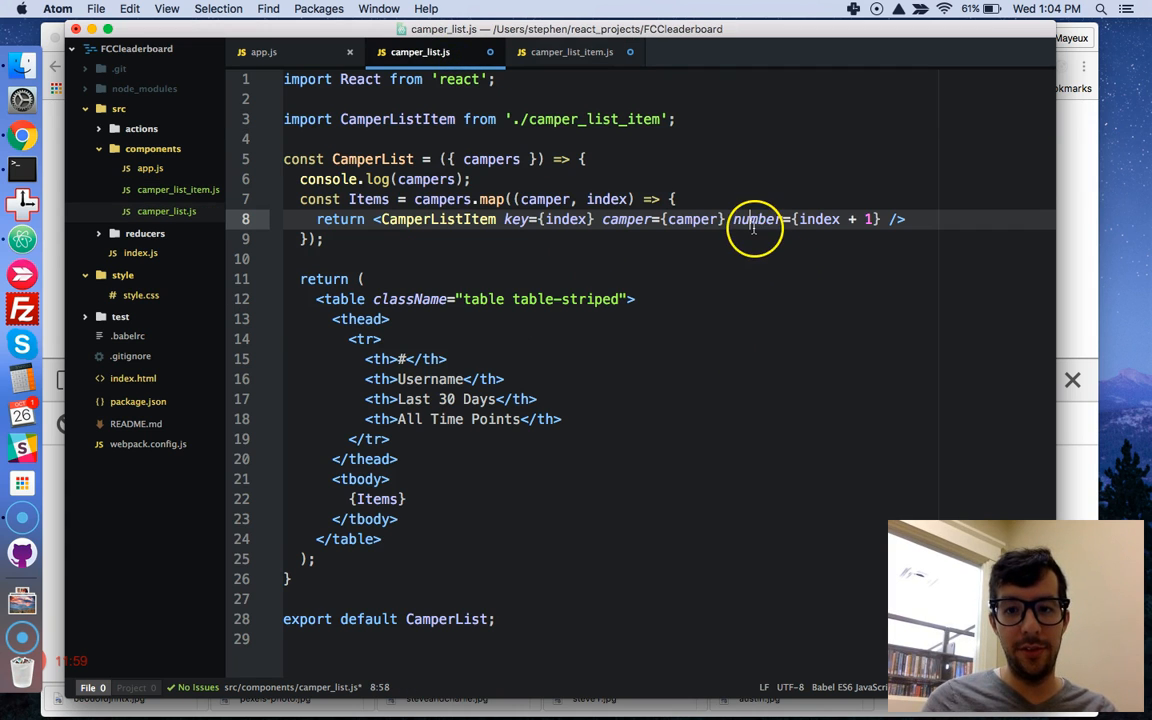
pyautogui.click(572, 52)
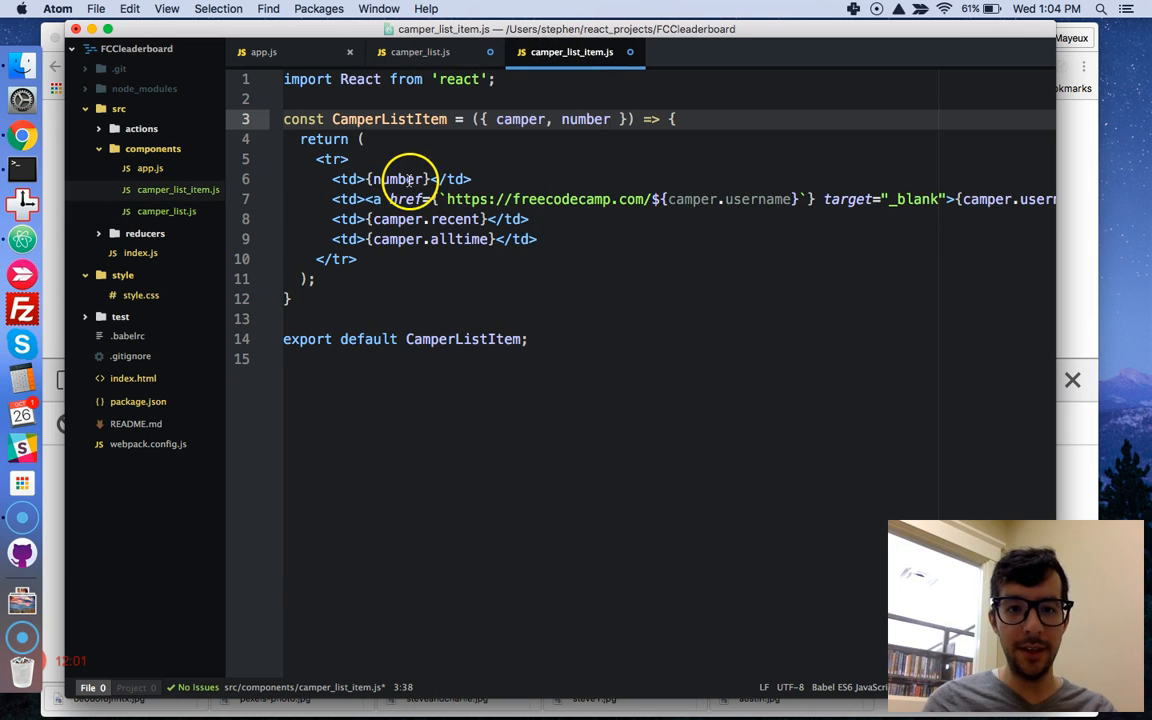
pyautogui.click(420, 52)
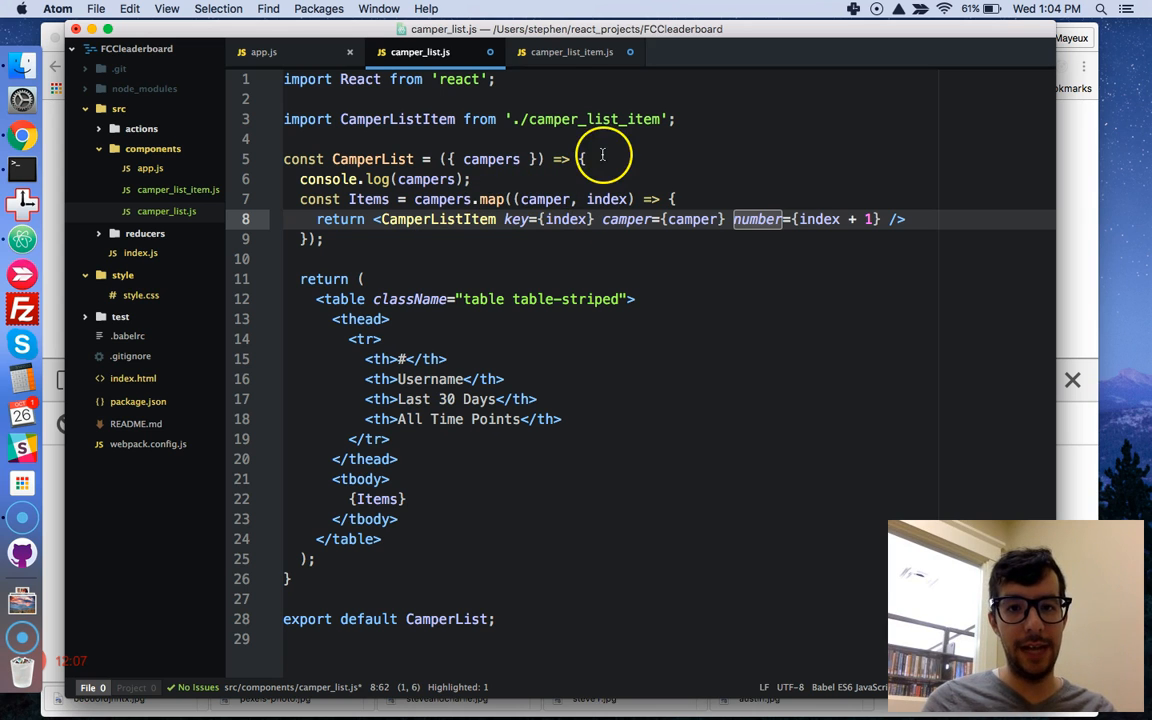
pyautogui.click(572, 52)
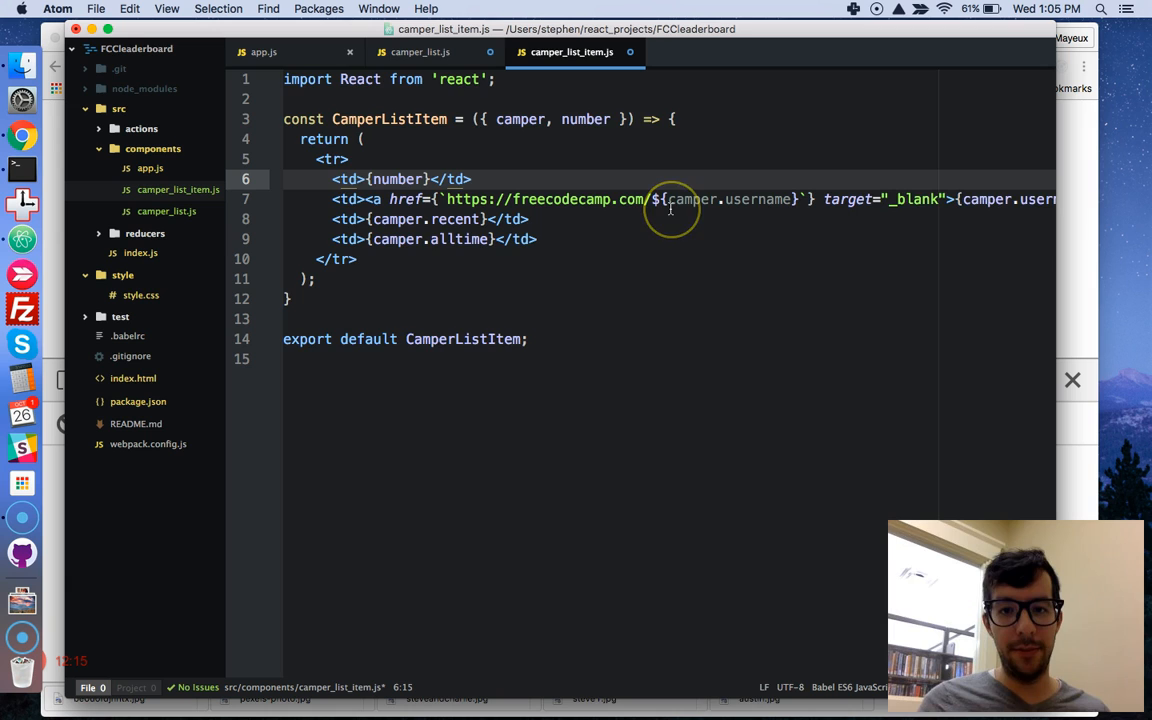
# Review the camper references in the profile link and the recent points cell.
pyautogui.doubleClick(584, 120)
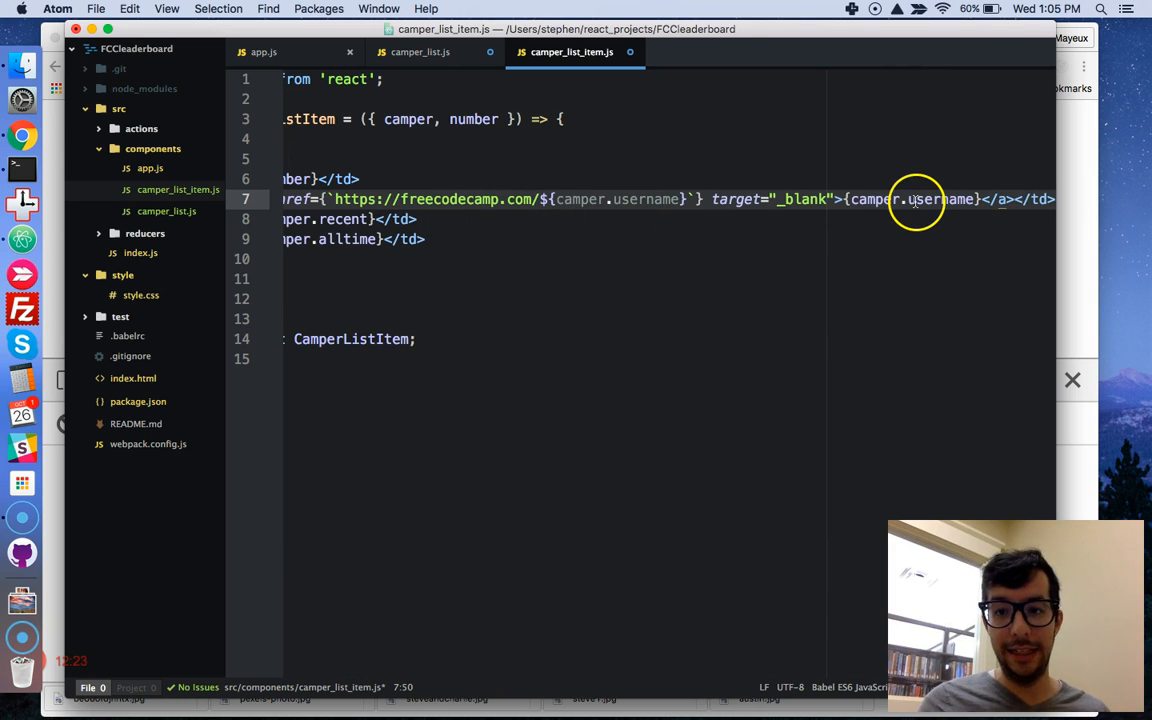
pyautogui.hscroll(-3)
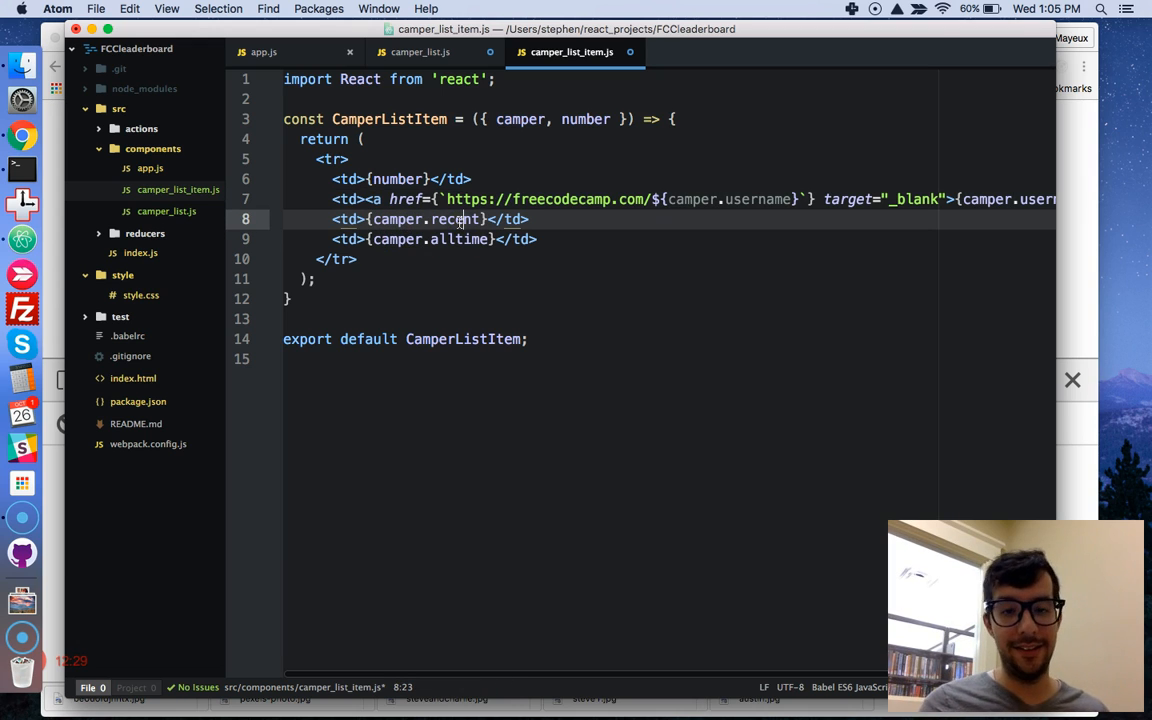
pyautogui.doubleClick(460, 240)
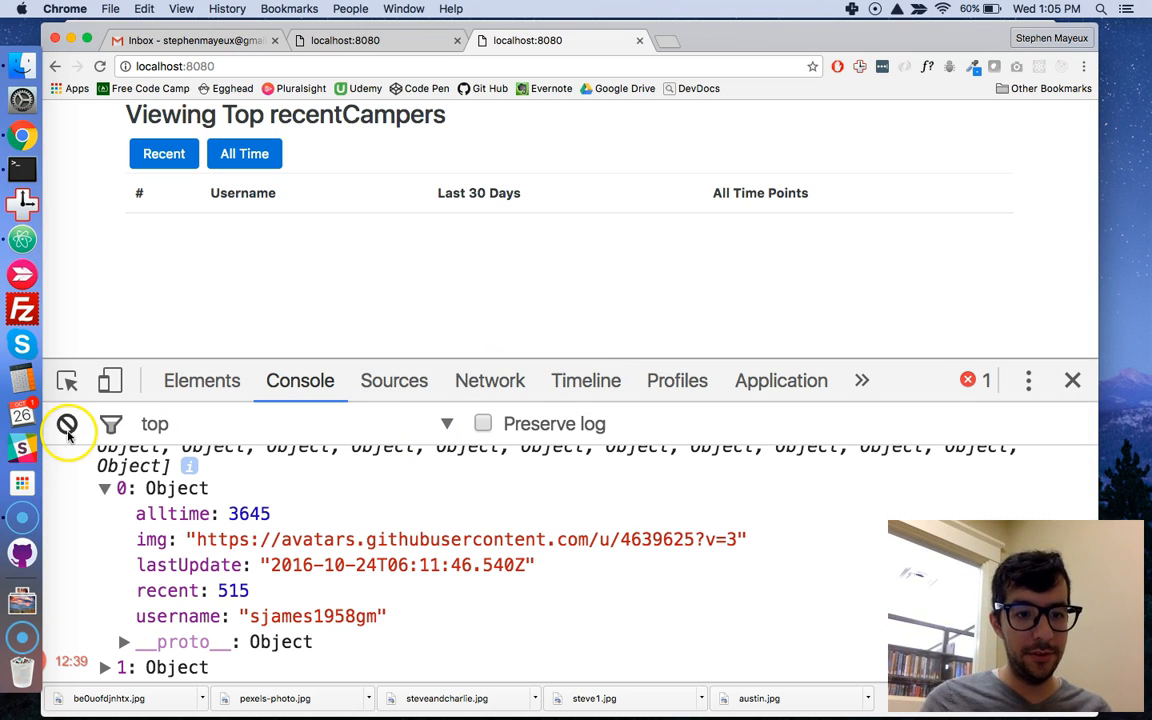
# Clear the console, reload the leaderboard and scroll through the rendered camper rows.
pyautogui.click(68, 424)
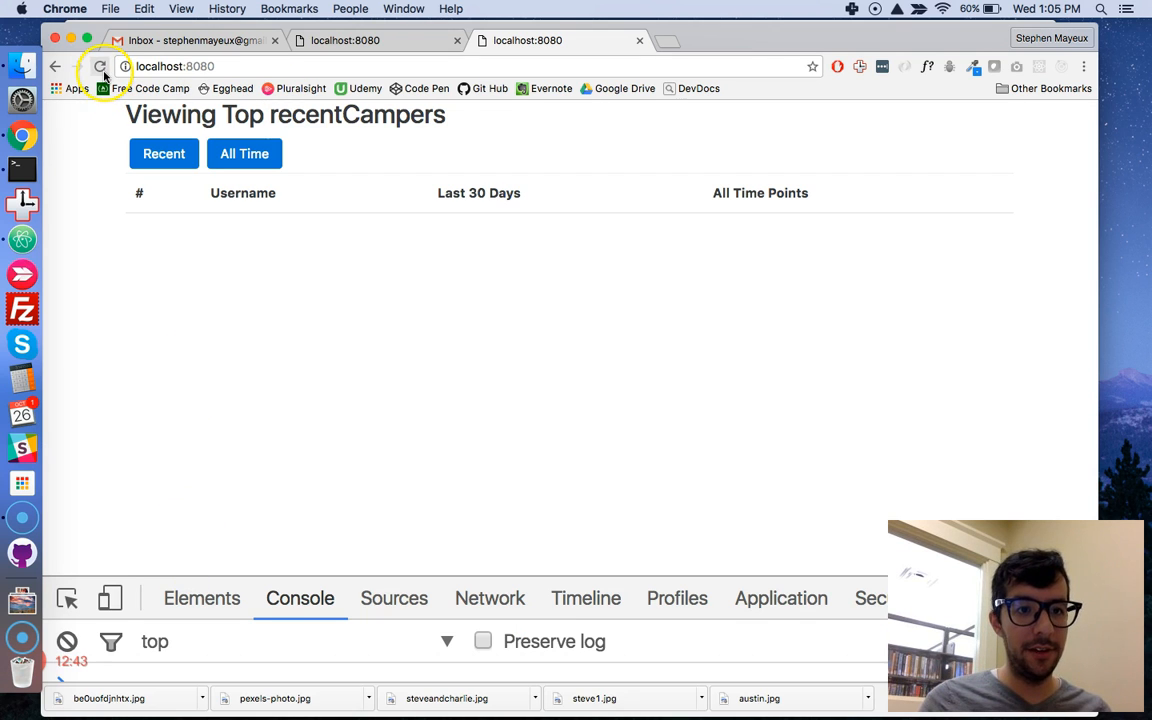
pyautogui.click(100, 66)
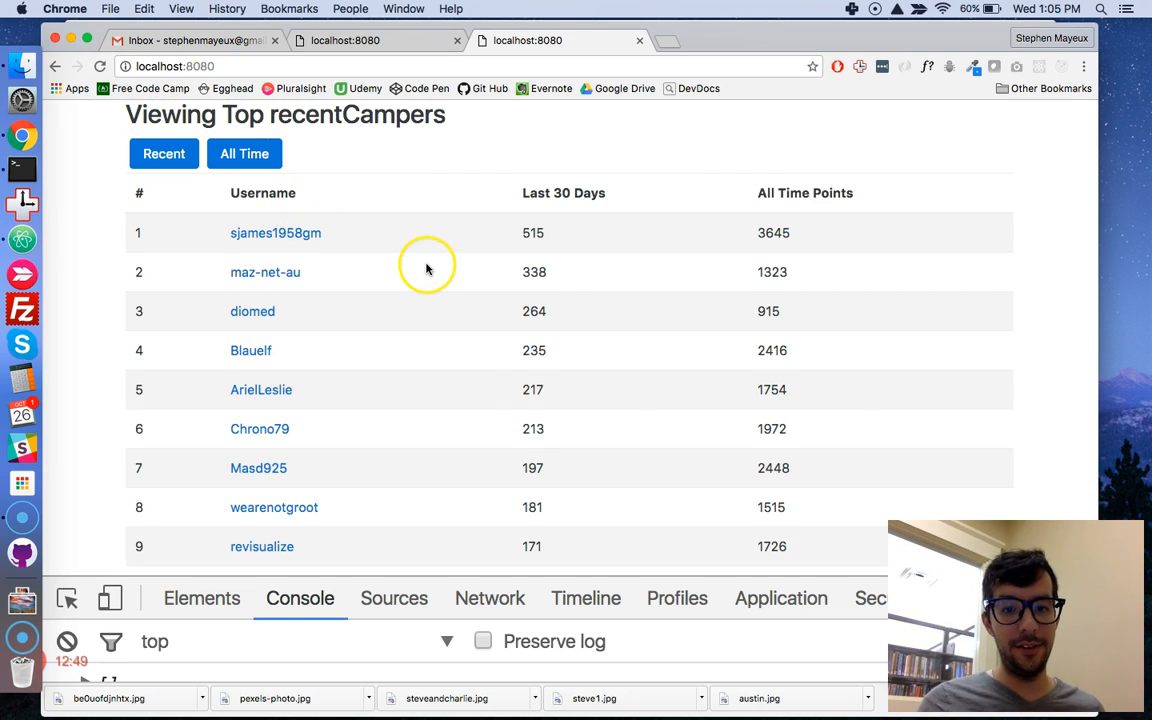
pyautogui.scroll(-3)
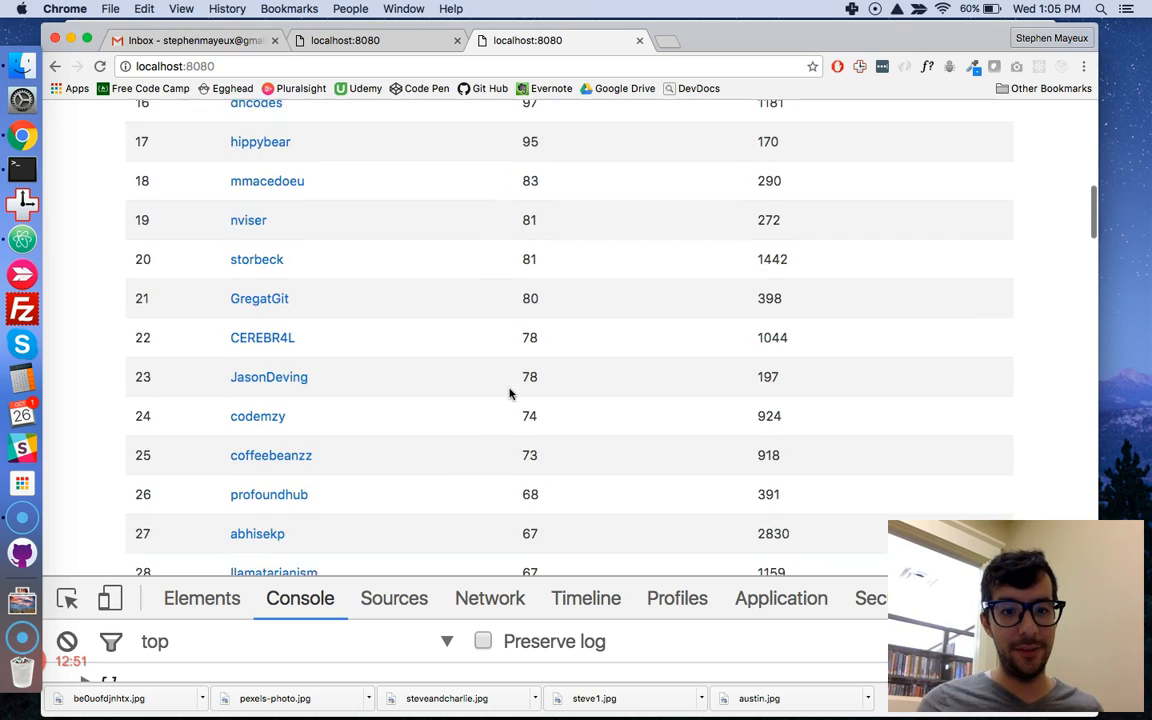
pyautogui.scroll(-3)
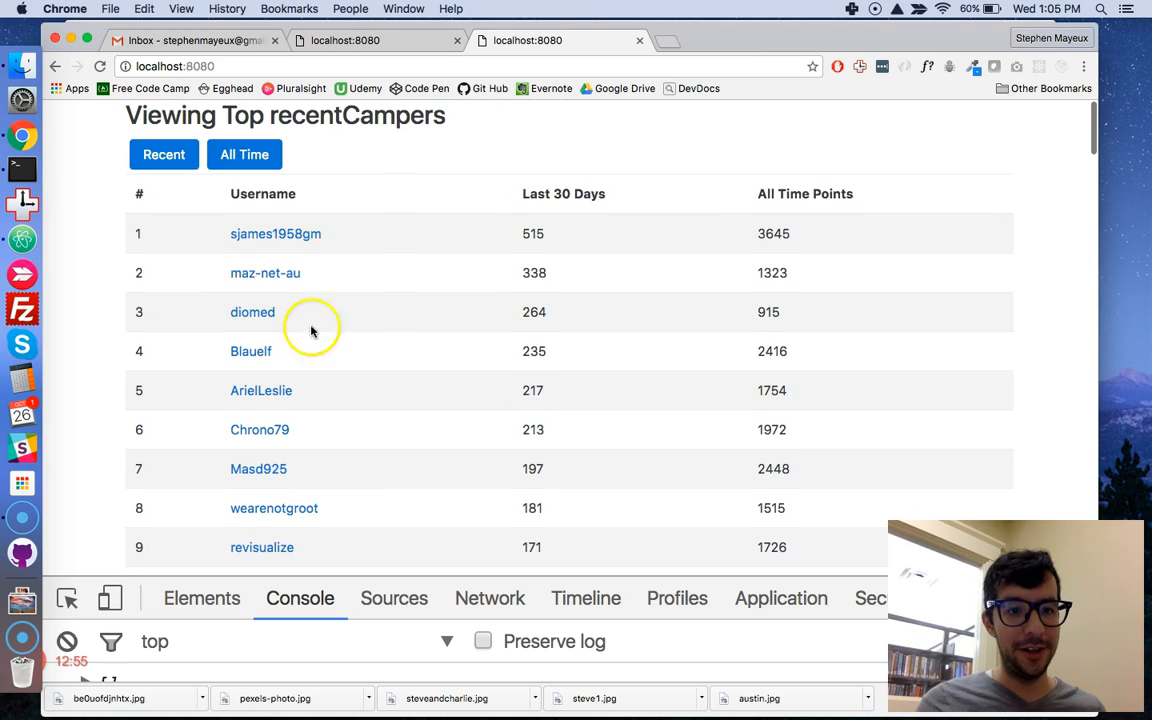
pyautogui.click(276, 232)
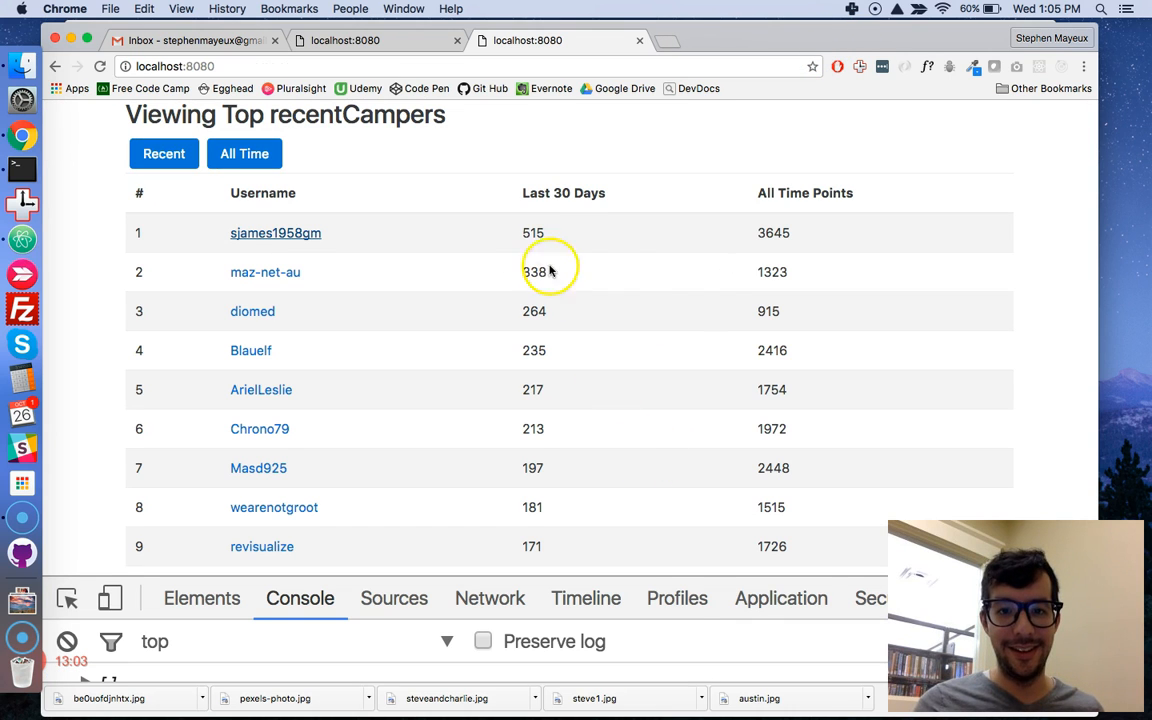
pyautogui.moveTo(508, 188)
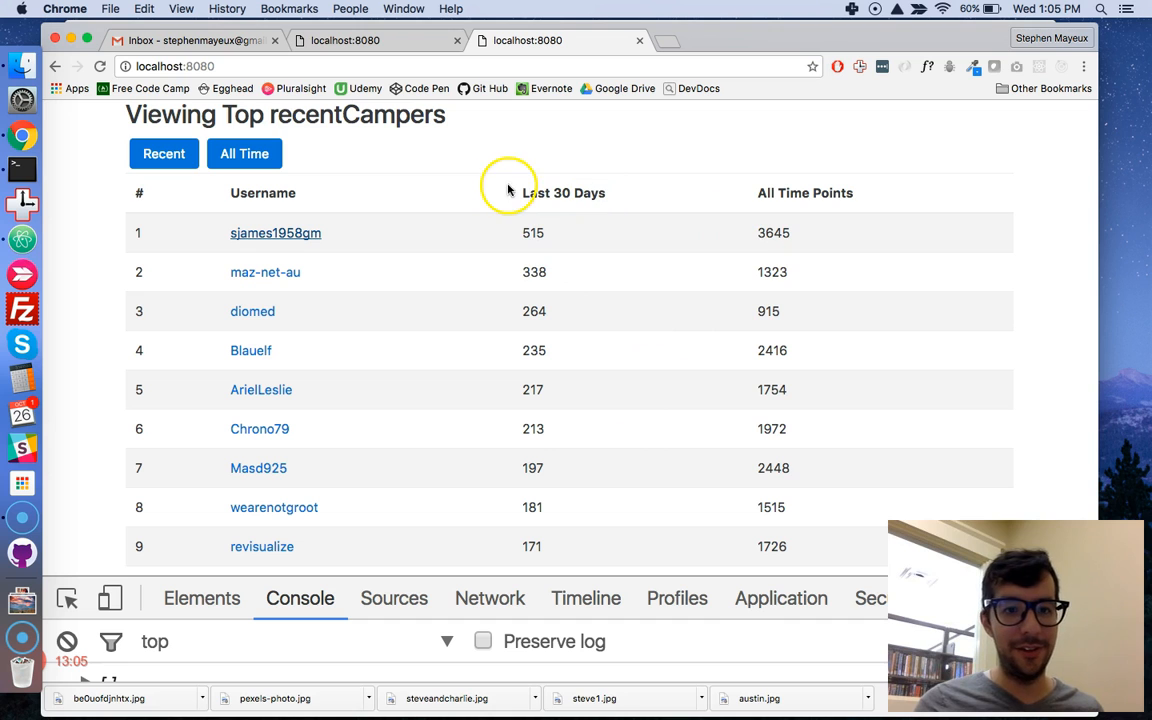
# Toggle the leaderboard between All Time and Recent sorting repeatedly, ending on the all-time ranking.
pyautogui.click(244, 152)
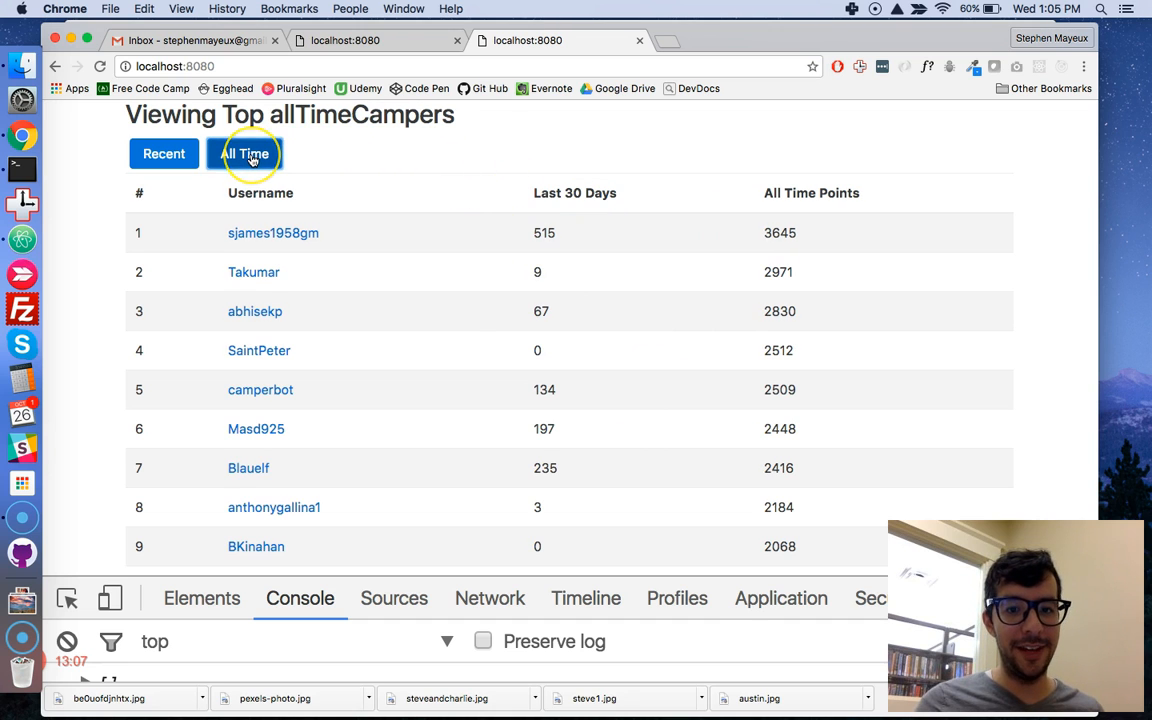
pyautogui.click(164, 152)
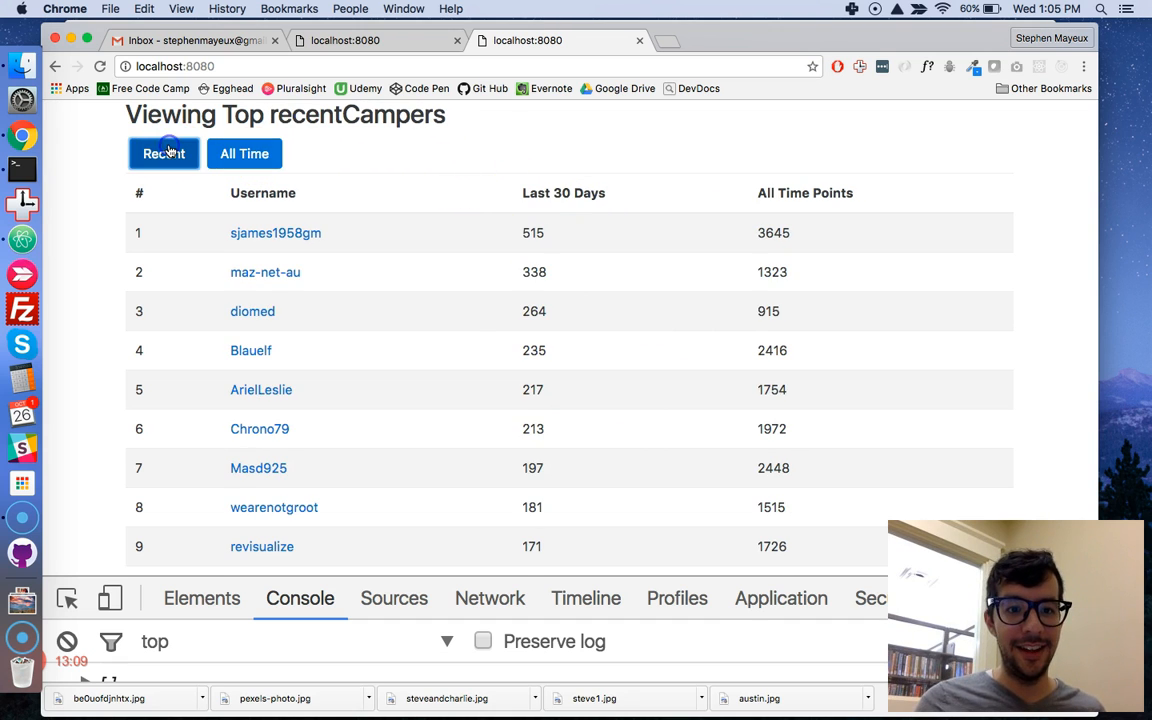
pyautogui.click(244, 152)
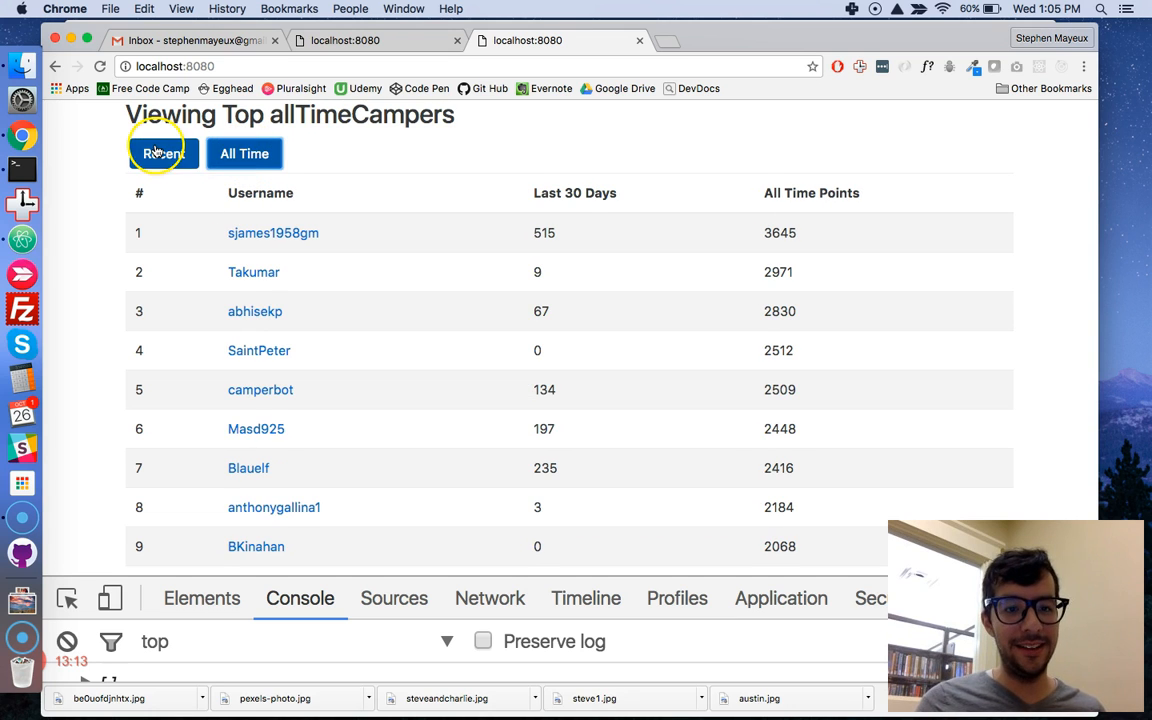
pyautogui.click(164, 152)
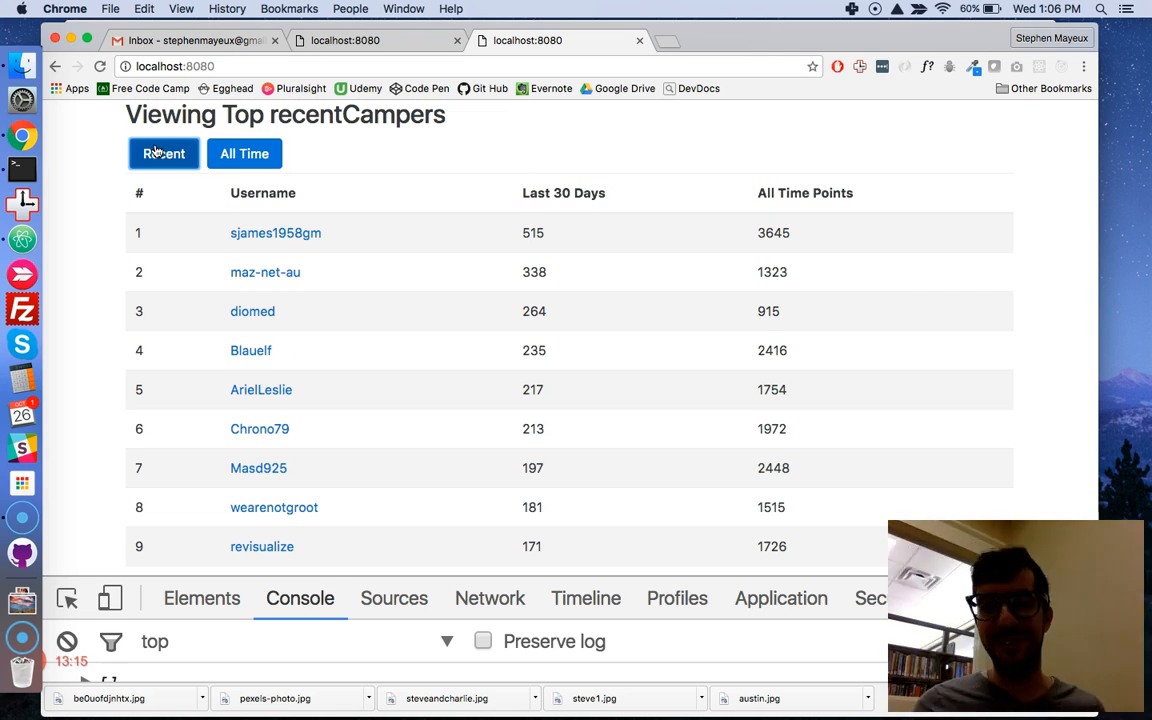
pyautogui.click(164, 152)
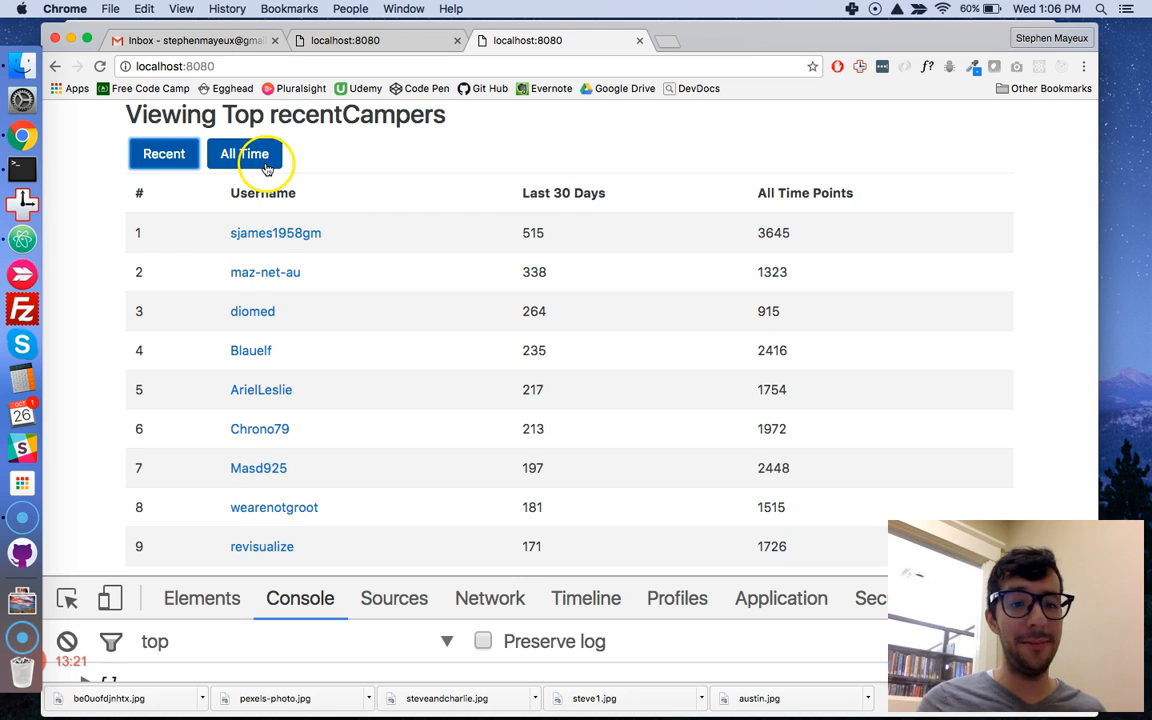
pyautogui.click(164, 152)
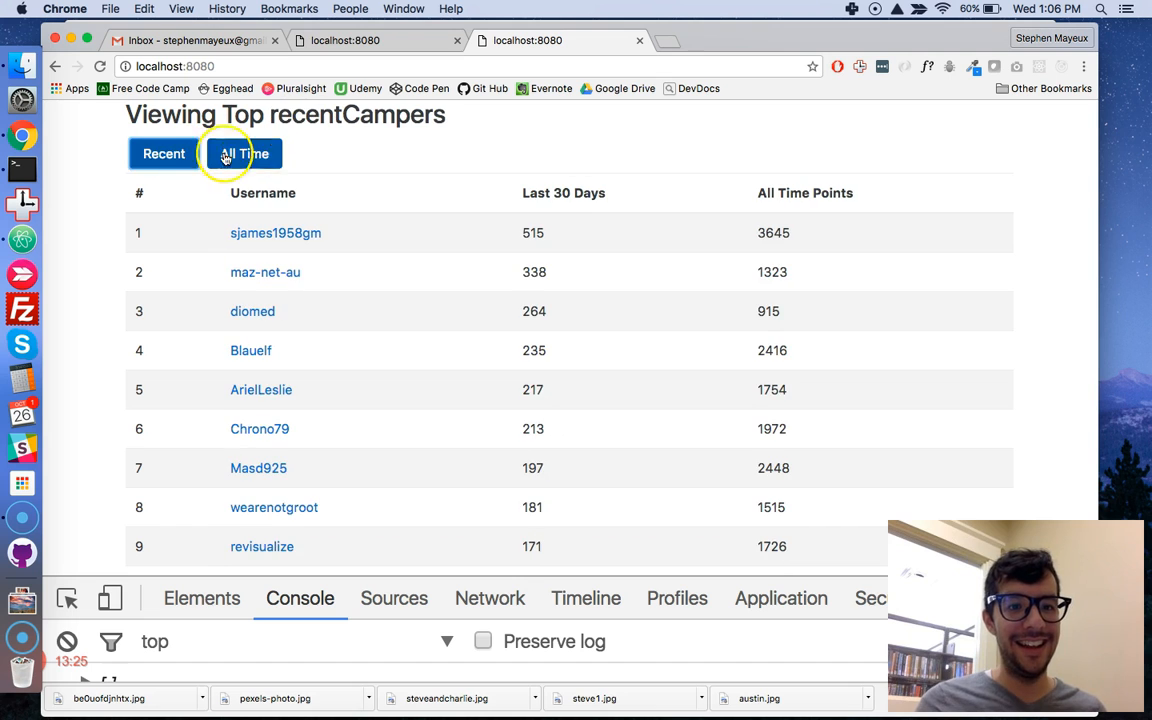
pyautogui.click(244, 152)
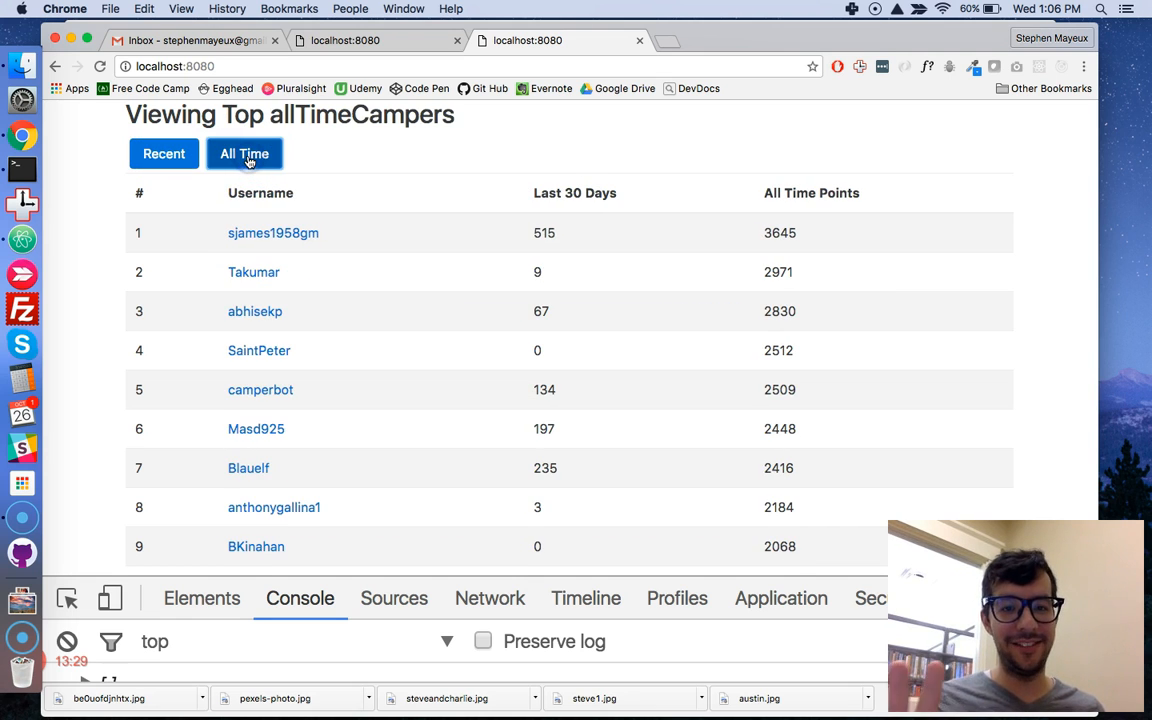
pyautogui.click(164, 152)
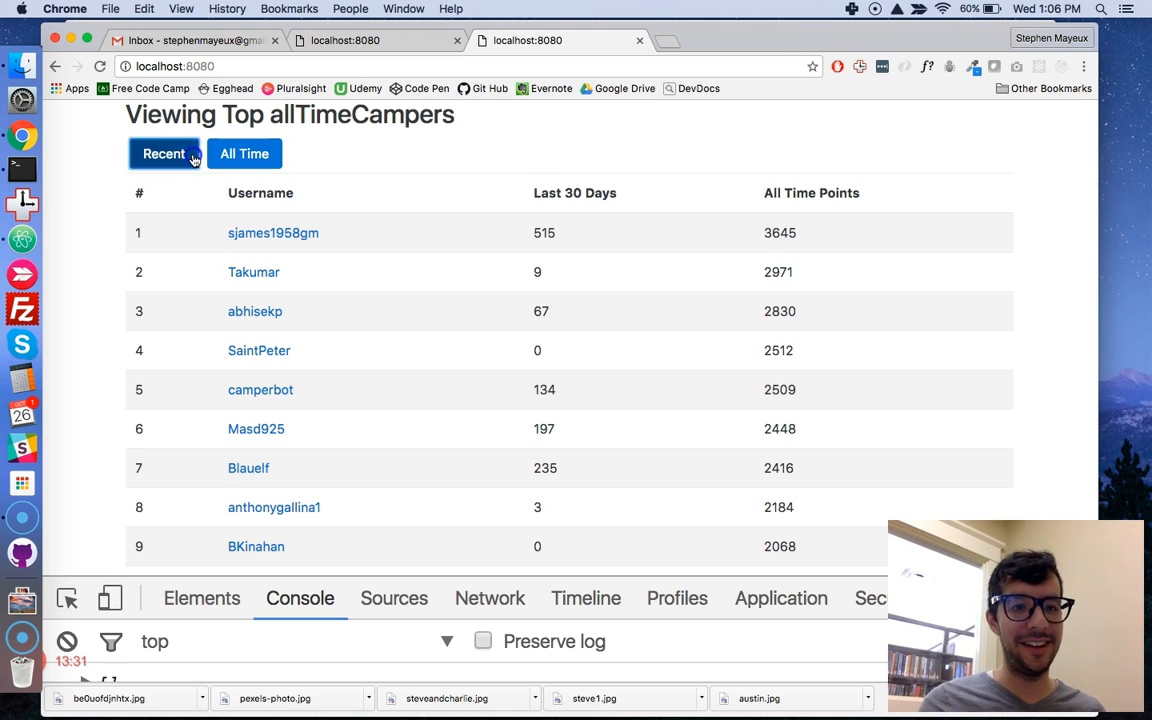
pyautogui.click(244, 152)
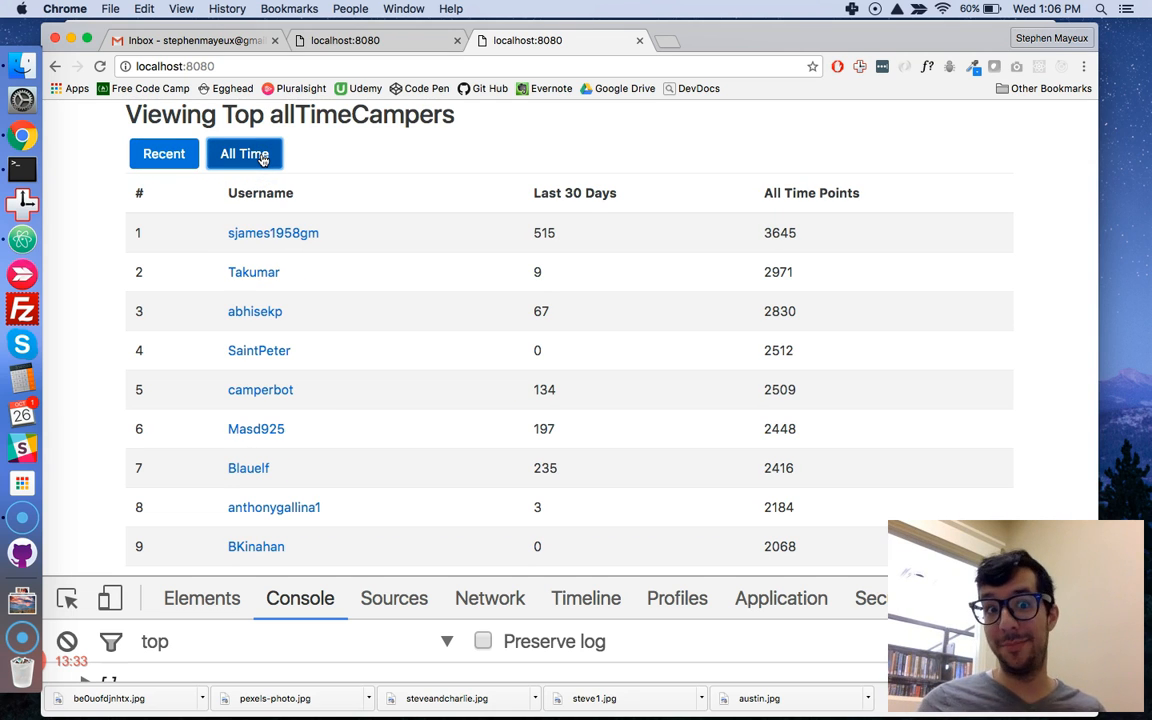
pyautogui.click(164, 152)
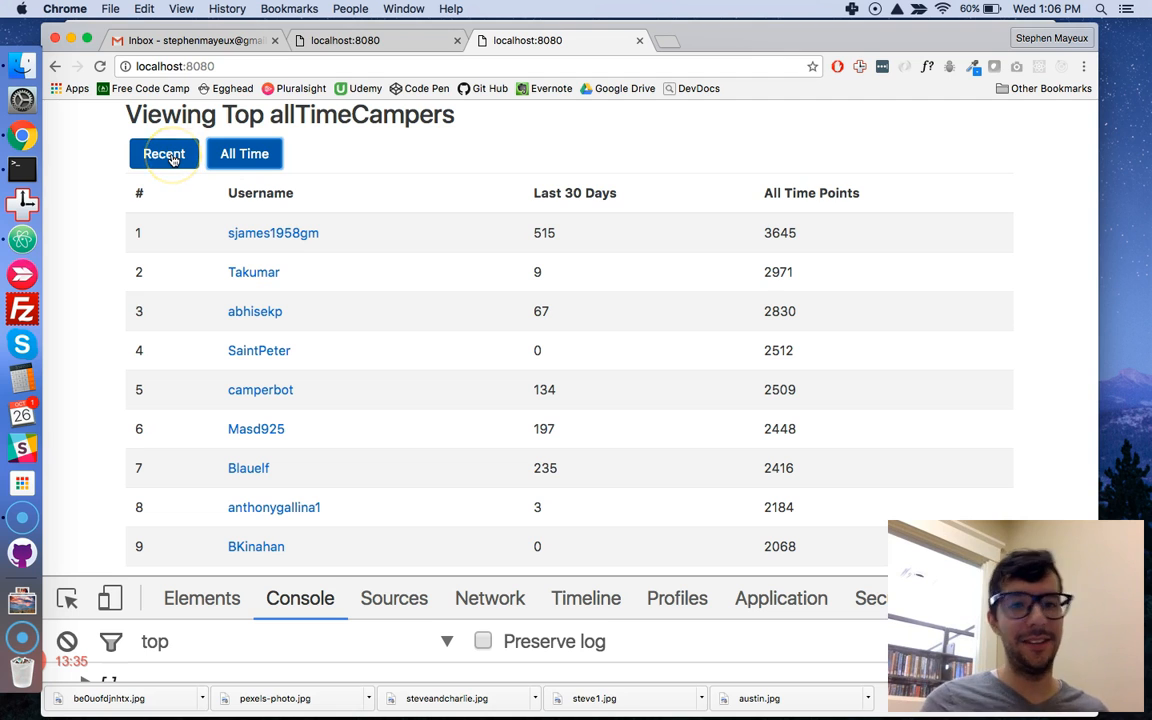
pyautogui.click(164, 152)
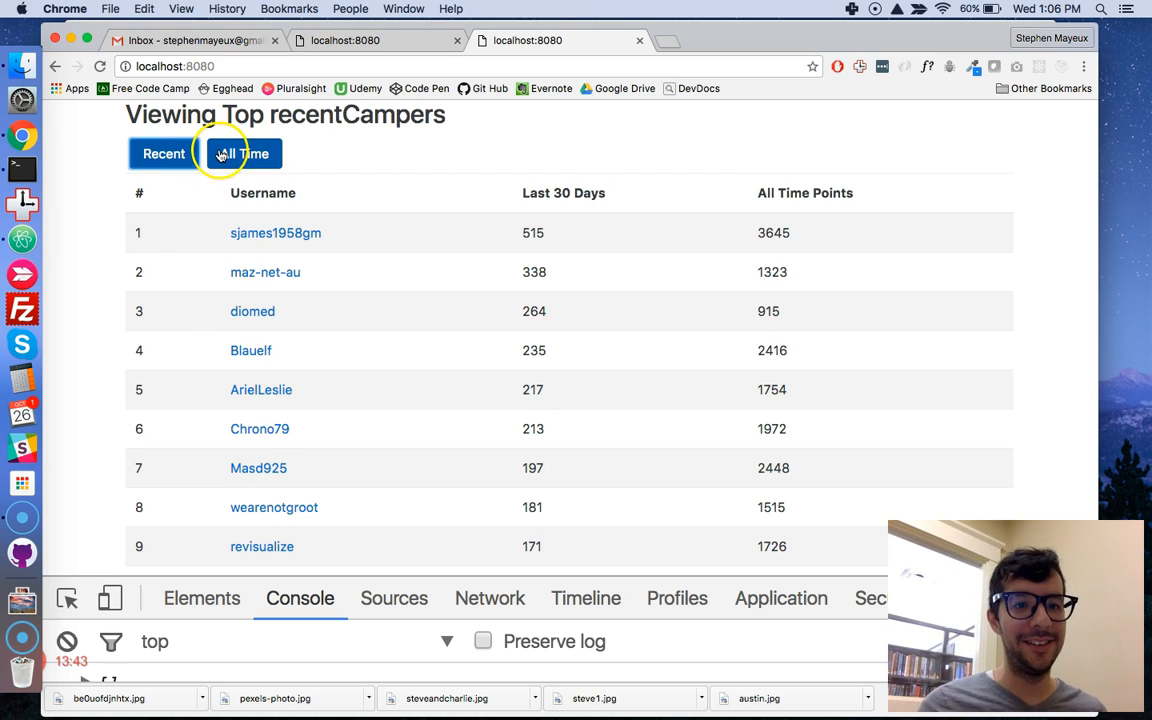
pyautogui.click(244, 152)
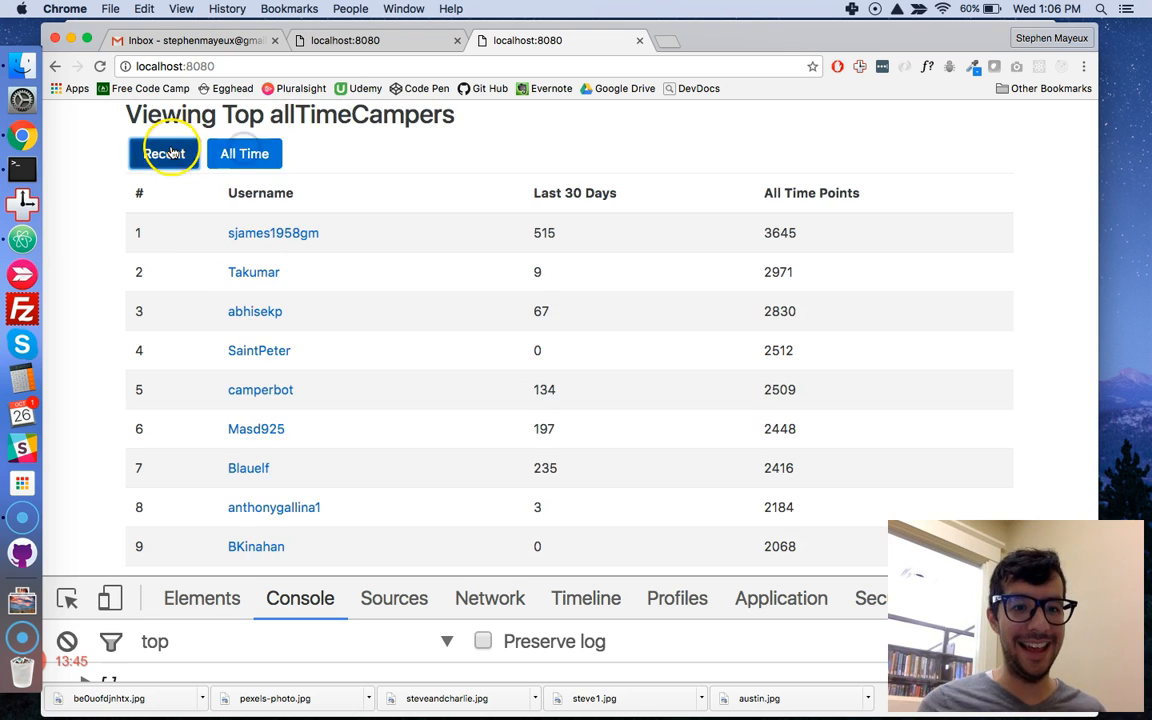